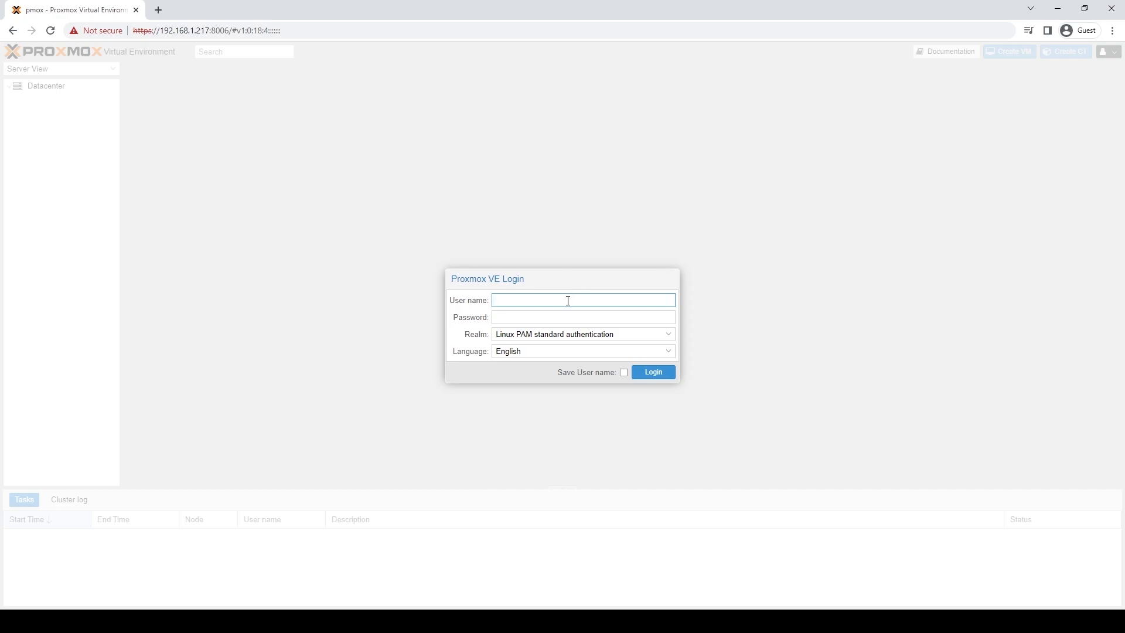
Log in as root, dismiss the no-subscription notice, and open node mox3.
{"action": "type", "text": "root"}
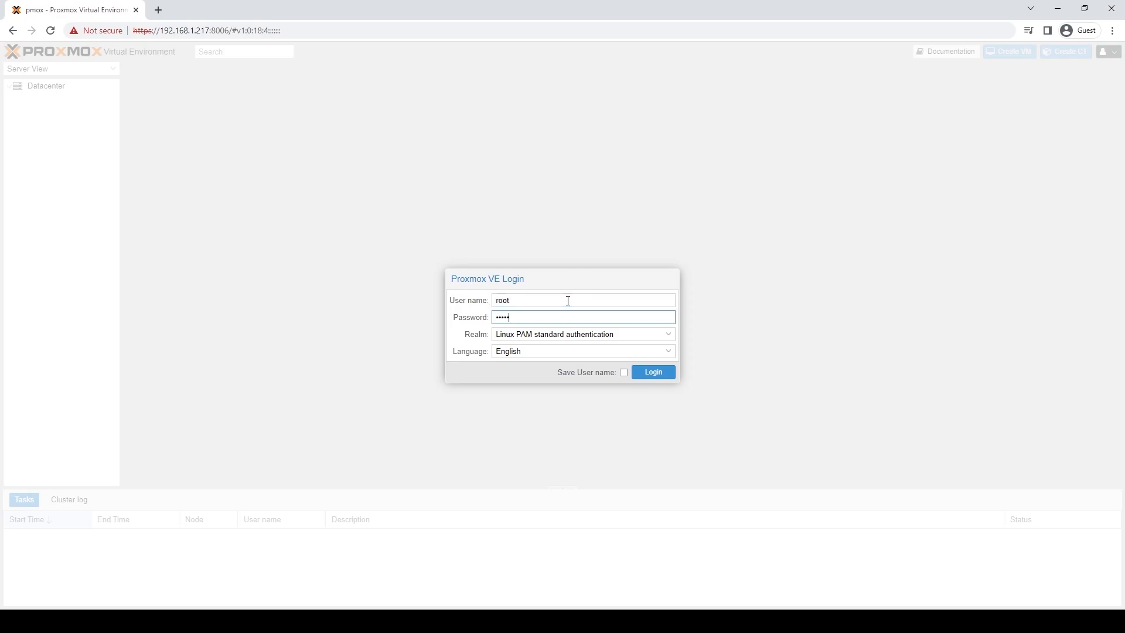
{"action": "left_click", "coordinate": [653, 371]}
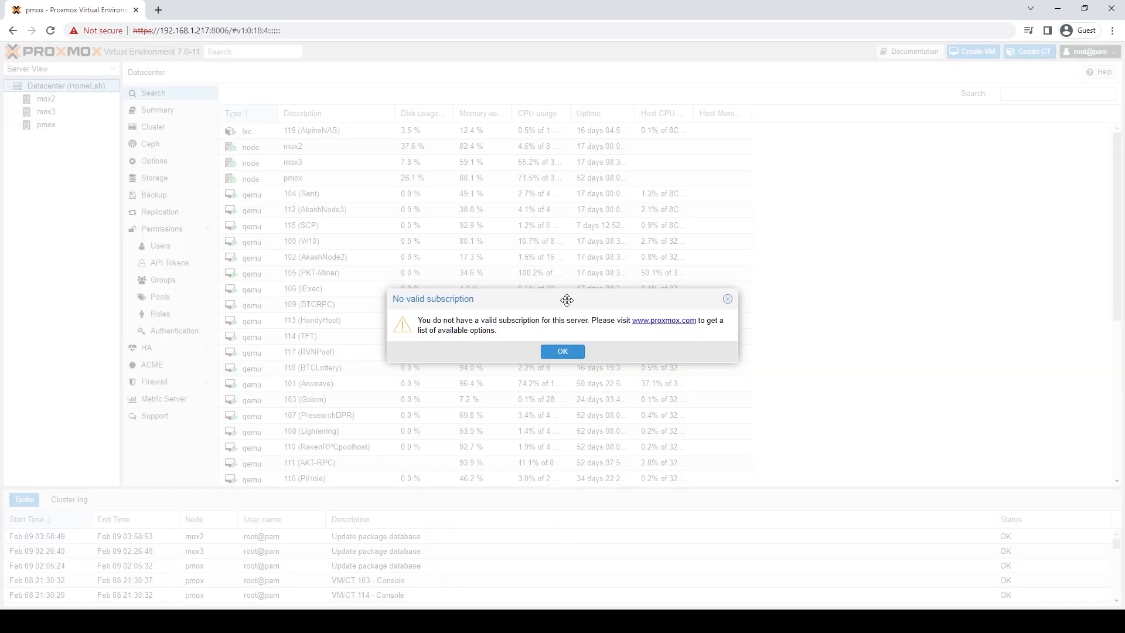
{"action": "left_click", "coordinate": [562, 351]}
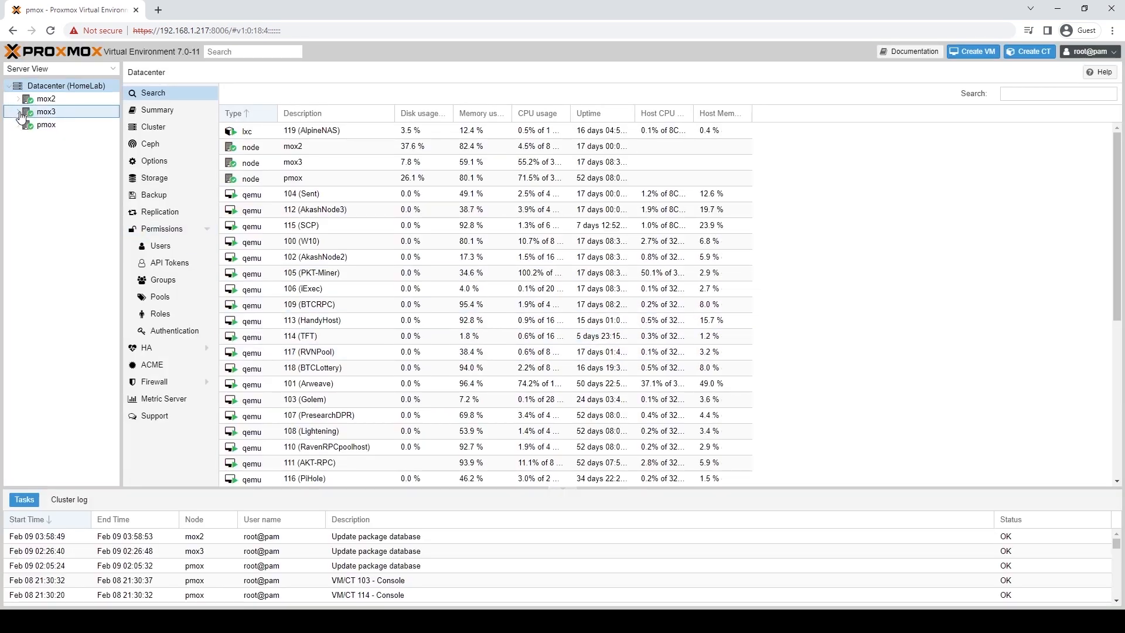
{"action": "left_click", "coordinate": [46, 111]}
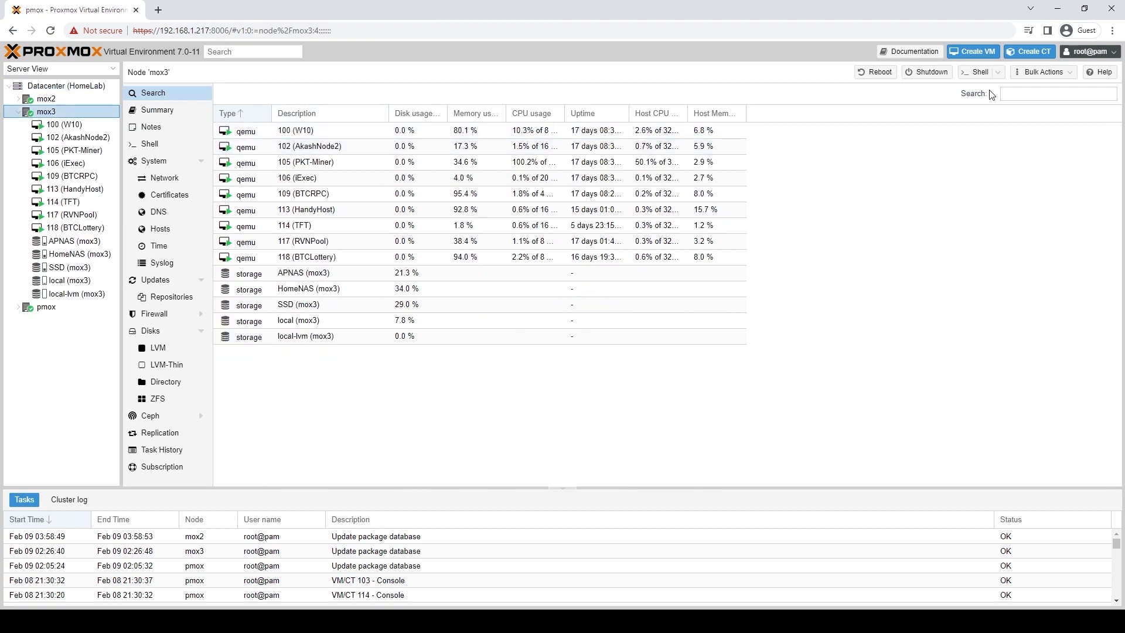
Start a new VM named PKTDemo booting the ubuntu-20.04.2 server ISO from HomeNAS.
{"action": "left_click", "coordinate": [972, 51]}
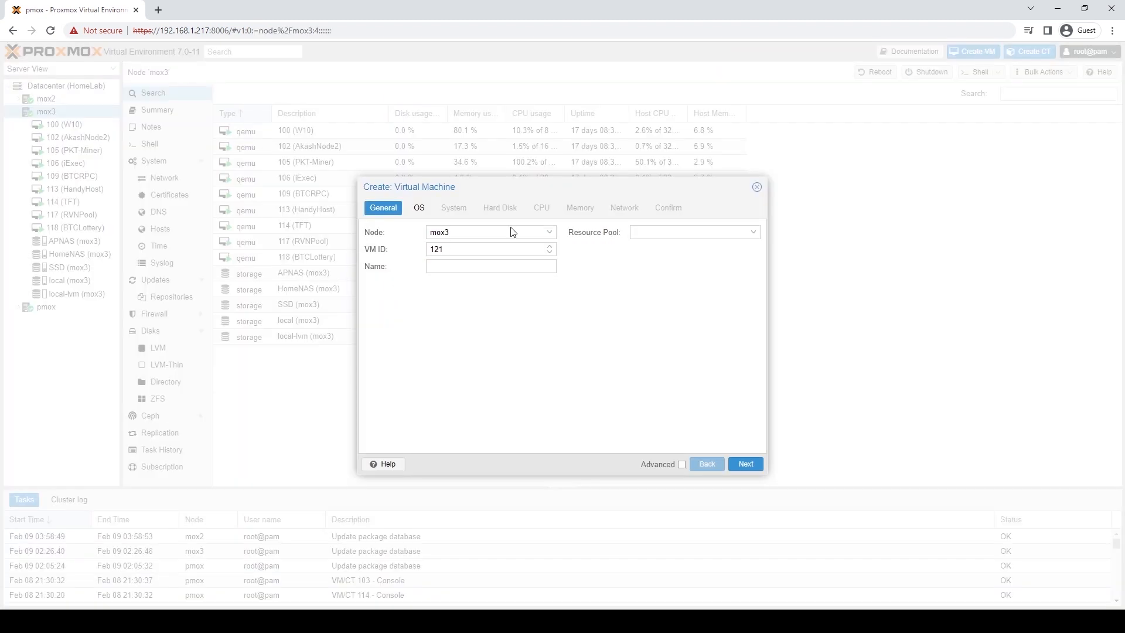
{"action": "left_click", "coordinate": [490, 266]}
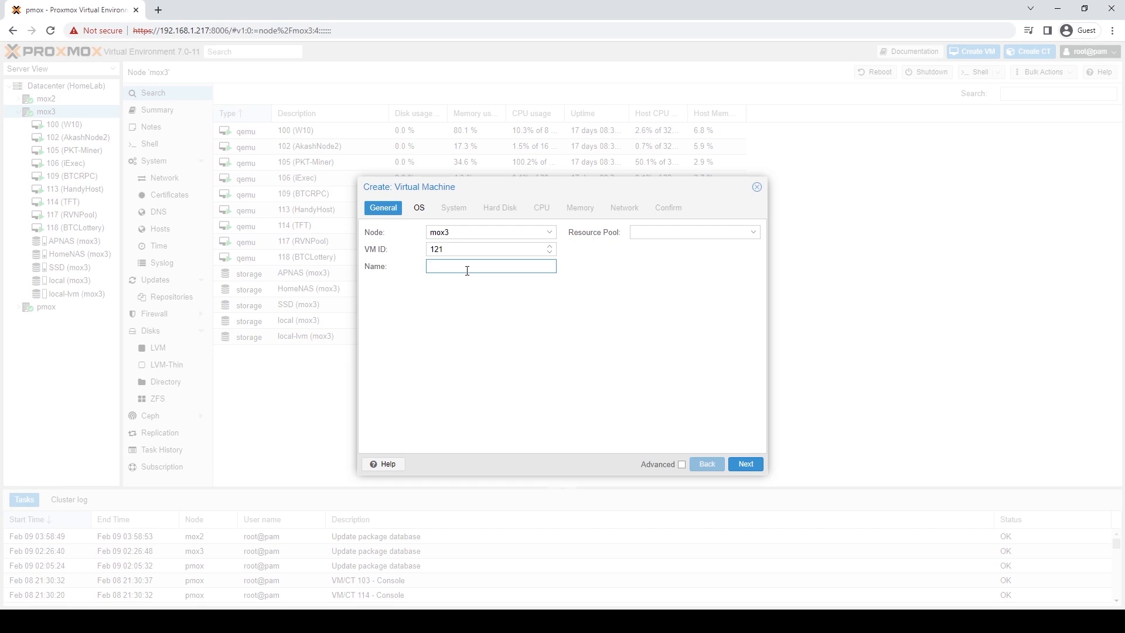
{"action": "type", "text": "PKTDemo"}
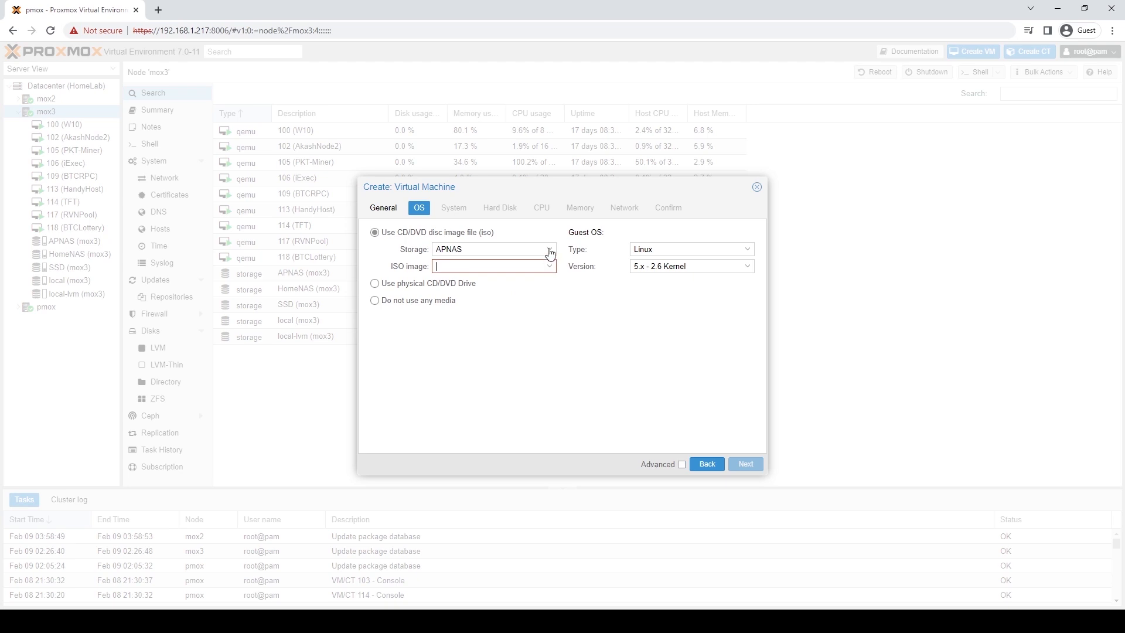
{"action": "left_click", "coordinate": [549, 267]}
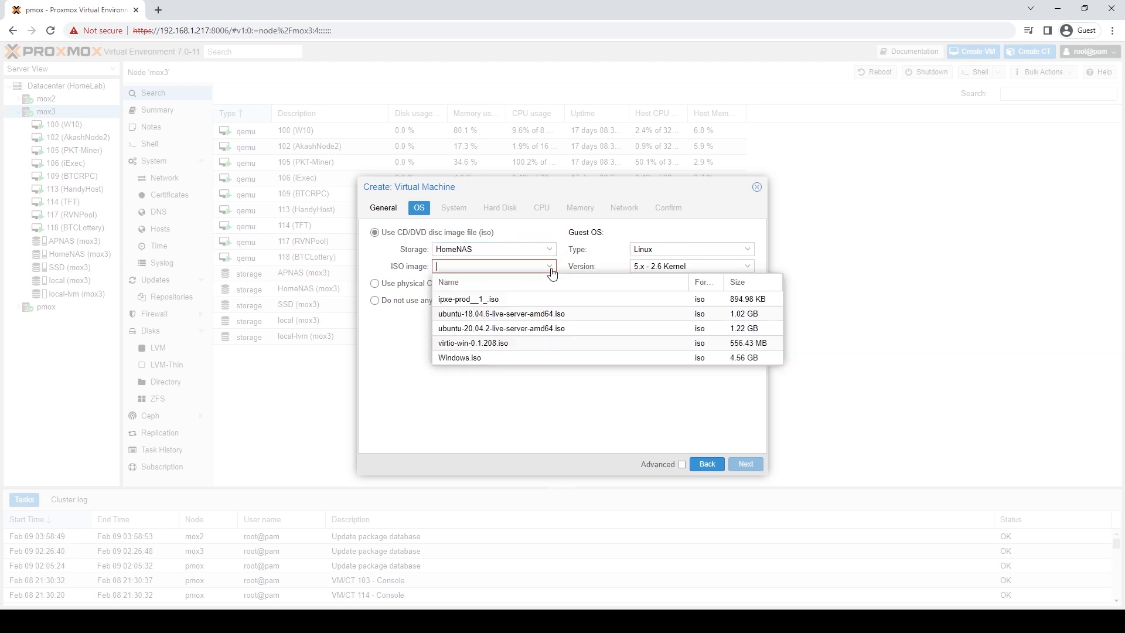
{"action": "left_click", "coordinate": [502, 328]}
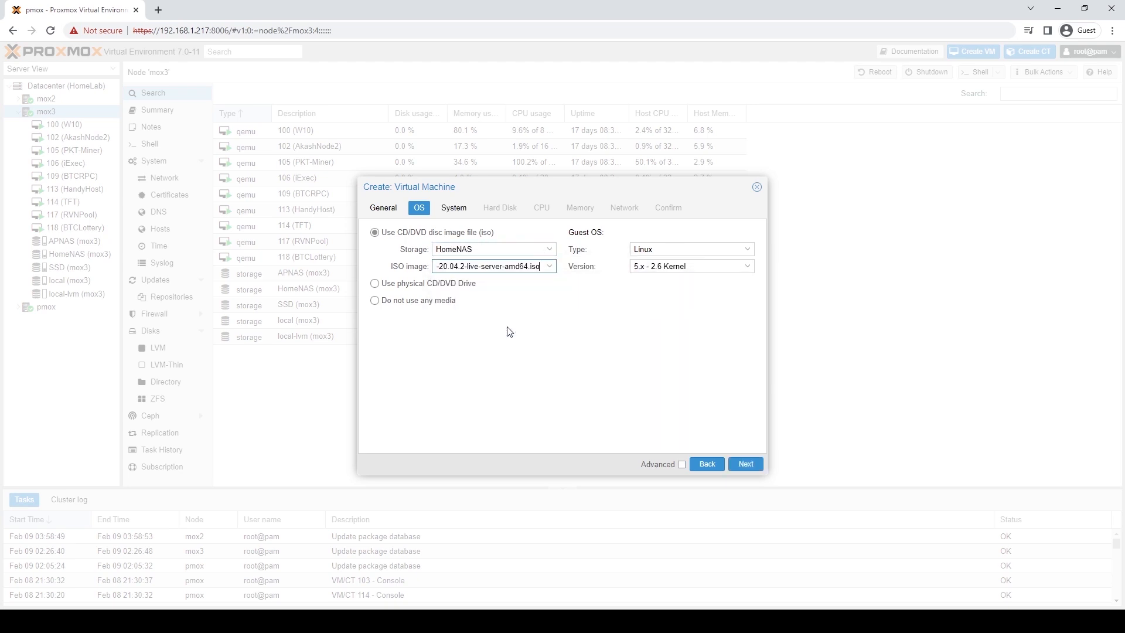
Give the VM a 120 GiB hard disk stored on SSD.
{"action": "left_click", "coordinate": [744, 464]}
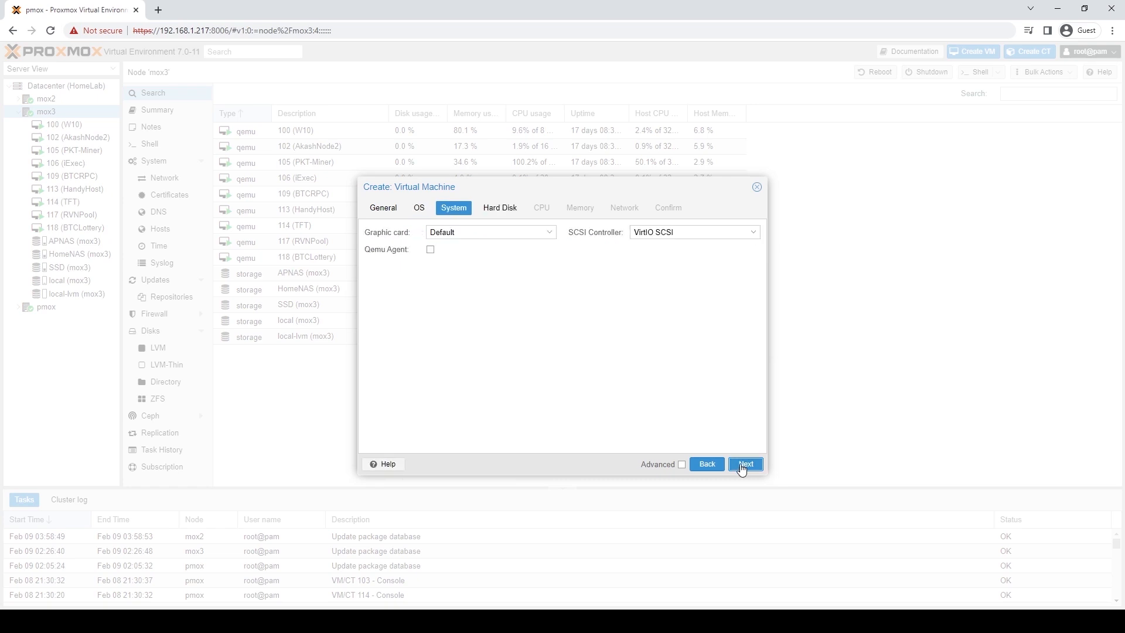
{"action": "left_click", "coordinate": [745, 464]}
{"action": "type", "text": "12"}
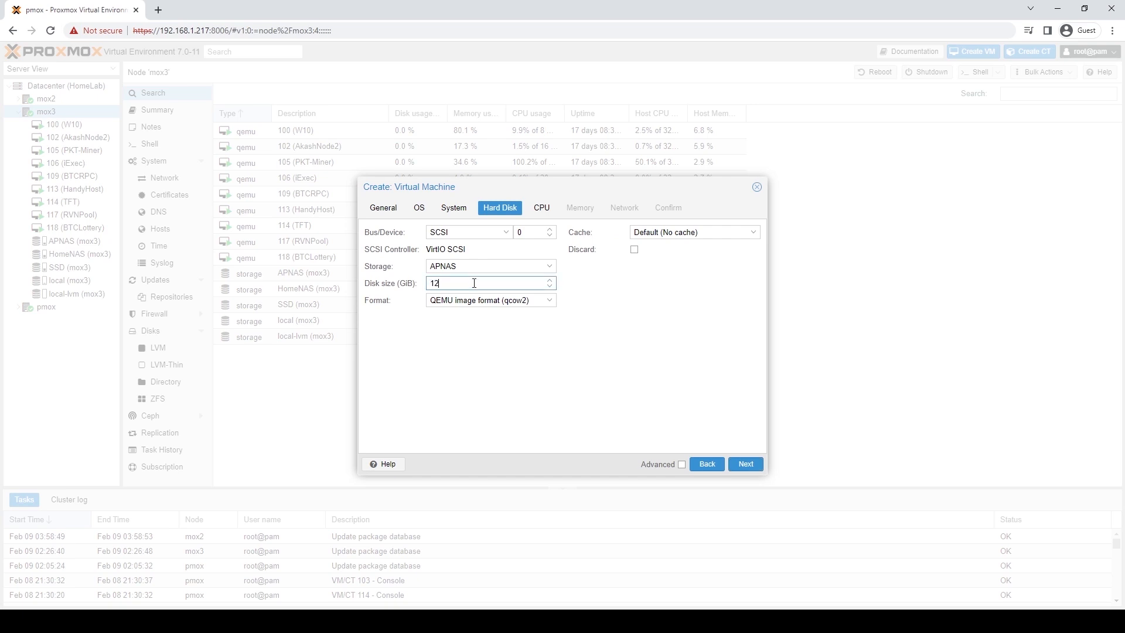
{"action": "left_click", "coordinate": [548, 266]}
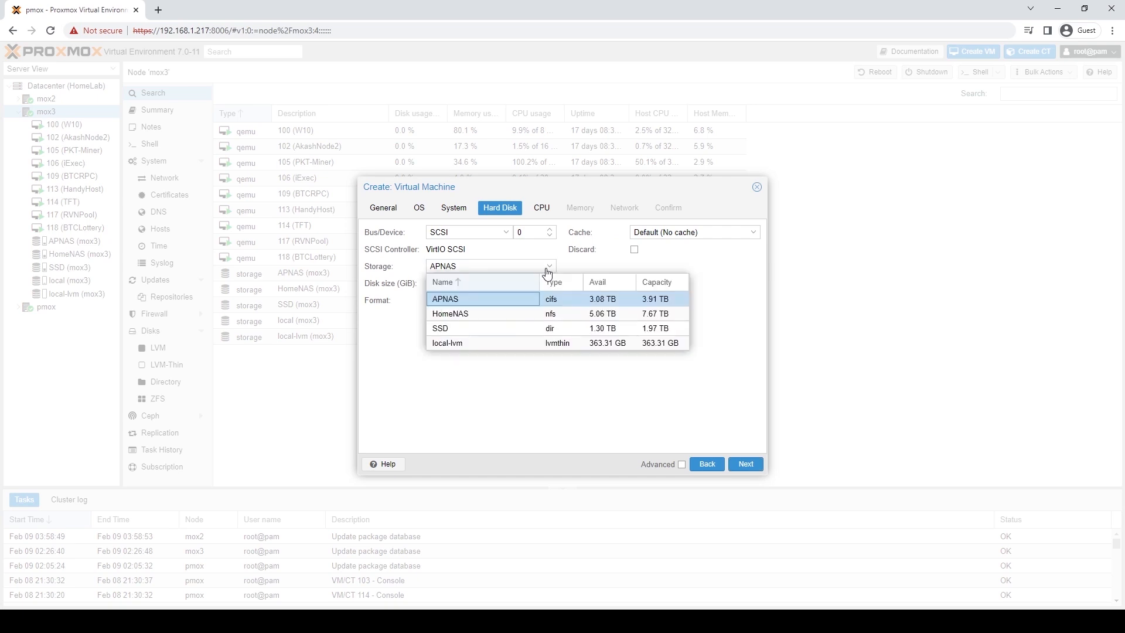
{"action": "mouse_move", "coordinate": [464, 332]}
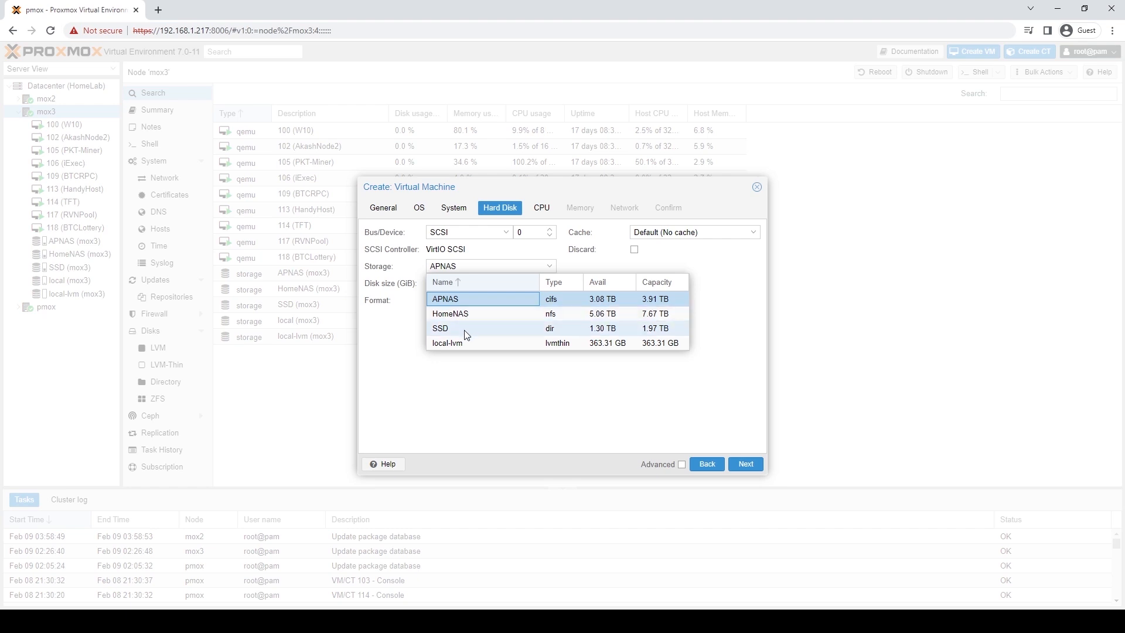
{"action": "left_click", "coordinate": [440, 328]}
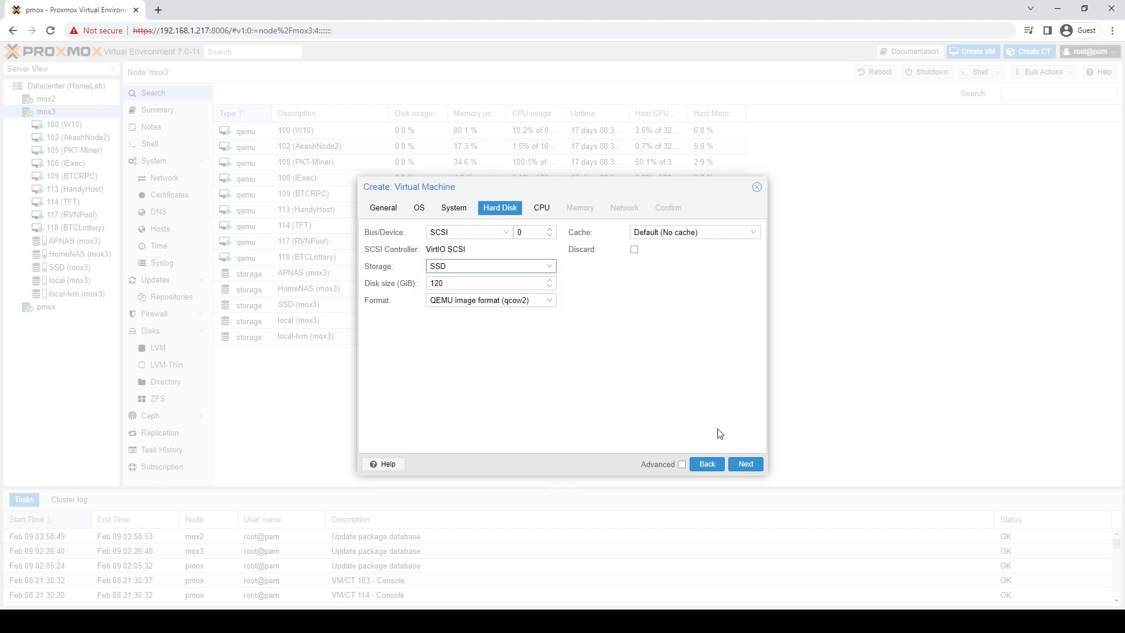
Set 2 sockets with 8 cores and 16384 MiB memory, reaching the Confirm summary.
{"action": "left_click", "coordinate": [541, 207]}
{"action": "type", "text": "8"}
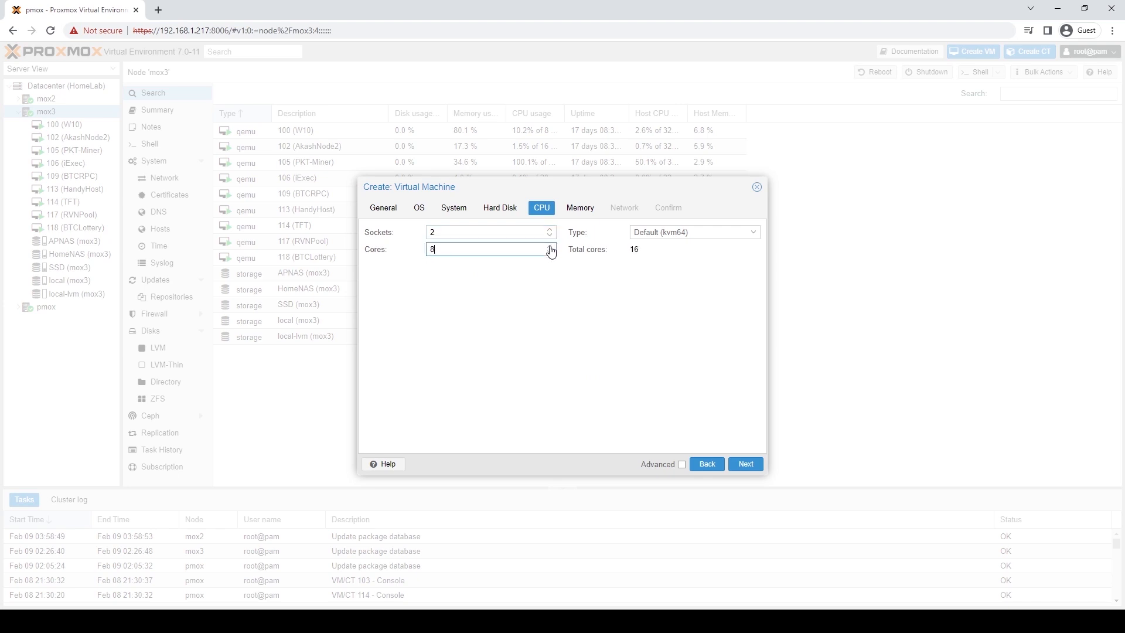
{"action": "left_click", "coordinate": [744, 464]}
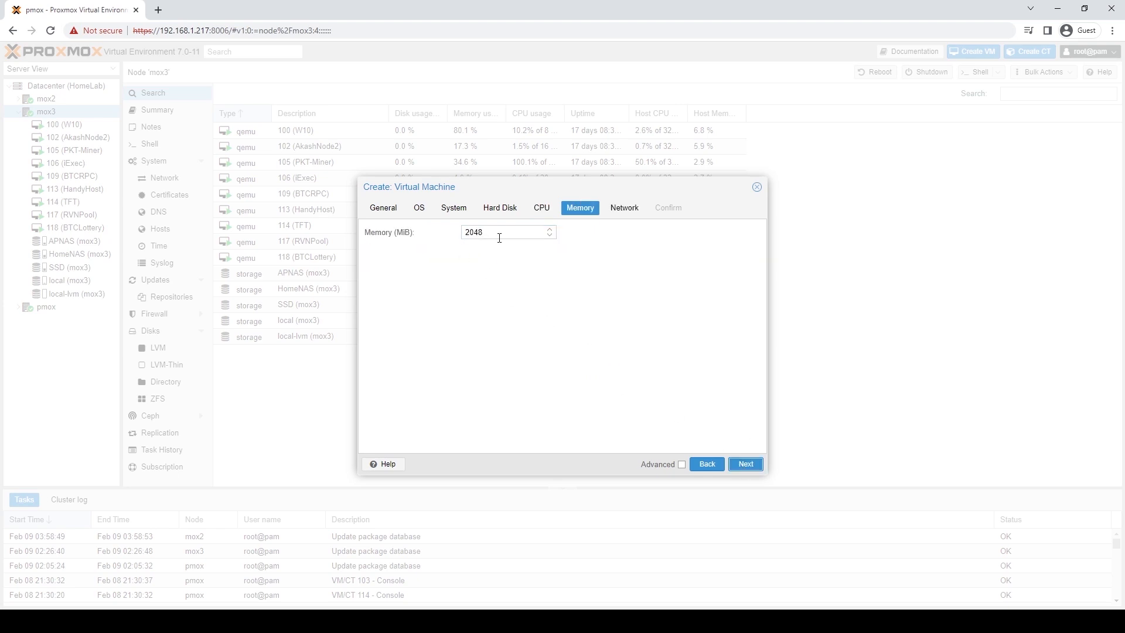
{"action": "triple_click", "coordinate": [506, 231]}
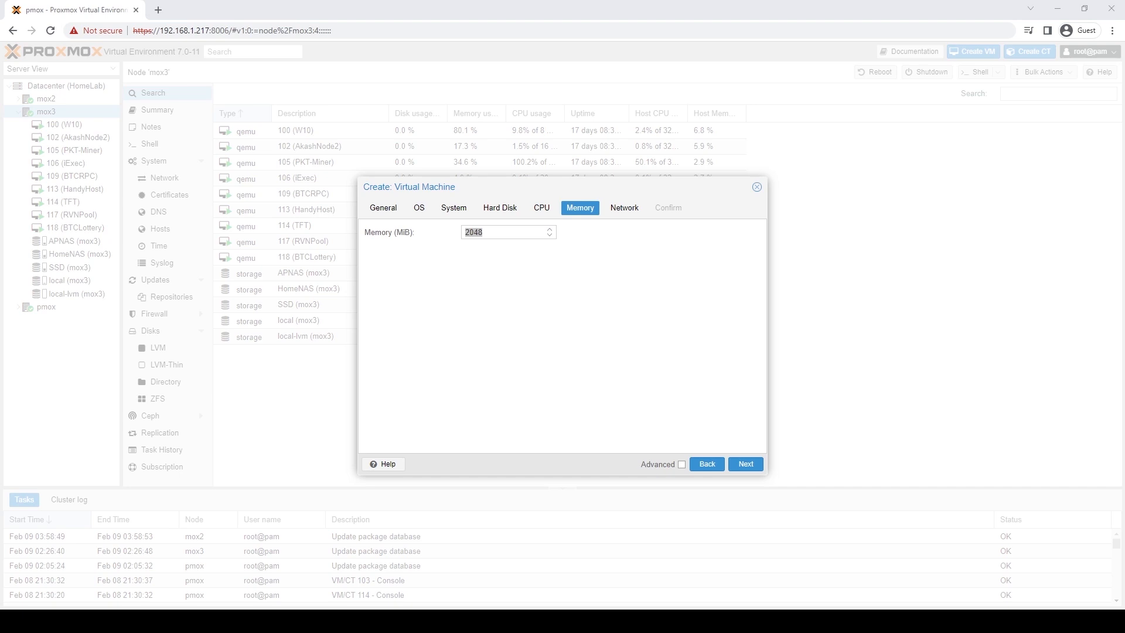
{"action": "left_click", "coordinate": [502, 232]}
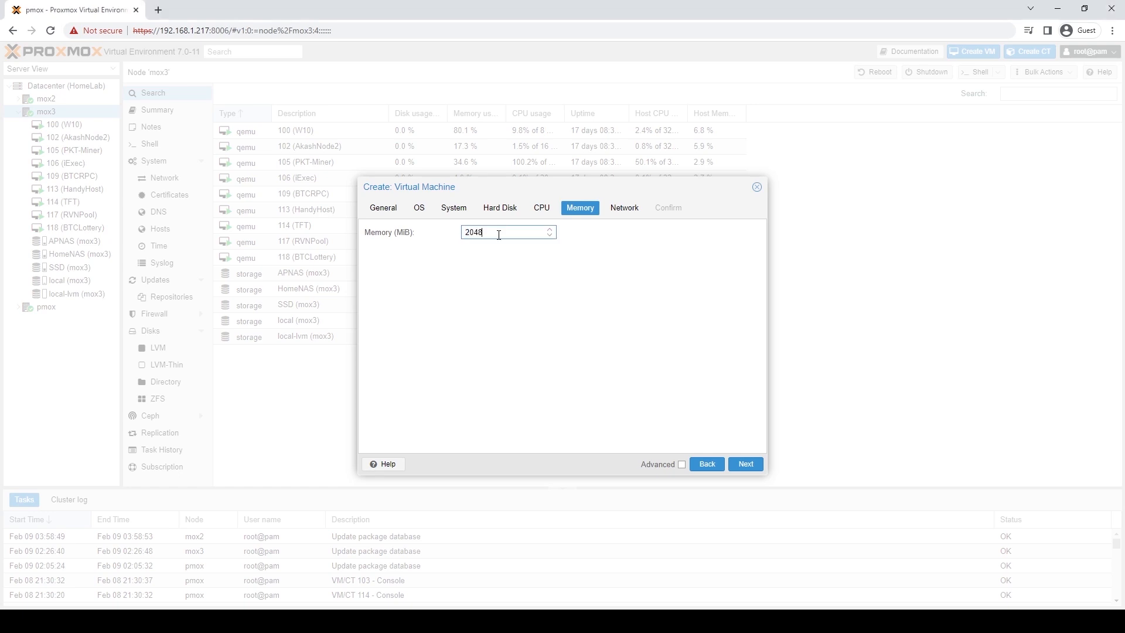
{"action": "type", "text": "16384"}
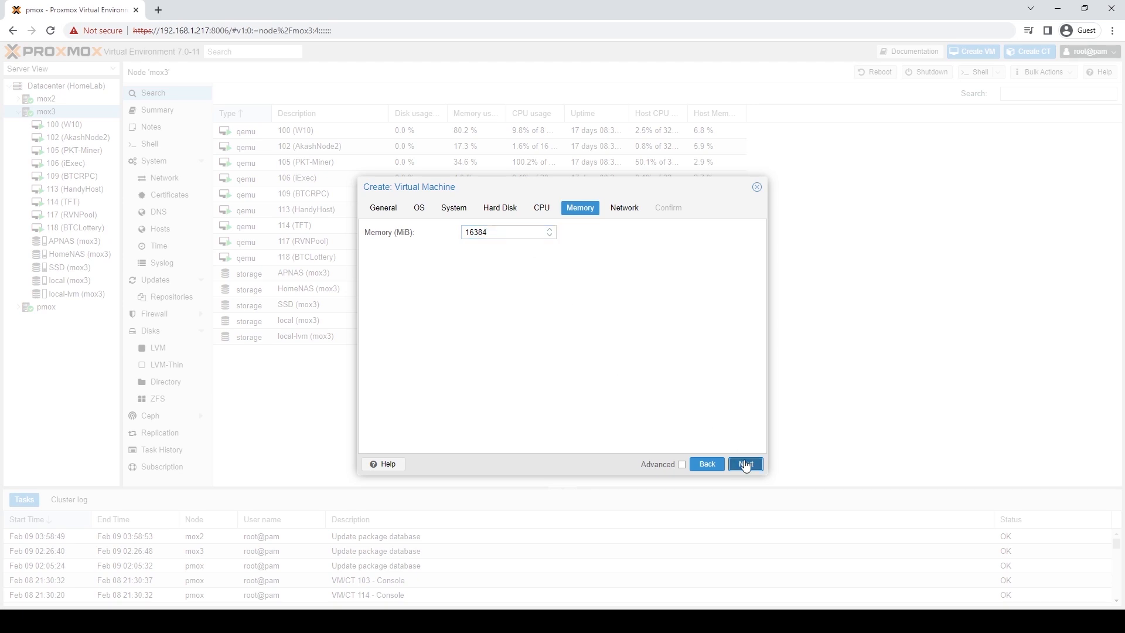
{"action": "left_click", "coordinate": [745, 464]}
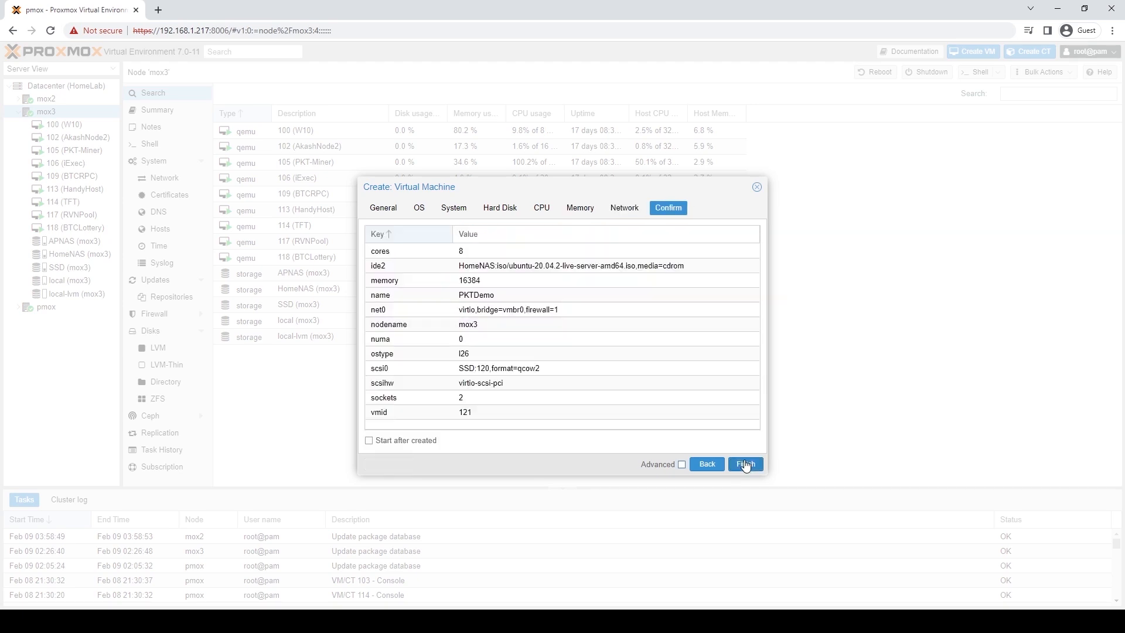
Finish creating VM 121 PKTDemo and open its summary.
{"action": "left_click", "coordinate": [745, 464]}
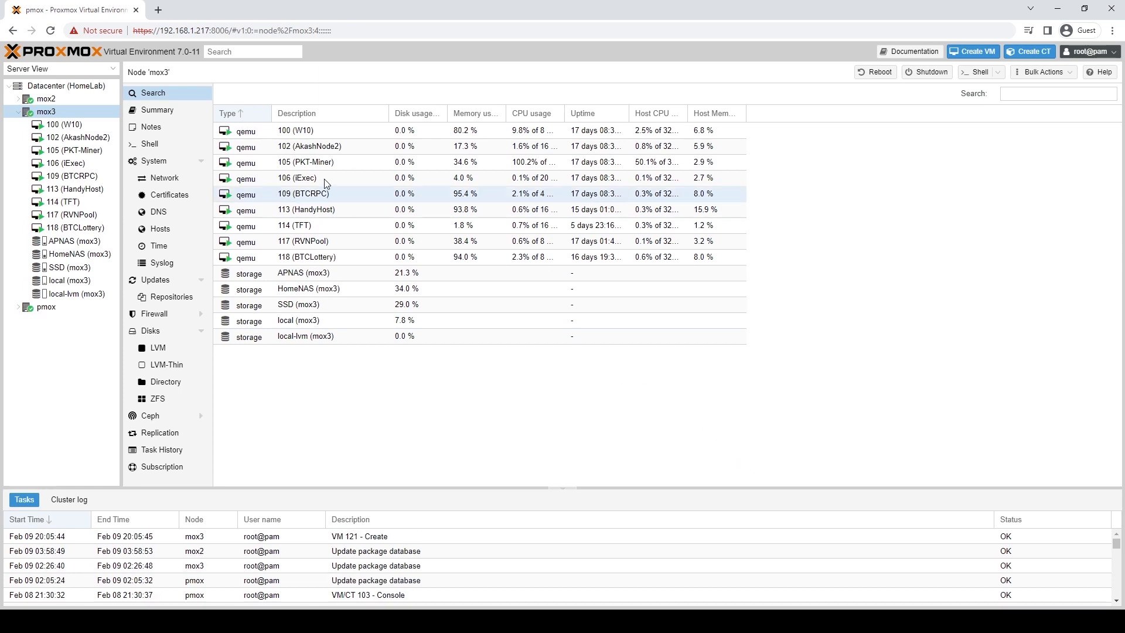
{"action": "left_click", "coordinate": [53, 240]}
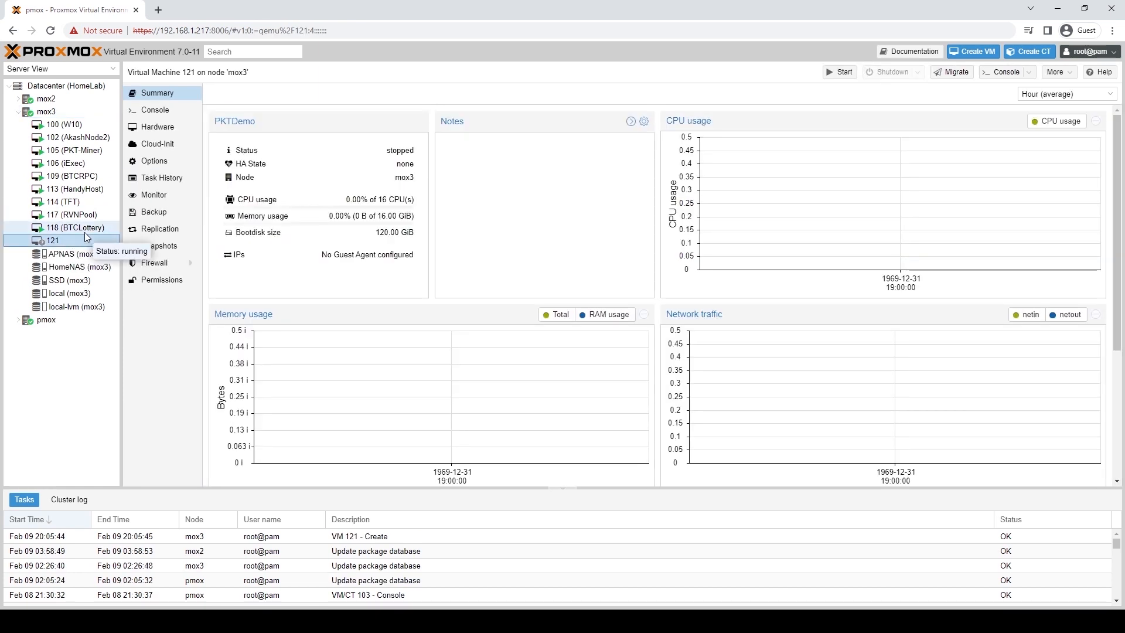
{"action": "mouse_move", "coordinate": [838, 72]}
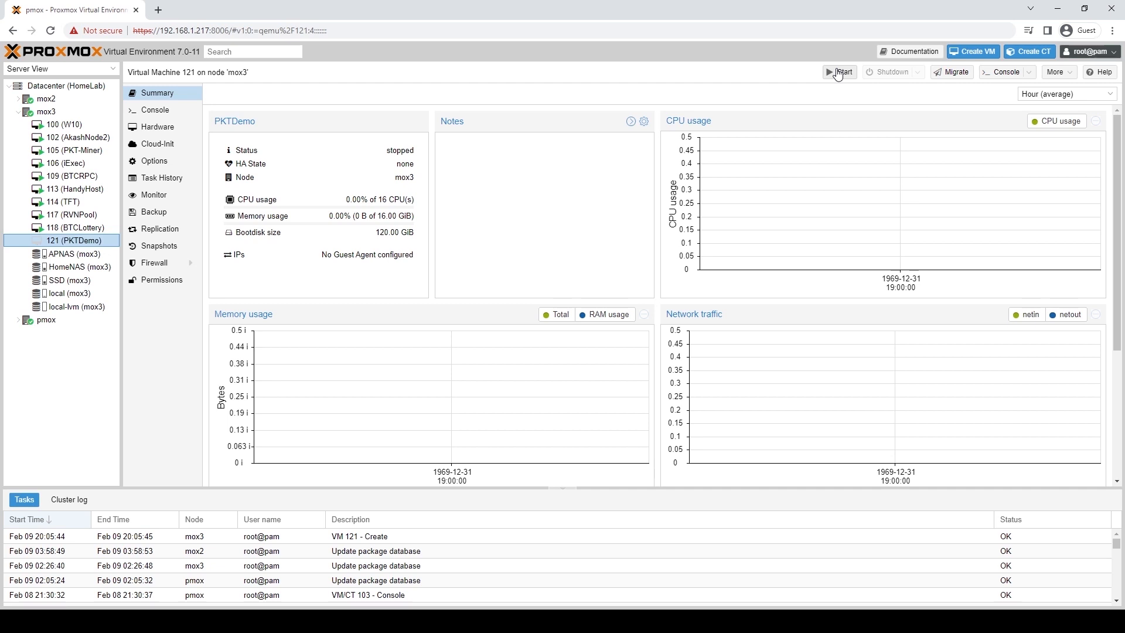
{"action": "mouse_move", "coordinate": [156, 109]}
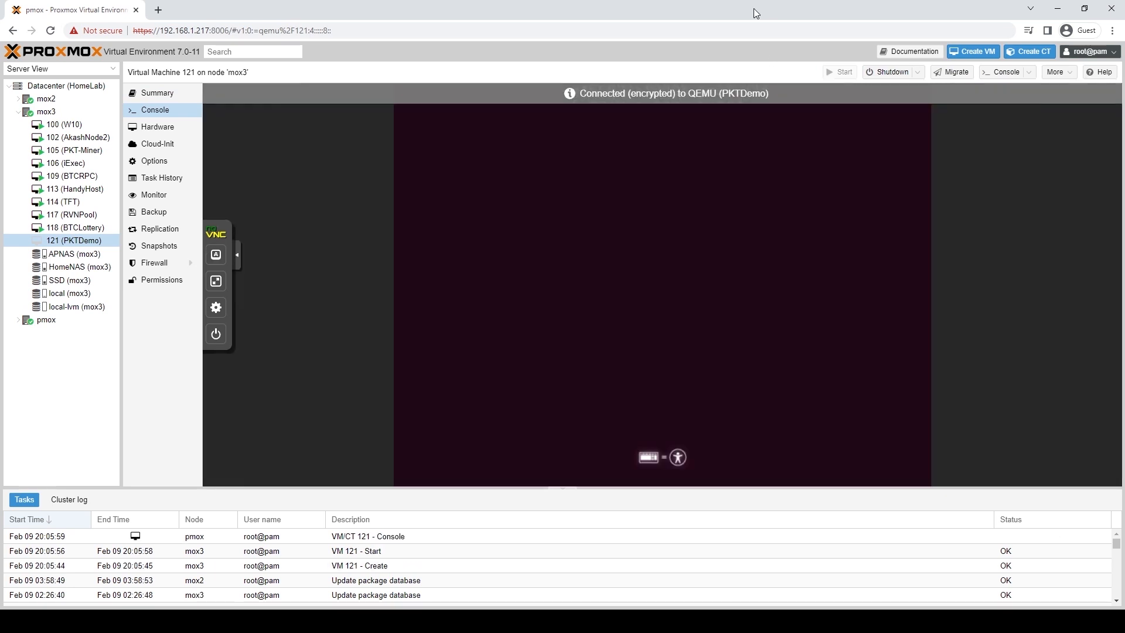
Start PKTDemo, install Ubuntu and reboot, then switch to VM 100 showing pkt.world.
{"action": "left_click", "coordinate": [238, 255]}
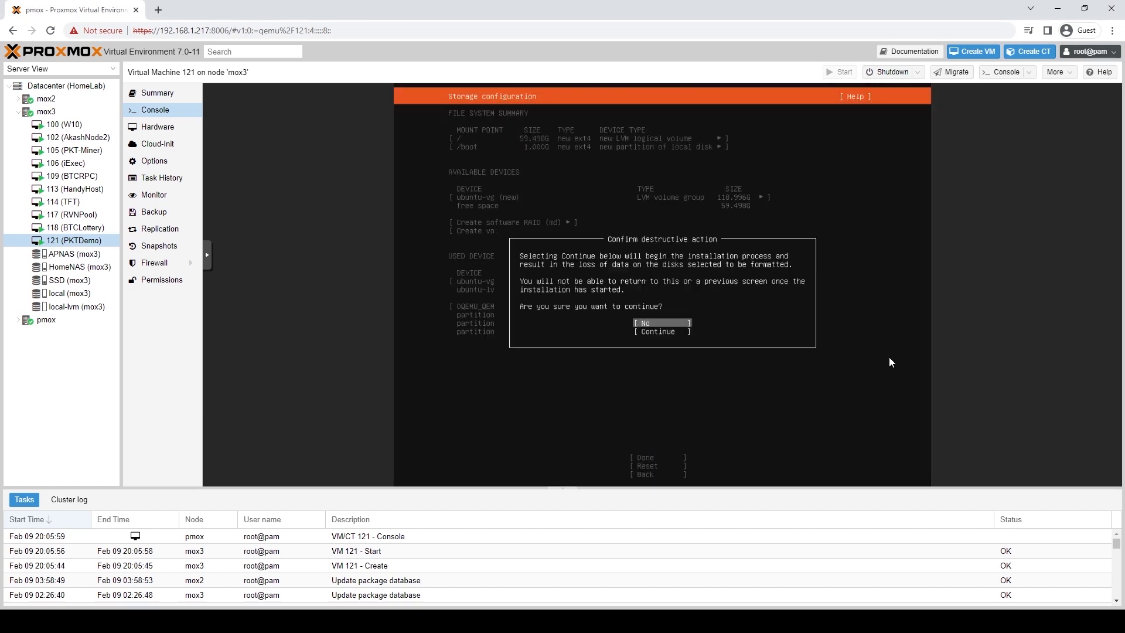
{"action": "left_click", "coordinate": [658, 331]}
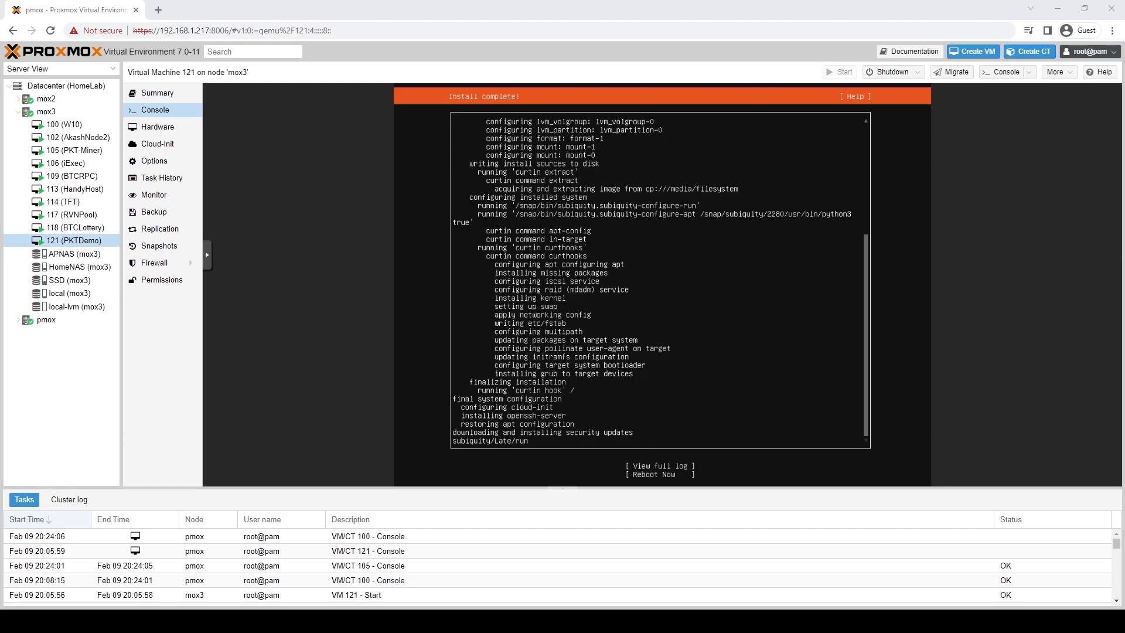
{"action": "left_click", "coordinate": [658, 474]}
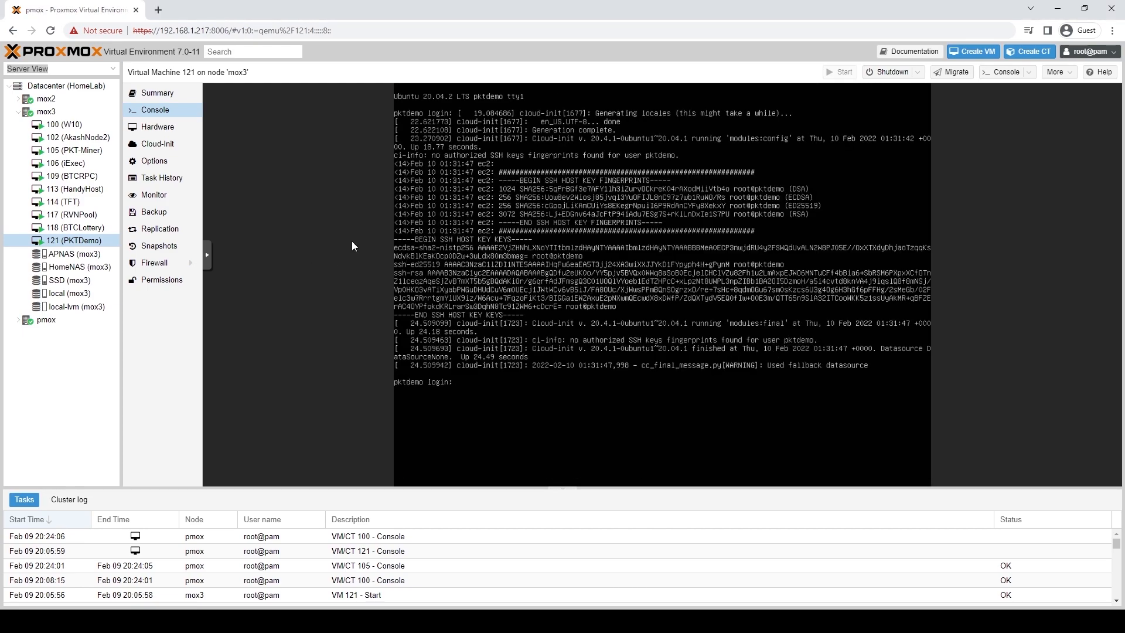
{"action": "left_click", "coordinate": [64, 124]}
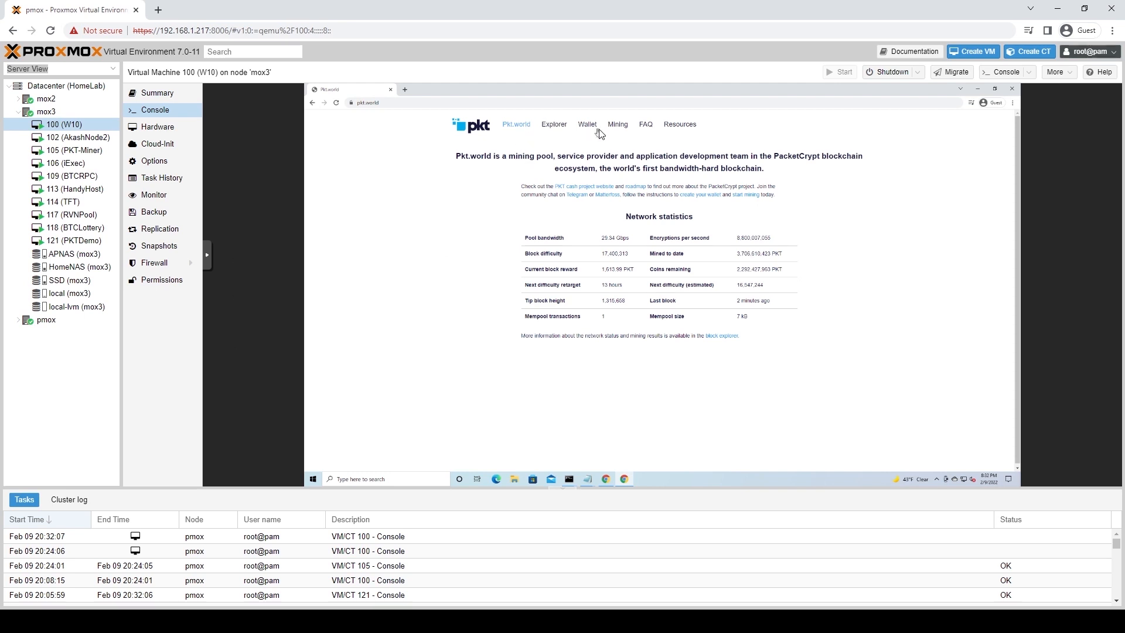
Open the pkt.world Wallet page and download the Pkt.world Wallet installer.
{"action": "left_click", "coordinate": [588, 124]}
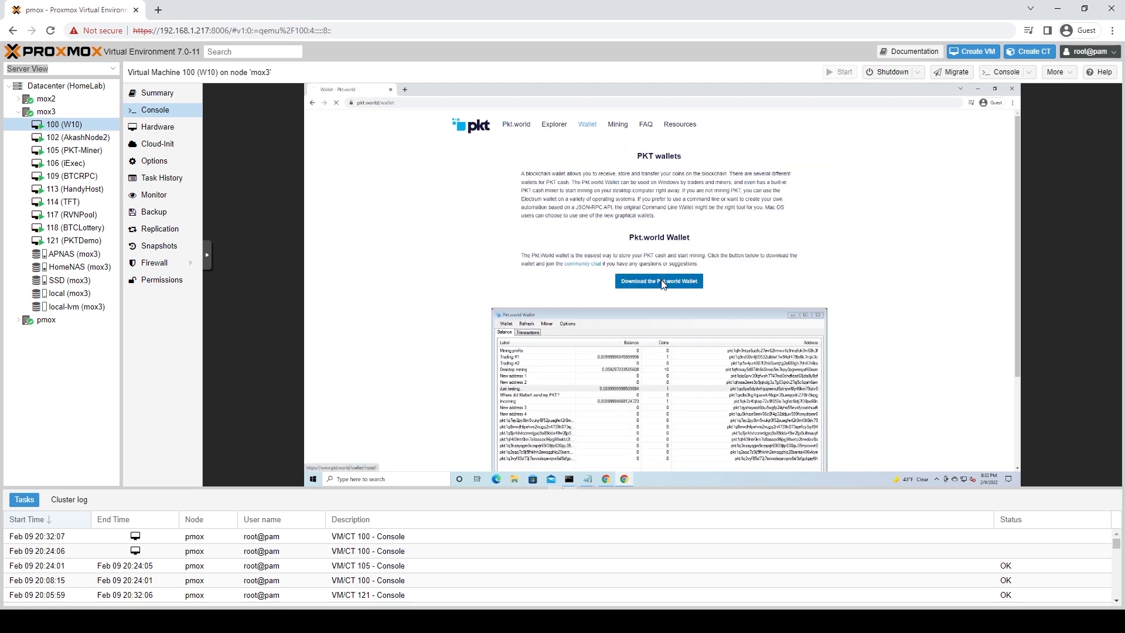
{"action": "left_click", "coordinate": [658, 280]}
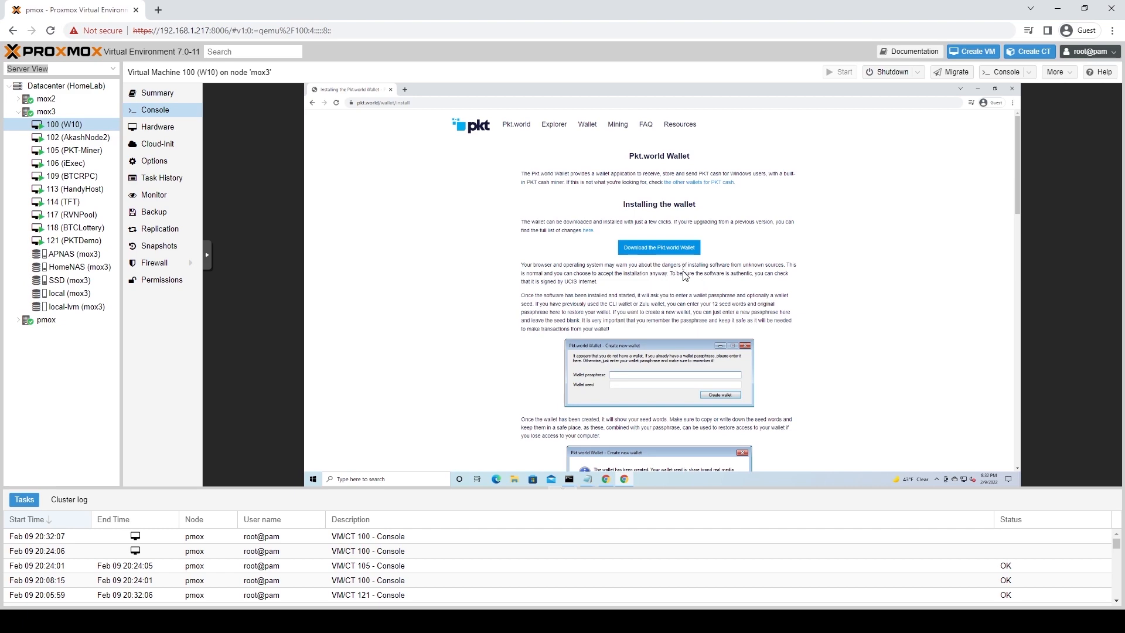
{"action": "scroll", "scroll_direction": "down", "scroll_amount": 3}
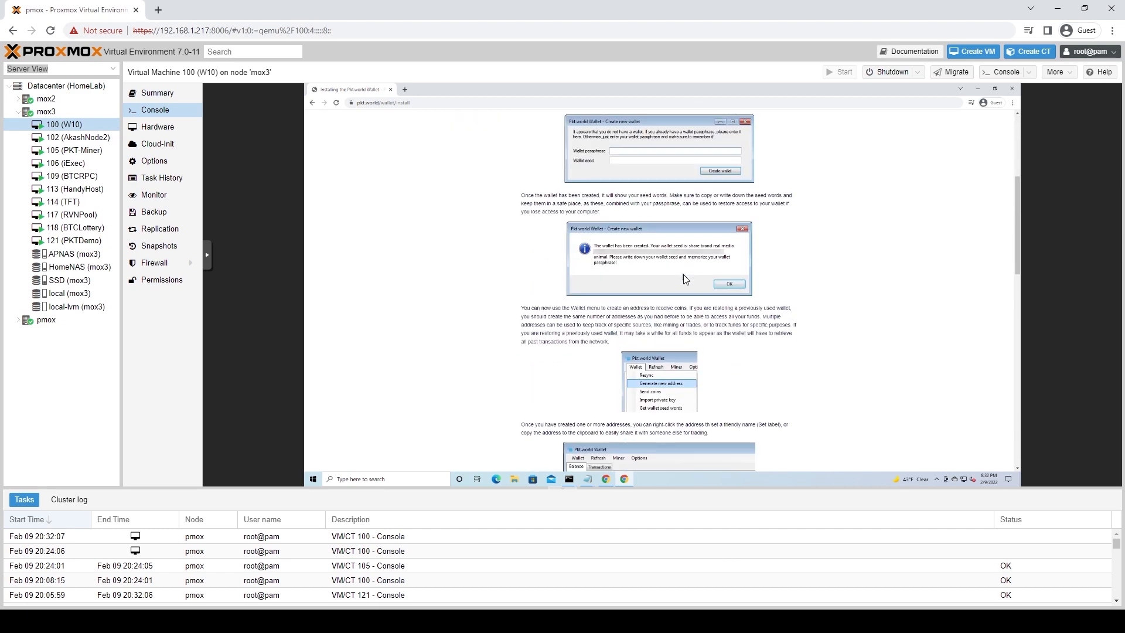
{"action": "scroll", "scroll_direction": "up", "scroll_amount": 3}
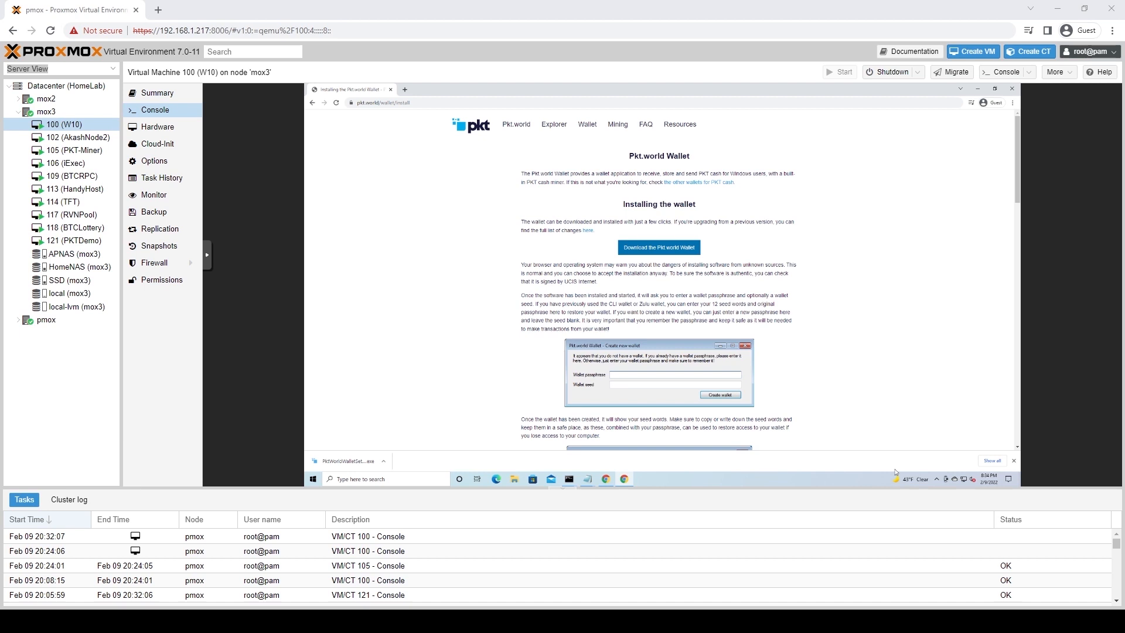
Run the Pkt.world Wallet installer, install it, and finish with the wallet launching.
{"action": "left_click", "coordinate": [658, 247]}
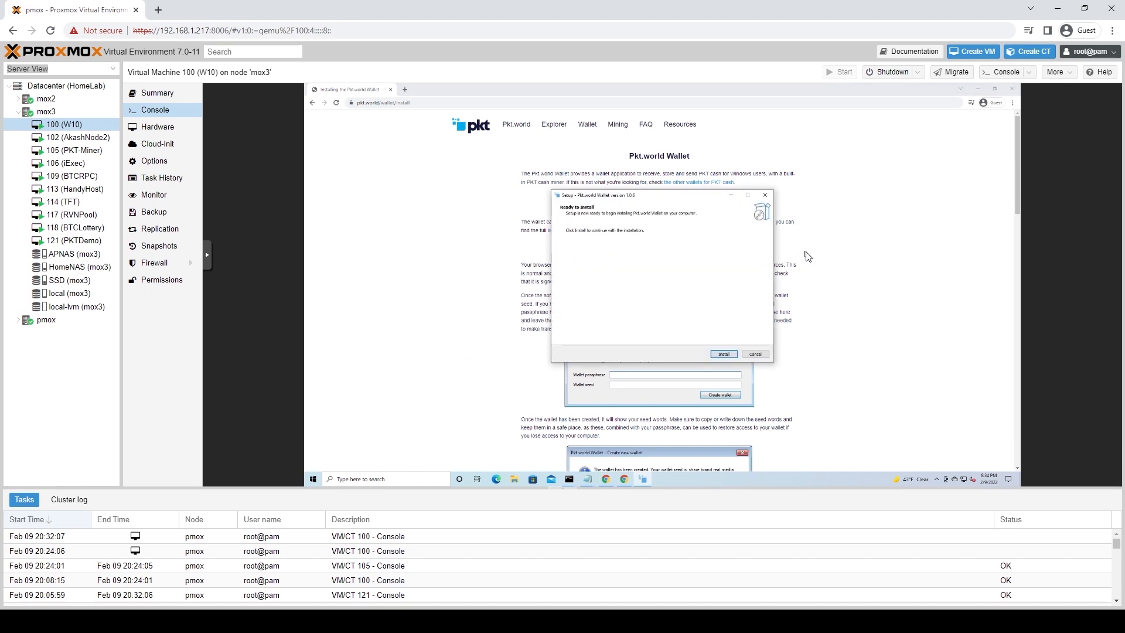
{"action": "mouse_move", "coordinate": [972, 254]}
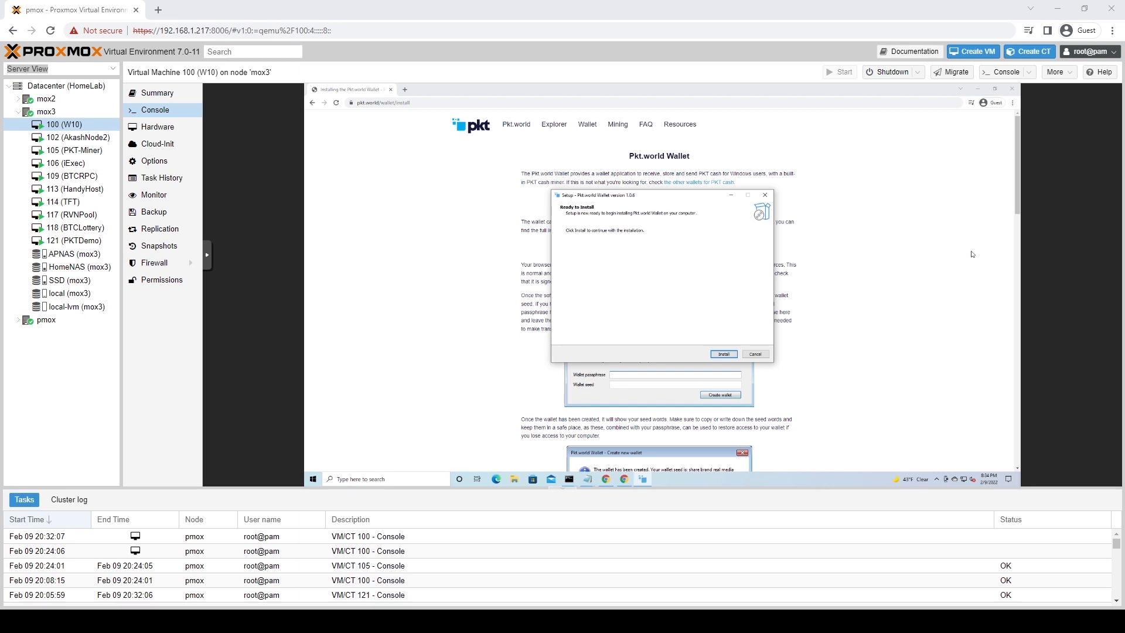
{"action": "left_click", "coordinate": [722, 353]}
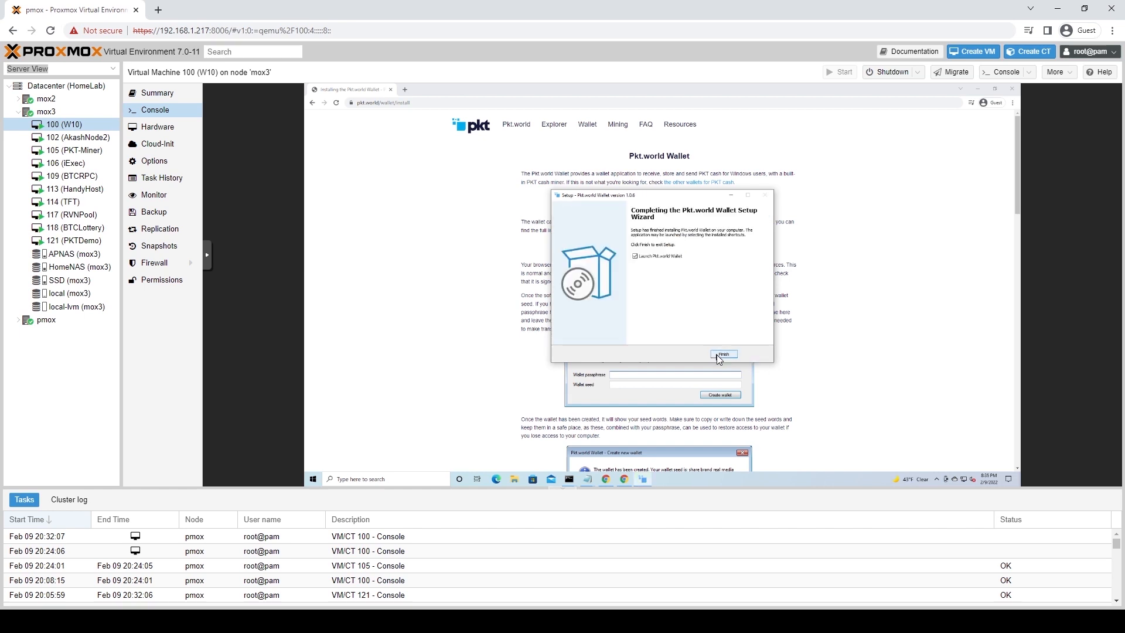
{"action": "left_click", "coordinate": [723, 355]}
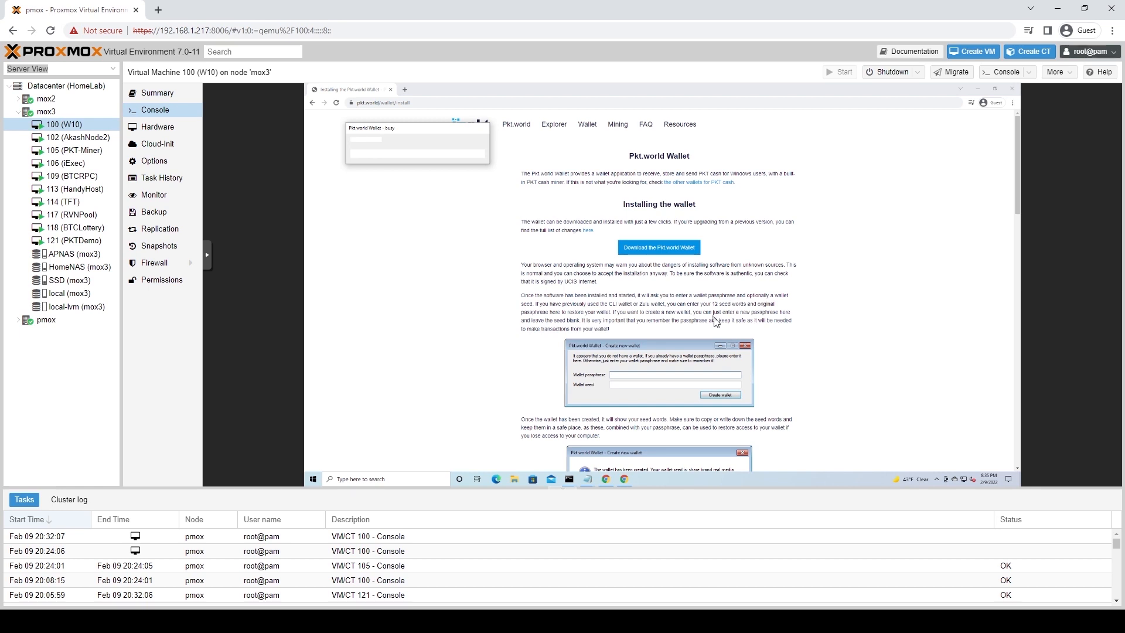
{"action": "mouse_move", "coordinate": [669, 284]}
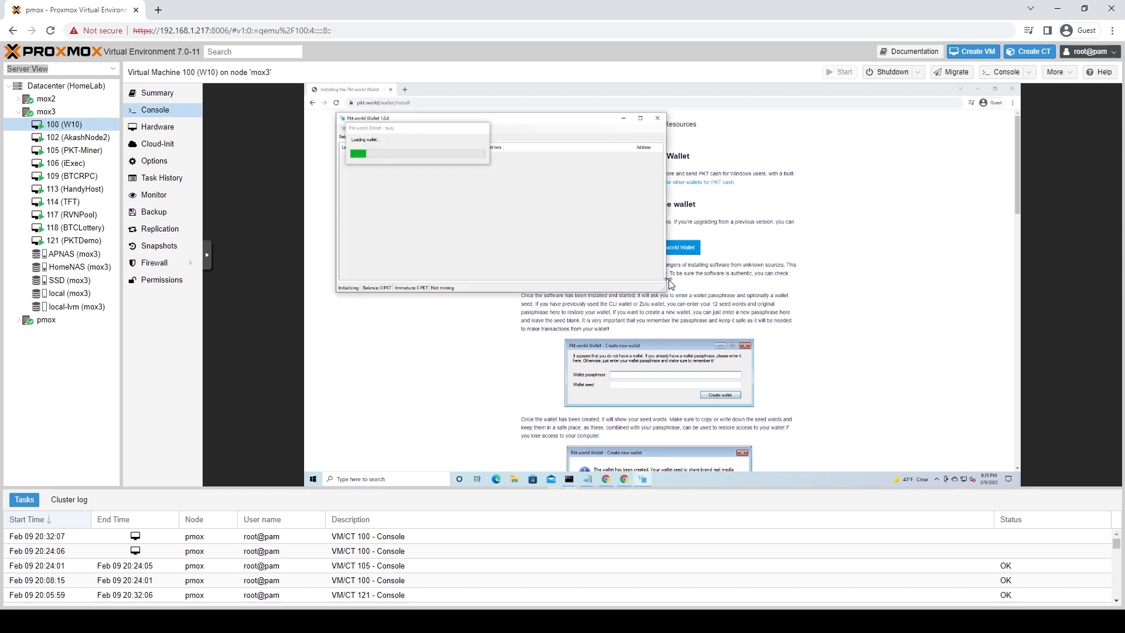
{"action": "mouse_move", "coordinate": [657, 268]}
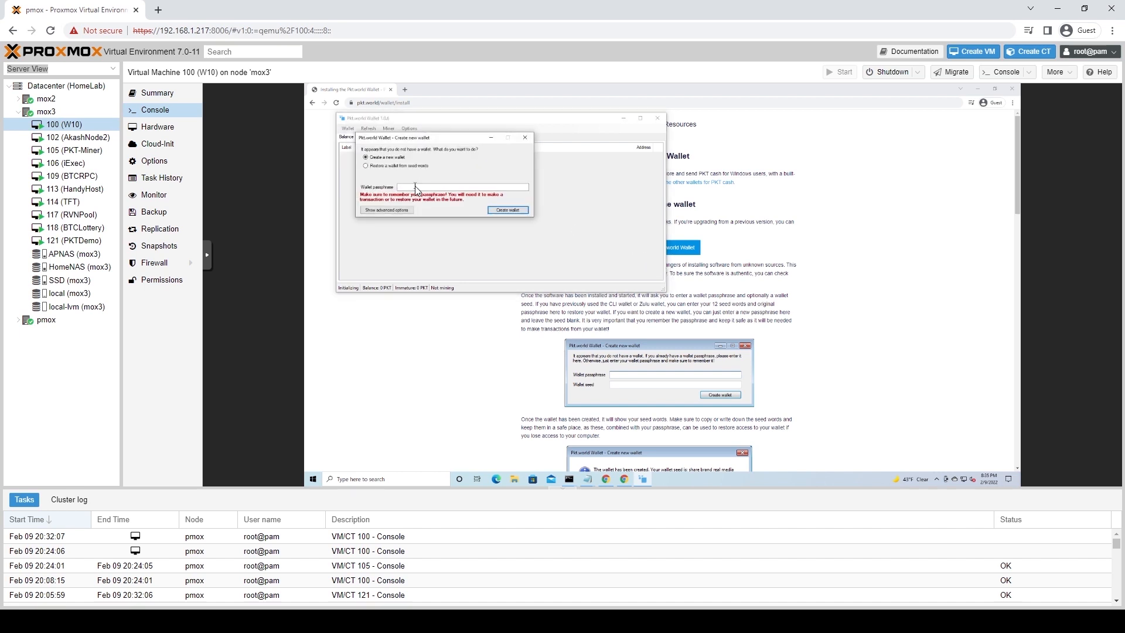
Enter a passphrase, create the new Pkt.world wallet, and open a blank Notepad.
{"action": "type", "text": "1"}
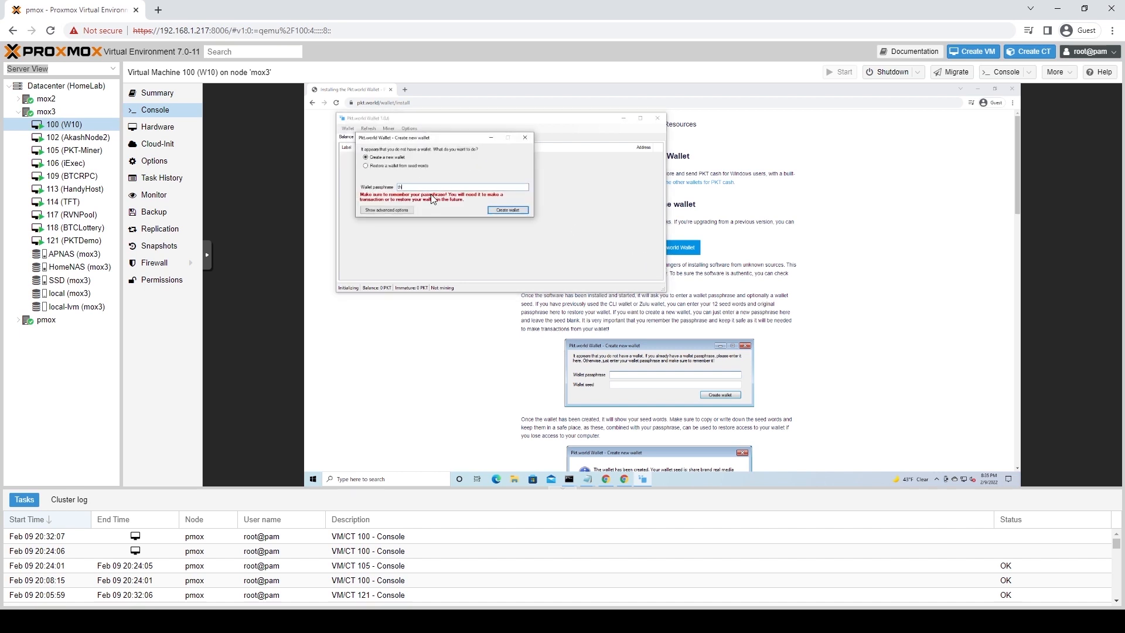
{"action": "type", "text": "this is t"}
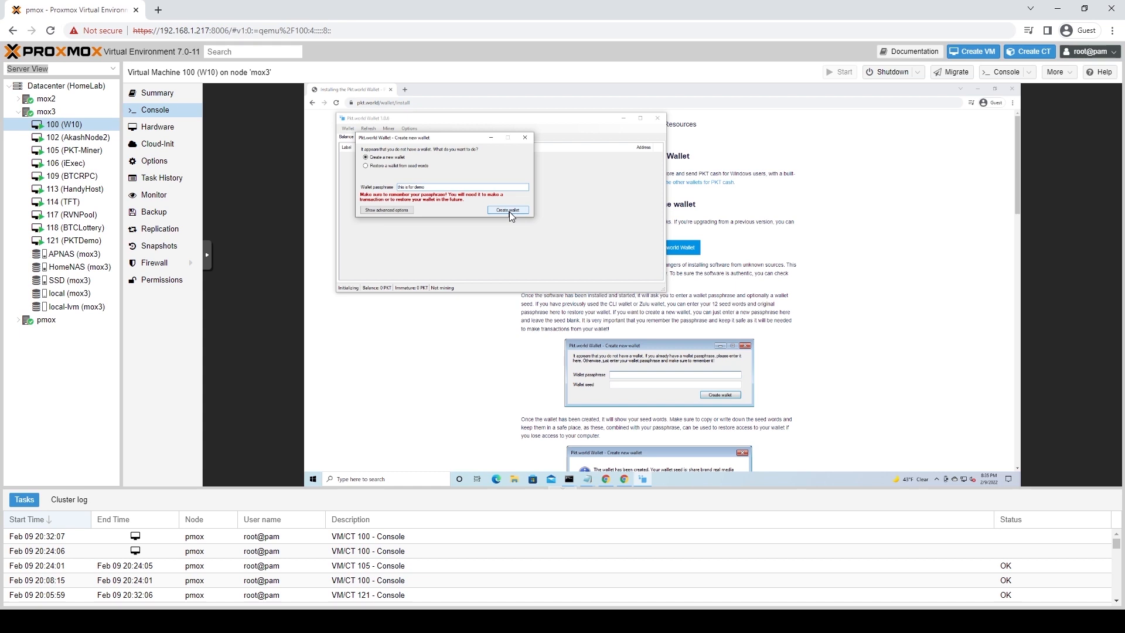
{"action": "left_click", "coordinate": [507, 210]}
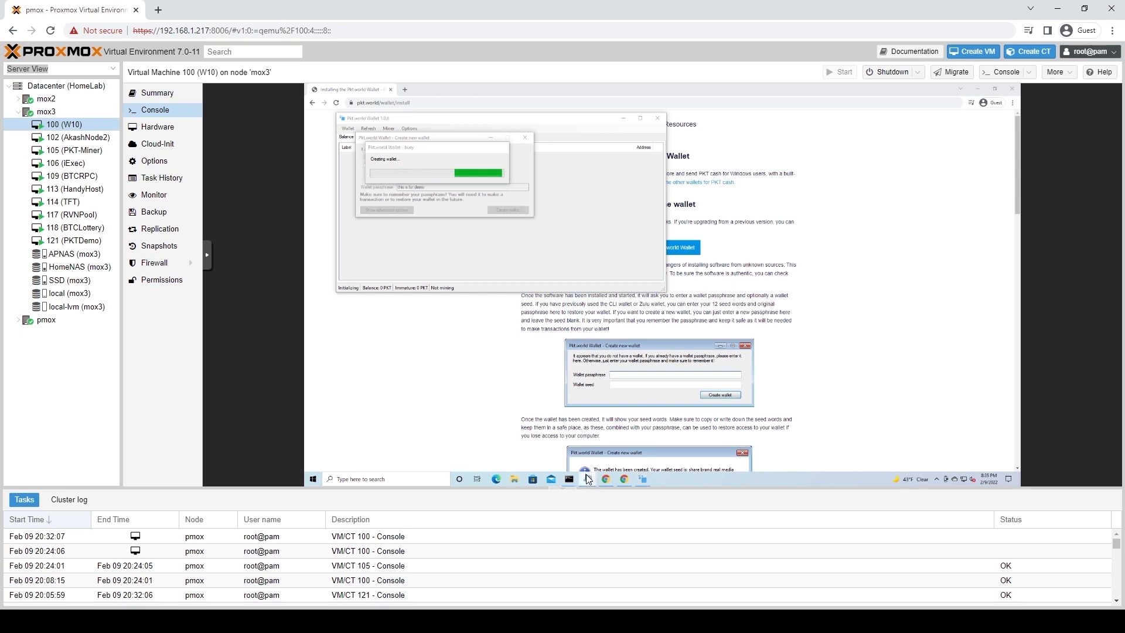
{"action": "right_click", "coordinate": [567, 478]}
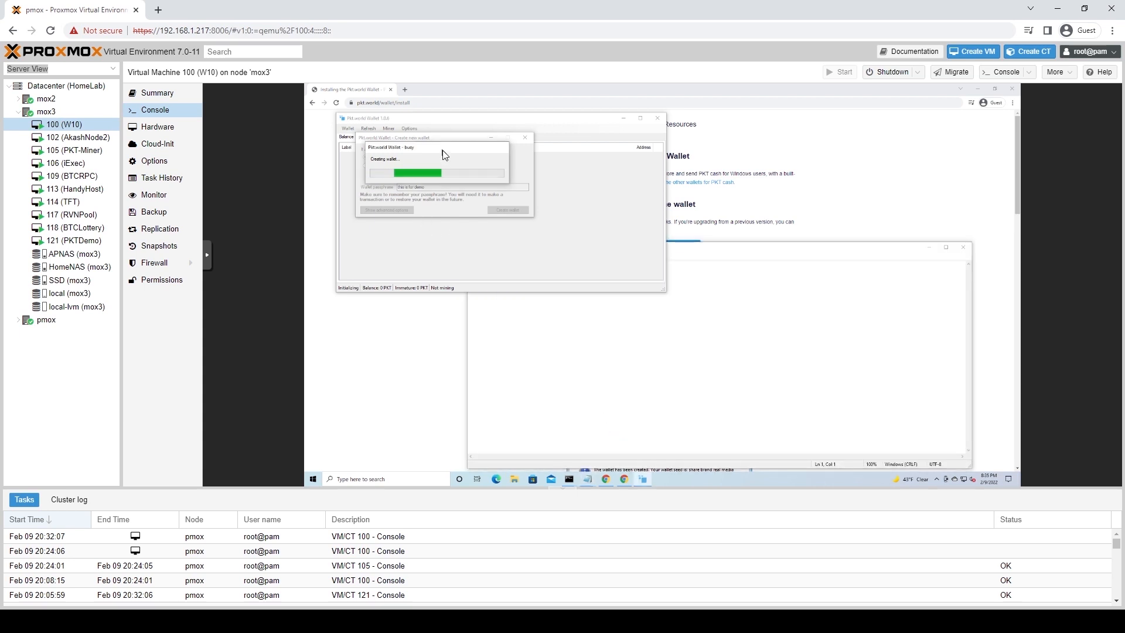
{"action": "mouse_move", "coordinate": [563, 196]}
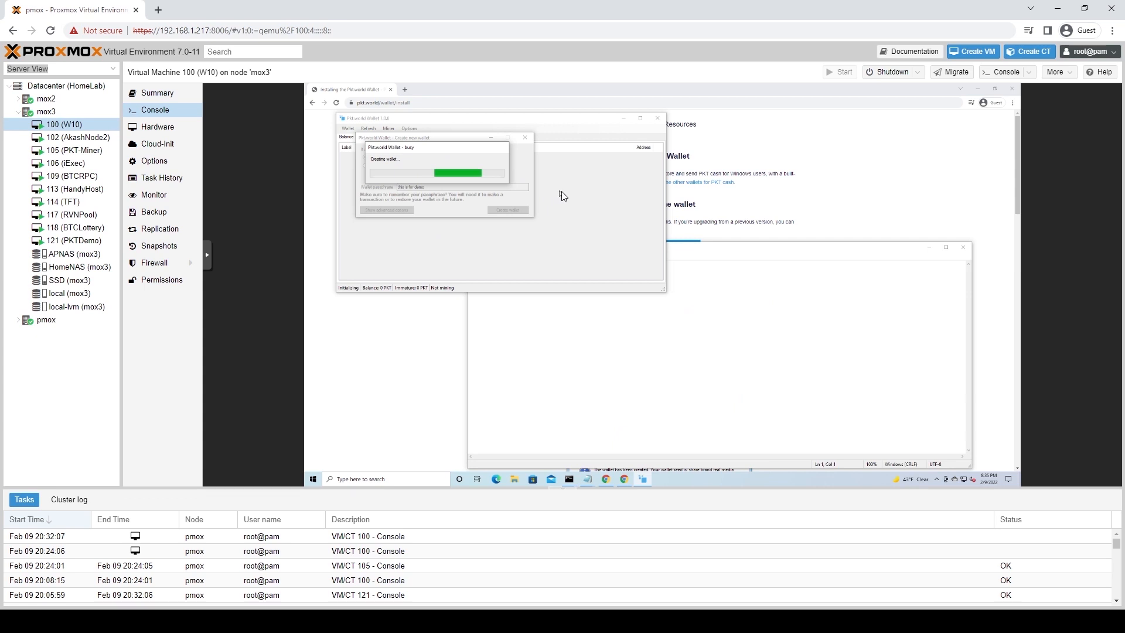
{"action": "mouse_move", "coordinate": [592, 187]}
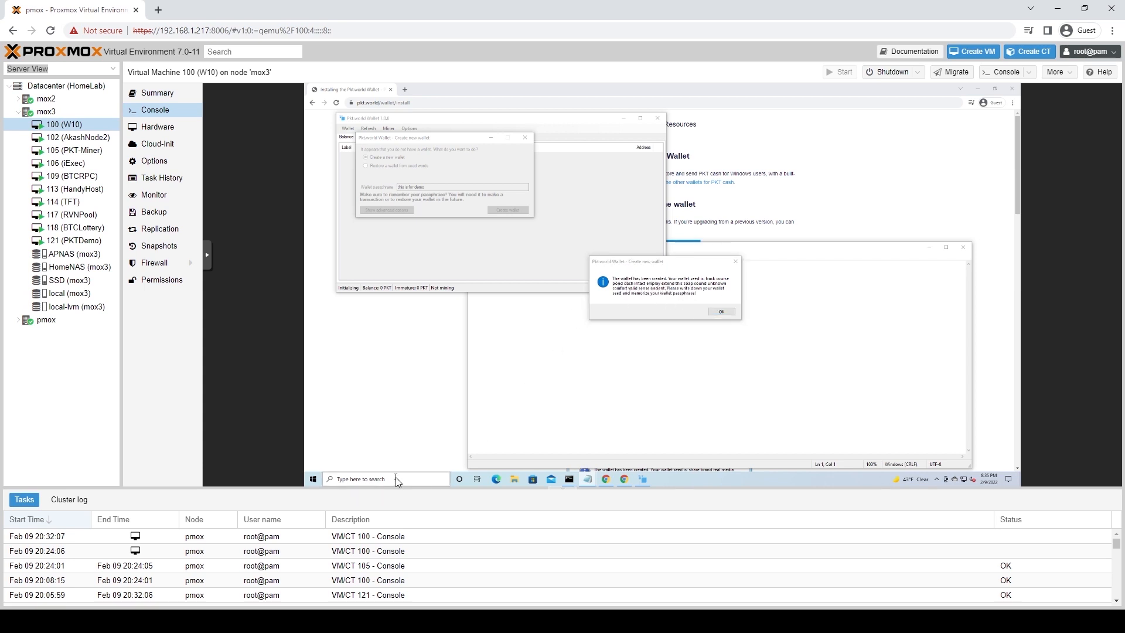
Snip the seed message, paste the wallet address into Notepad, and open VM 121 PKTDemo.
{"action": "type", "text": "snipping Tool"}
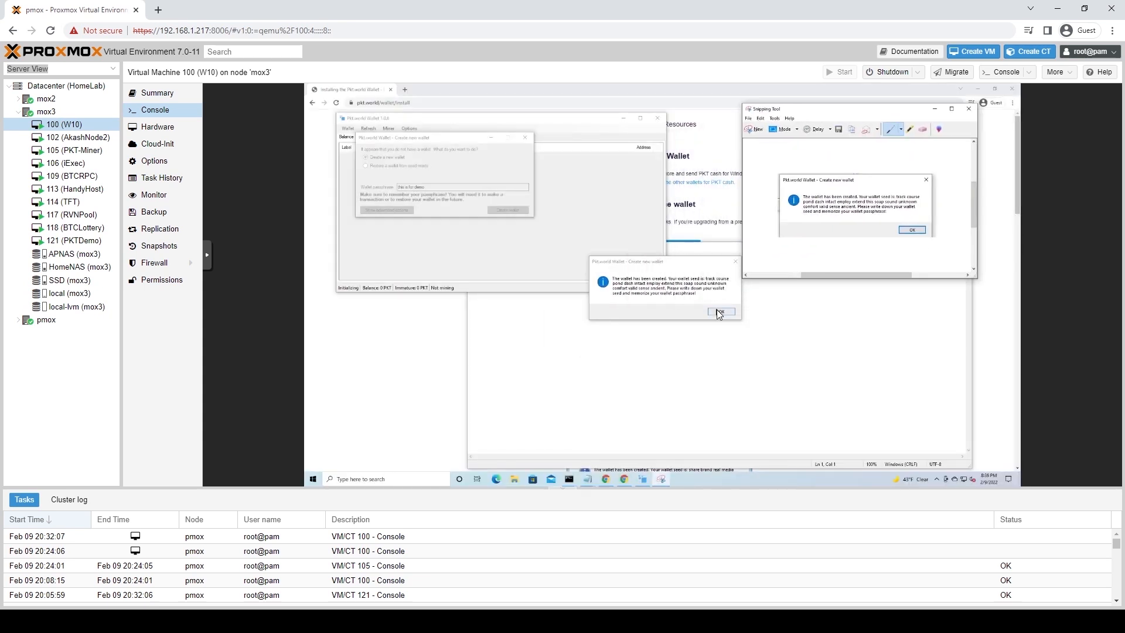
{"action": "left_click", "coordinate": [721, 313]}
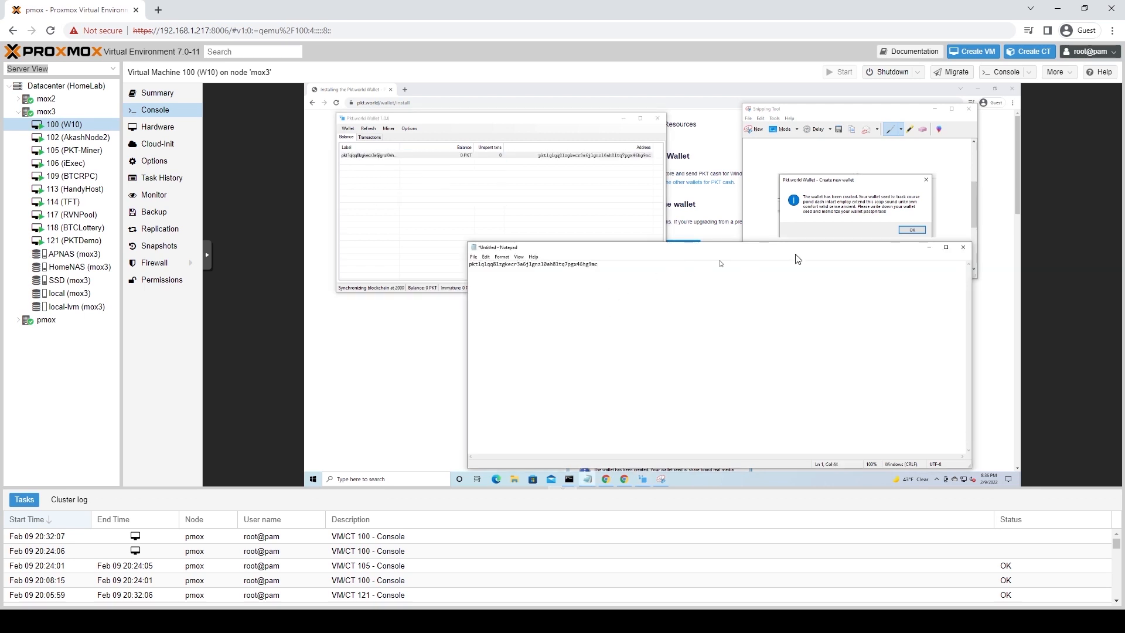
{"action": "mouse_move", "coordinate": [201, 122]}
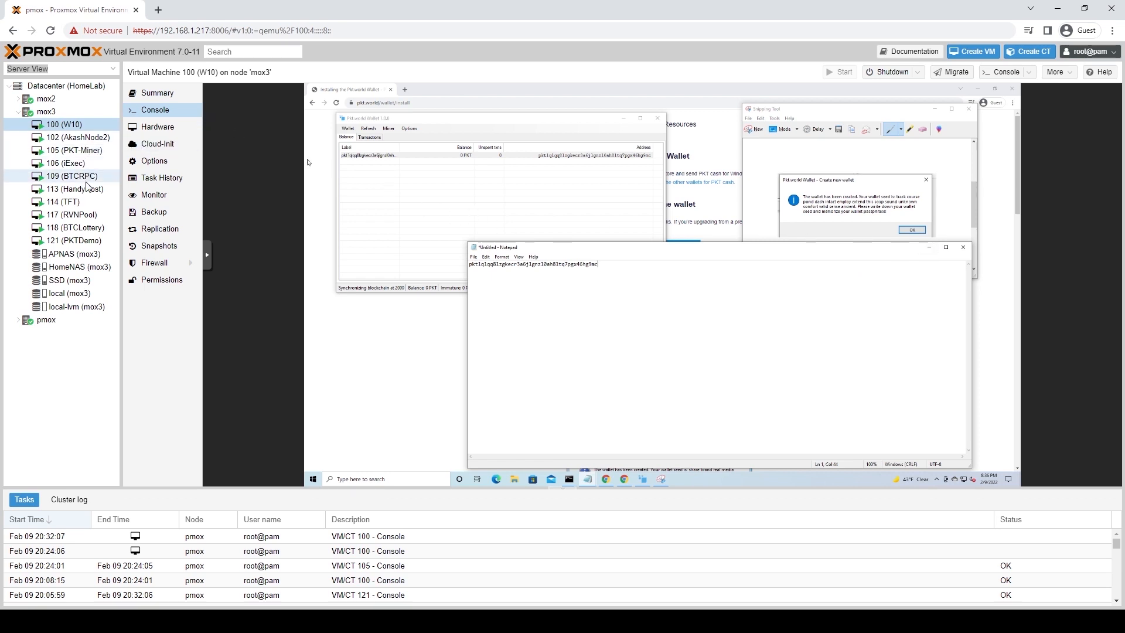
{"action": "left_click", "coordinate": [74, 241]}
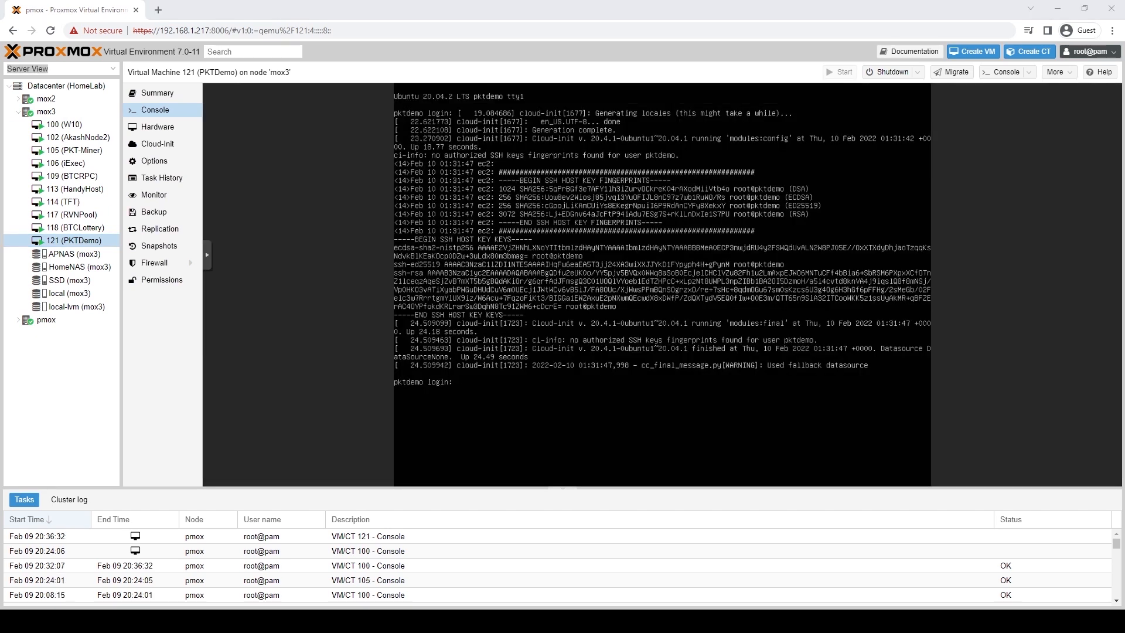
{"action": "mouse_move", "coordinate": [70, 137]}
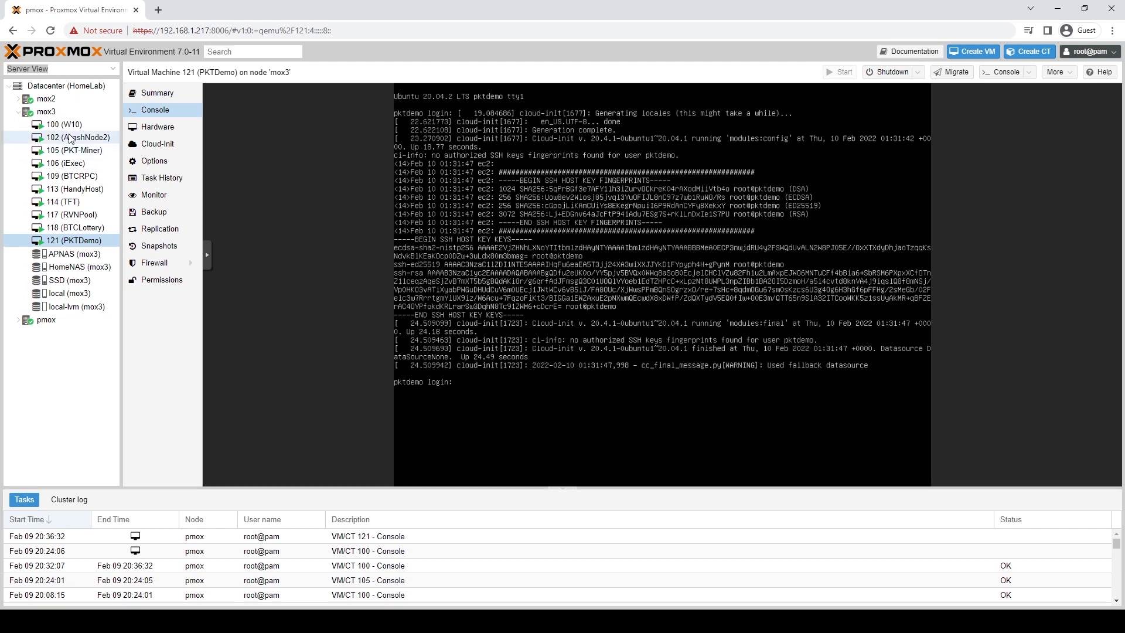
Return to VM 100 (W10)'s console showing the wallet installation page.
{"action": "left_click", "coordinate": [63, 124]}
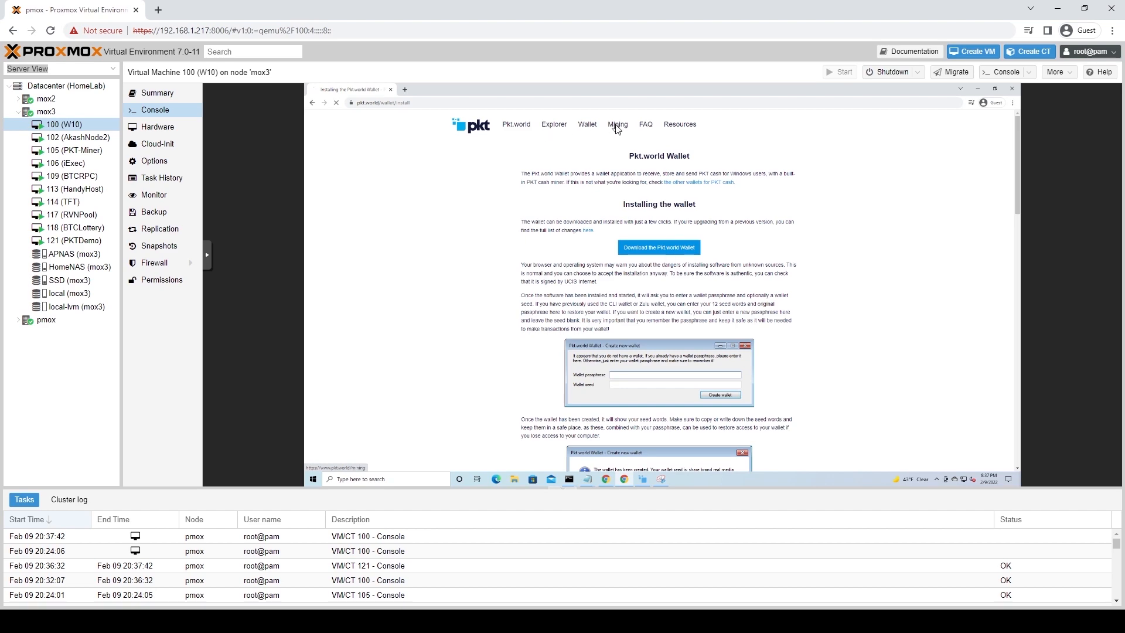
From pkt.world's mining page, follow the Linux link to the packetcrypt v0.5.1 GitHub releases.
{"action": "left_click", "coordinate": [616, 124]}
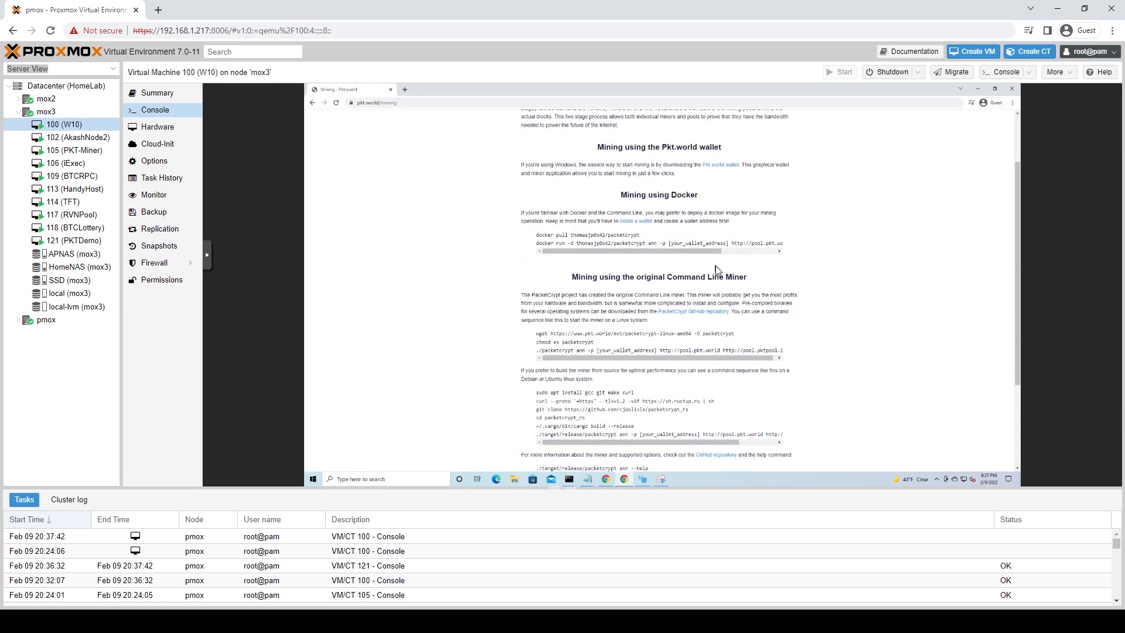
{"action": "scroll", "scroll_direction": "up", "scroll_amount": 3}
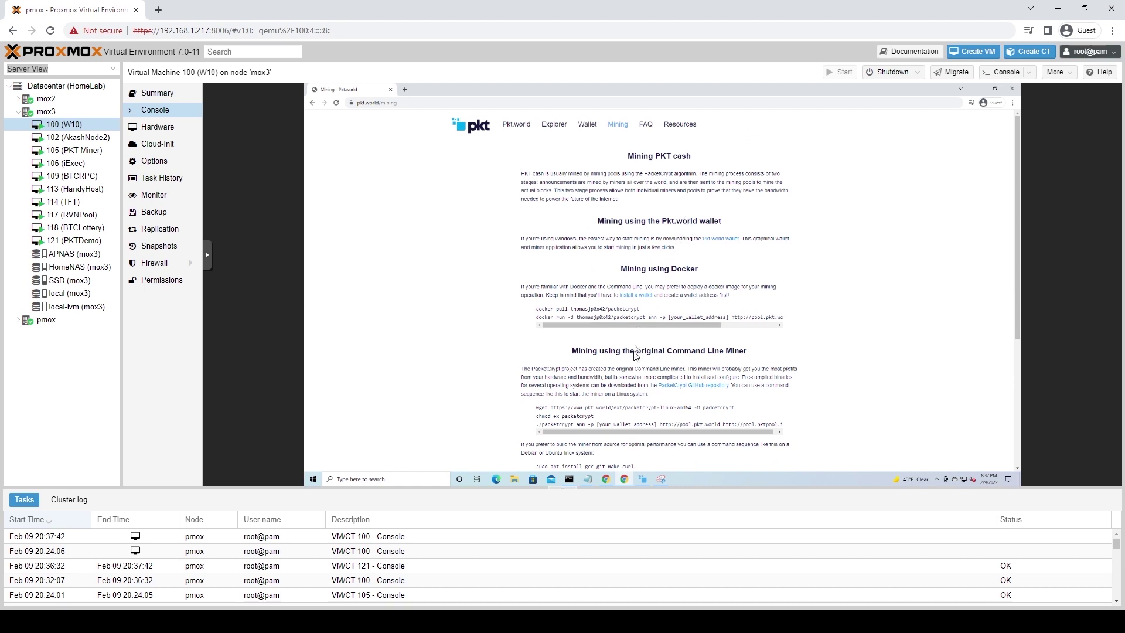
{"action": "scroll", "scroll_direction": "down", "scroll_amount": 3}
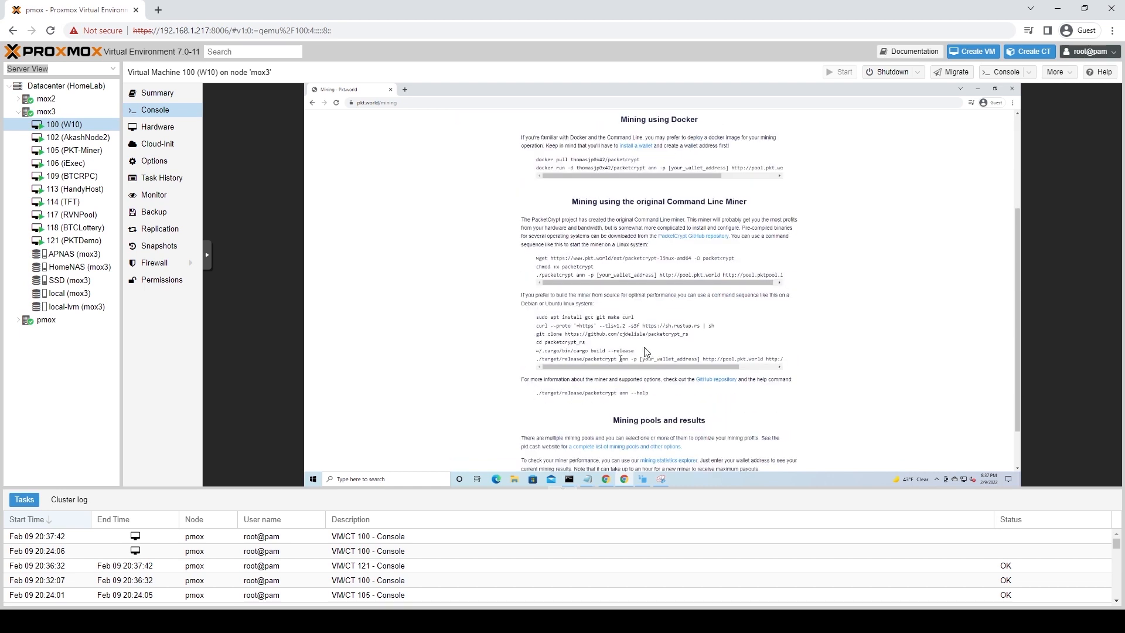
{"action": "mouse_move", "coordinate": [691, 240]}
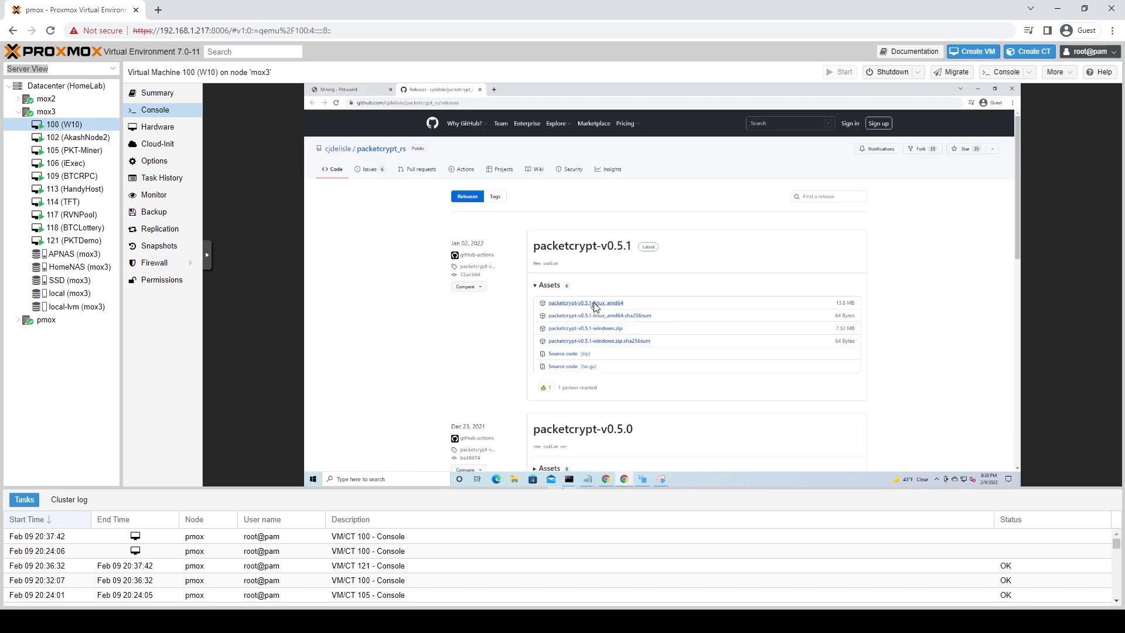
{"action": "right_click", "coordinate": [586, 302]}
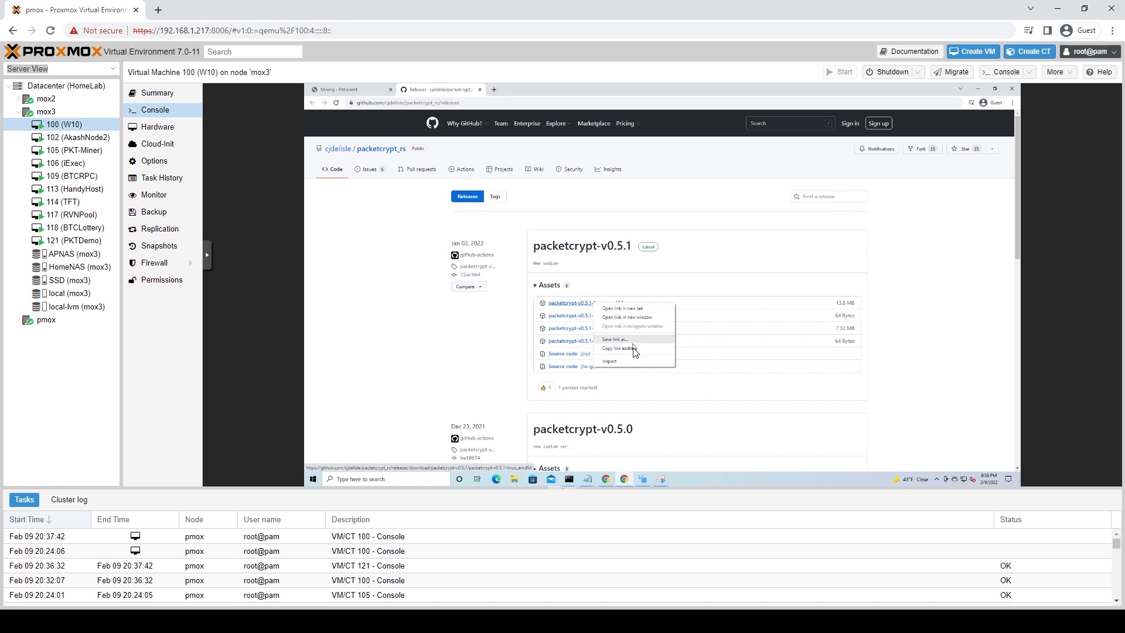
{"action": "left_click", "coordinate": [498, 343]}
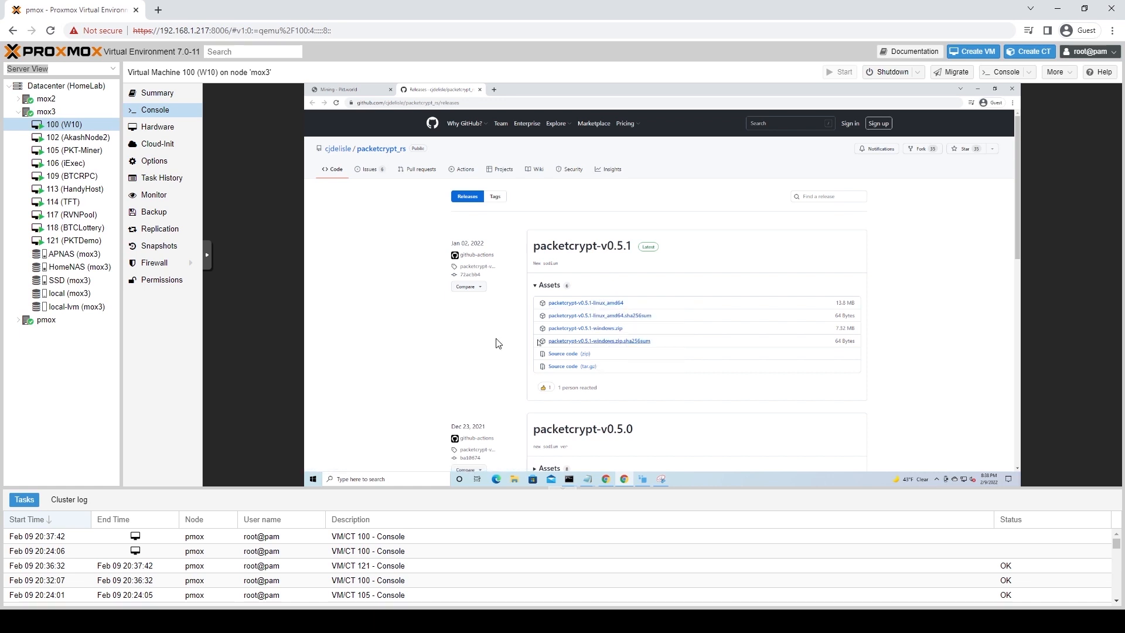
{"action": "mouse_move", "coordinate": [715, 339]}
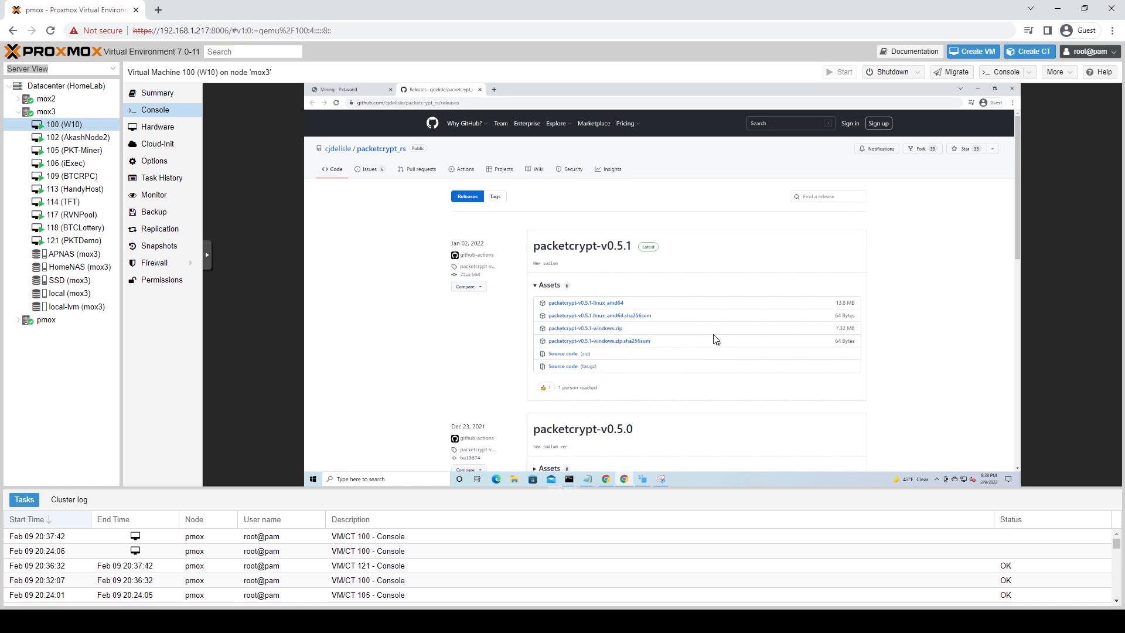
{"action": "mouse_move", "coordinate": [771, 287]}
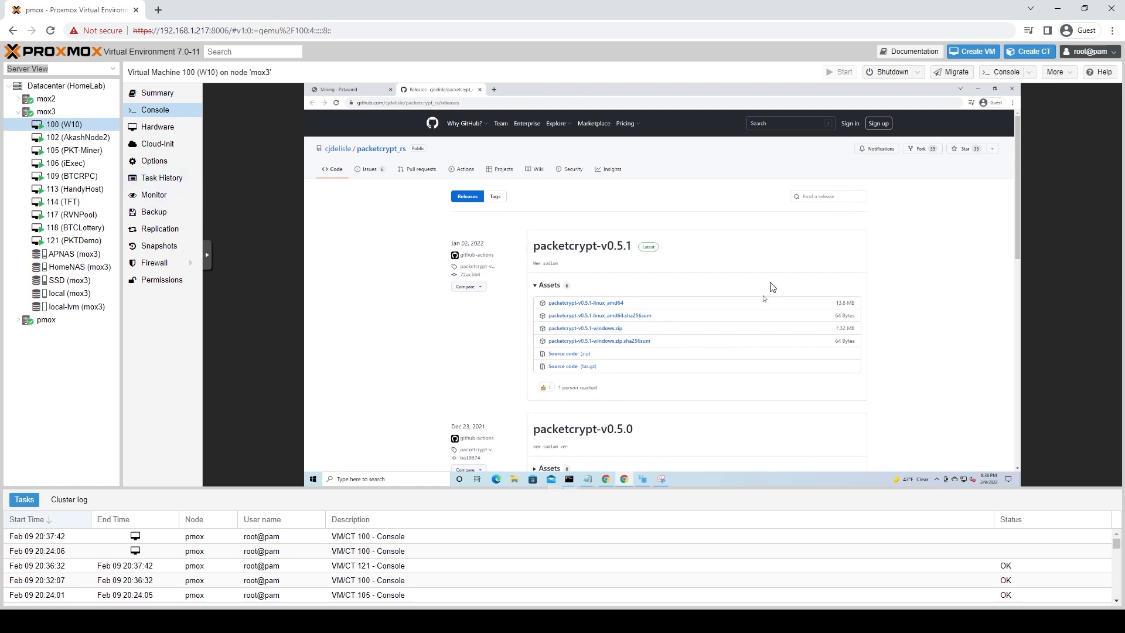
{"action": "mouse_move", "coordinate": [1013, 278]}
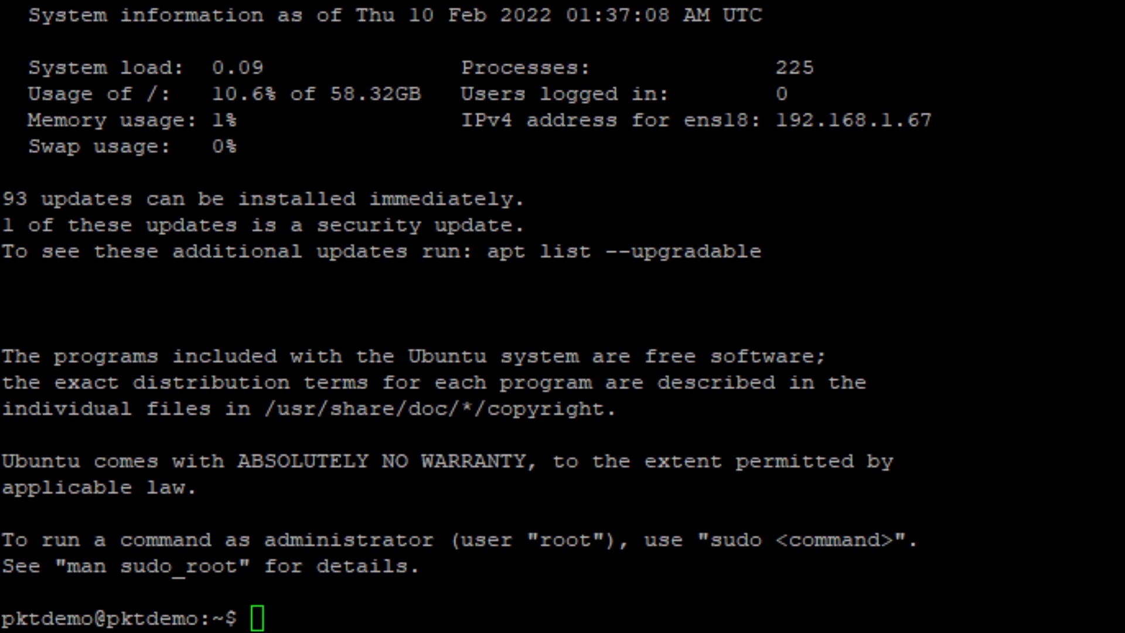
{"action": "mouse_move", "coordinate": [447, 342]}
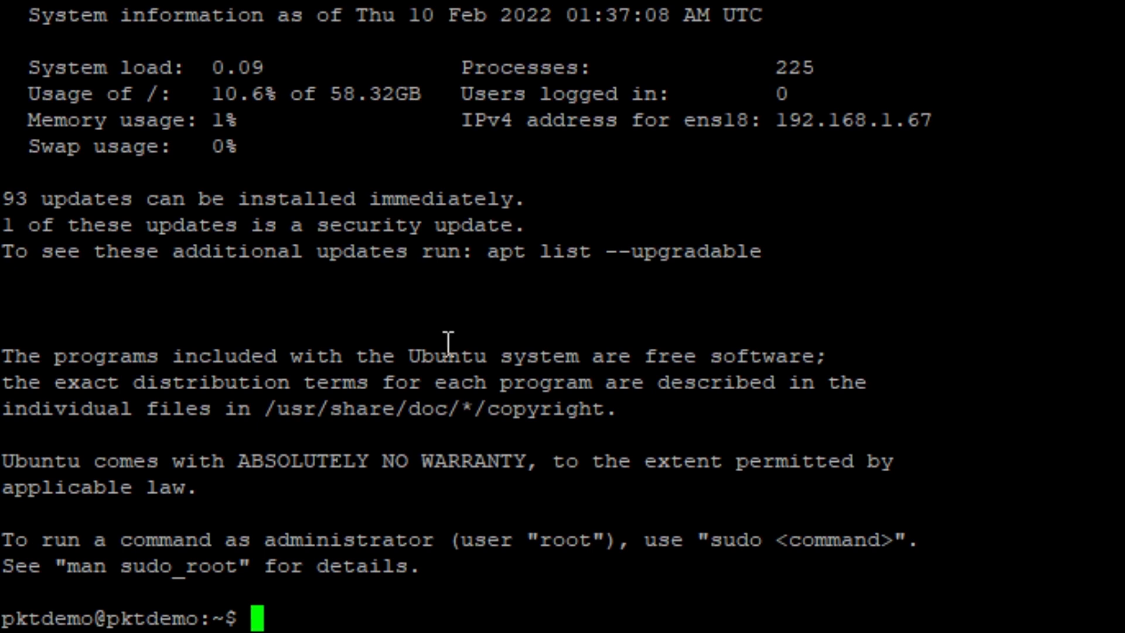
Create a pktminer folder and wget the packetcrypt v0.5.1 Linux binary from GitHub releases.
{"action": "type", "text": "mkdir pktminer"}
{"action": "type", "text": "cd pktminer/"}
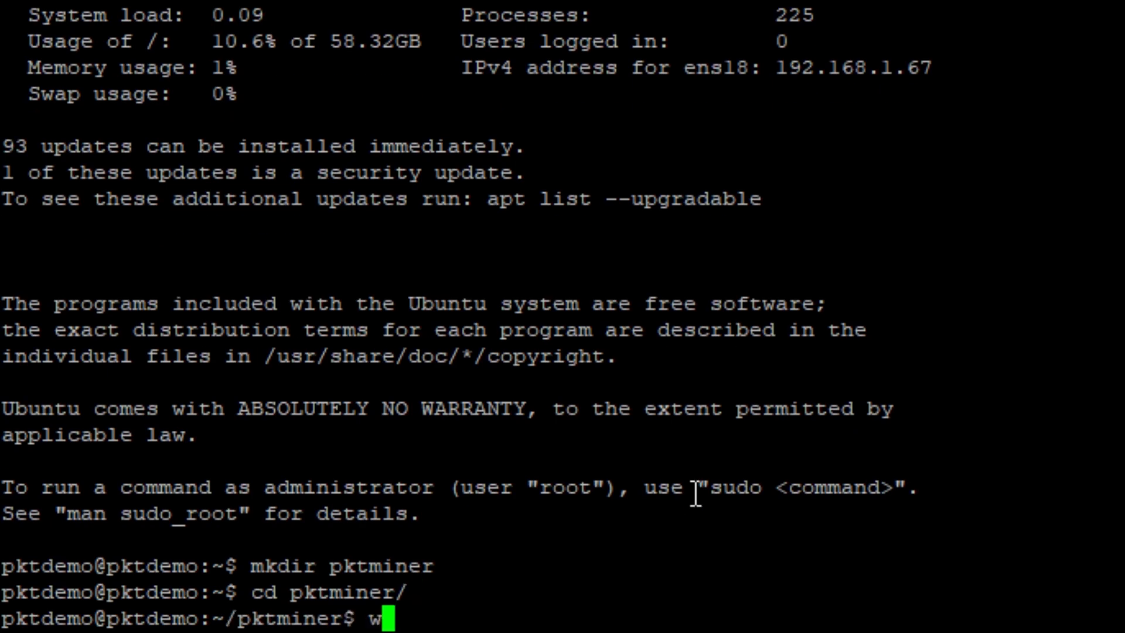
{"action": "type", "text": "get https://github.com/cjdelisle/packetcrypt_rs/releases/download/packetcrypt-v0.5.1/packetcrypt-v0.5.1-linux_amd64"}
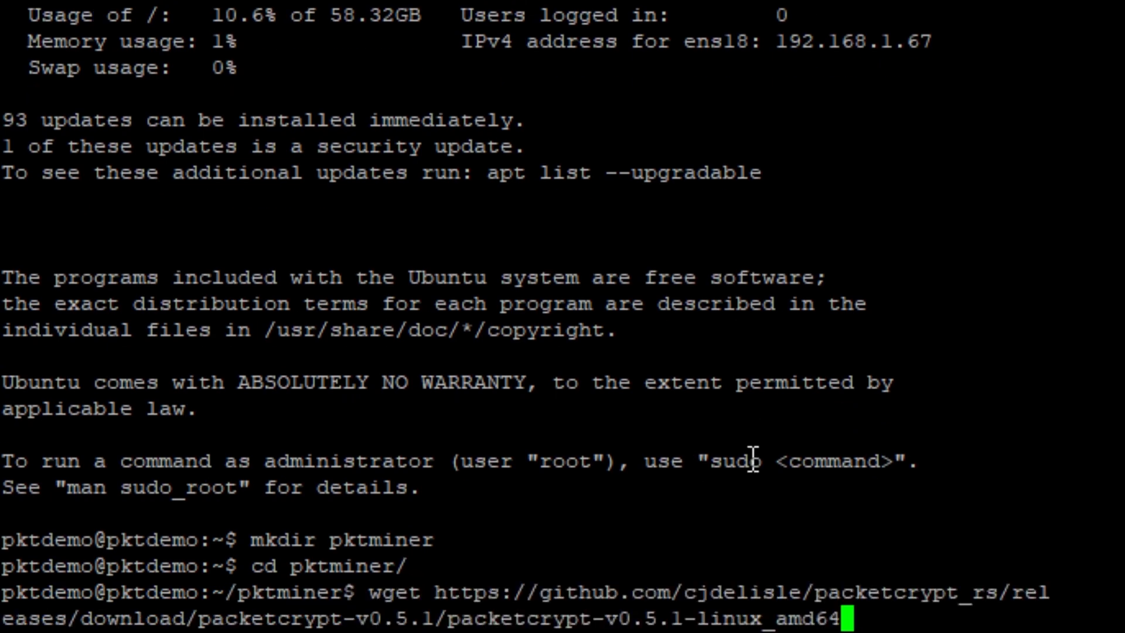
{"action": "key", "text": "Return"}
{"action": "type", "text": "ls"}
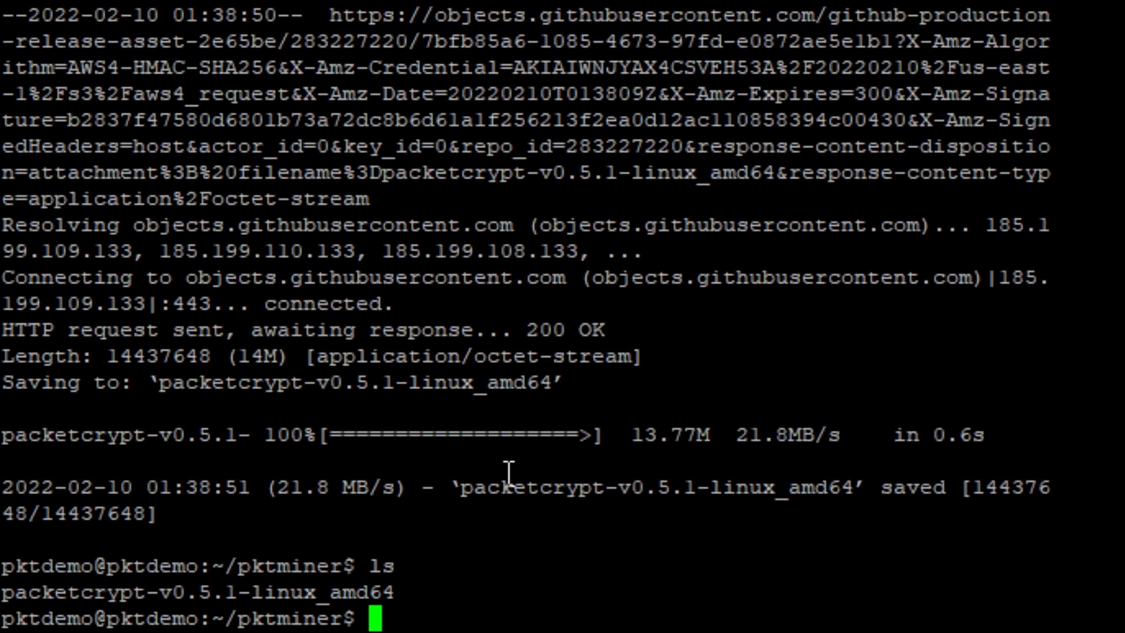
Make packetcrypt-v0.5.1-linux_amd64 executable and copy it as packetcrypt.
{"action": "type", "text": "chmod"}
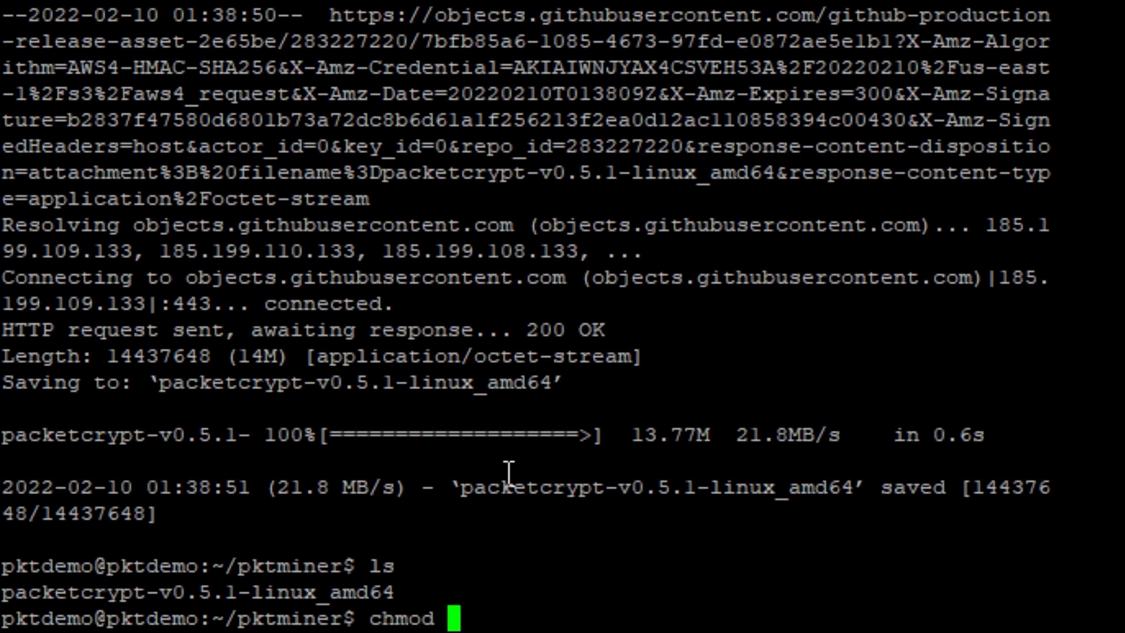
{"action": "type", "text": "+x packetcrypt-v0.5.1-linux_amd64"}
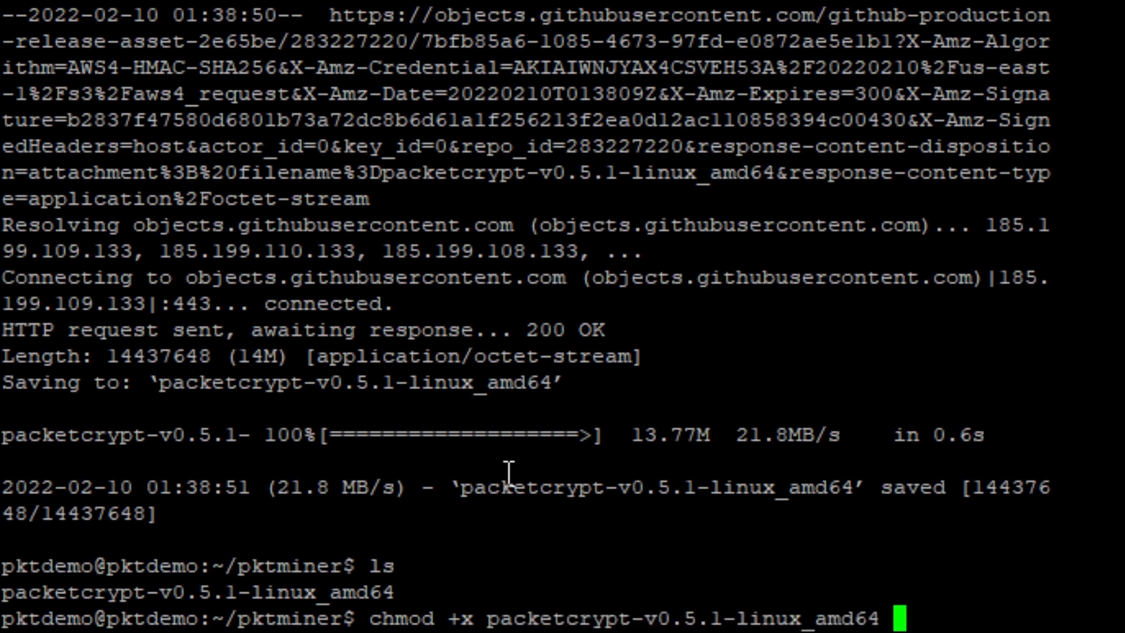
{"action": "key", "text": "Return"}
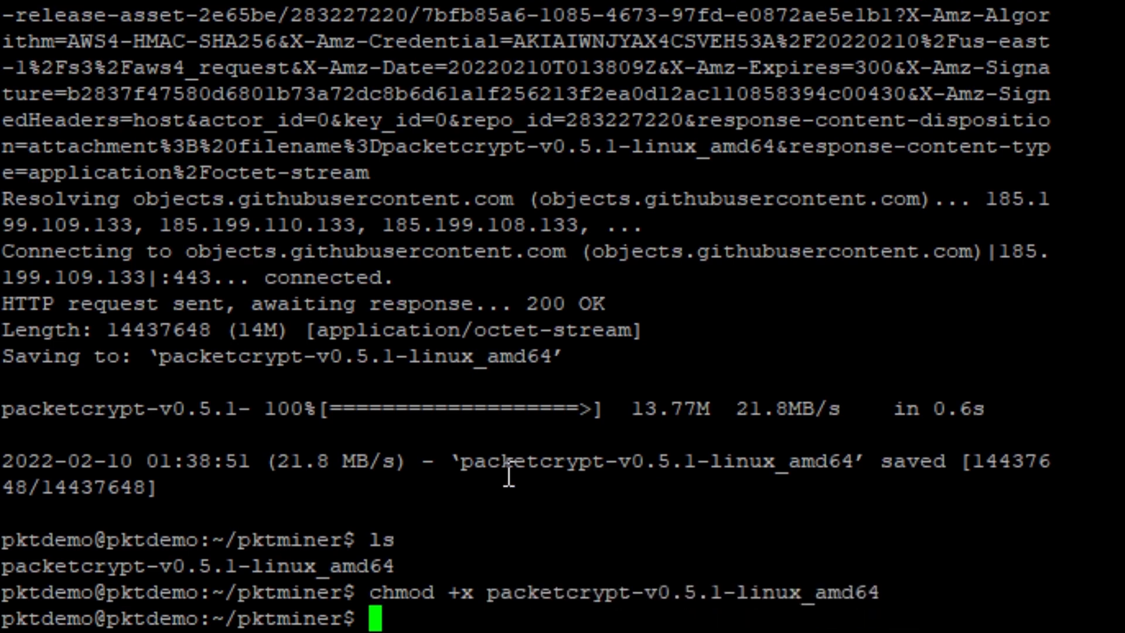
{"action": "type", "text": "cp packetcrypt-v0.5.1-linux_amd64 p"}
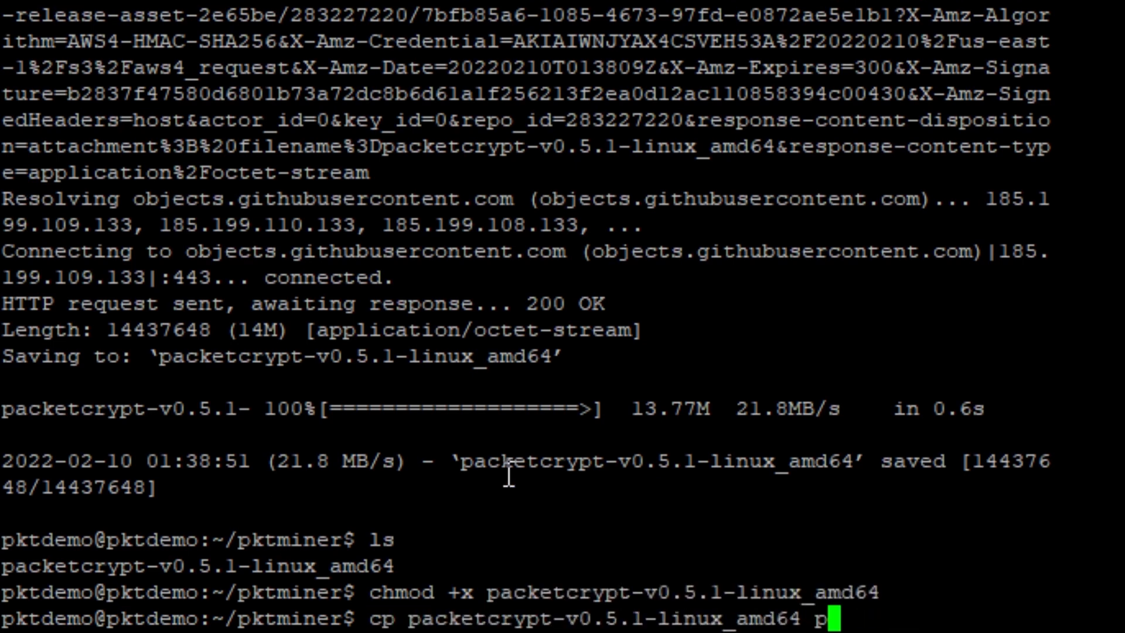
{"action": "type", "text": "ktminer"}
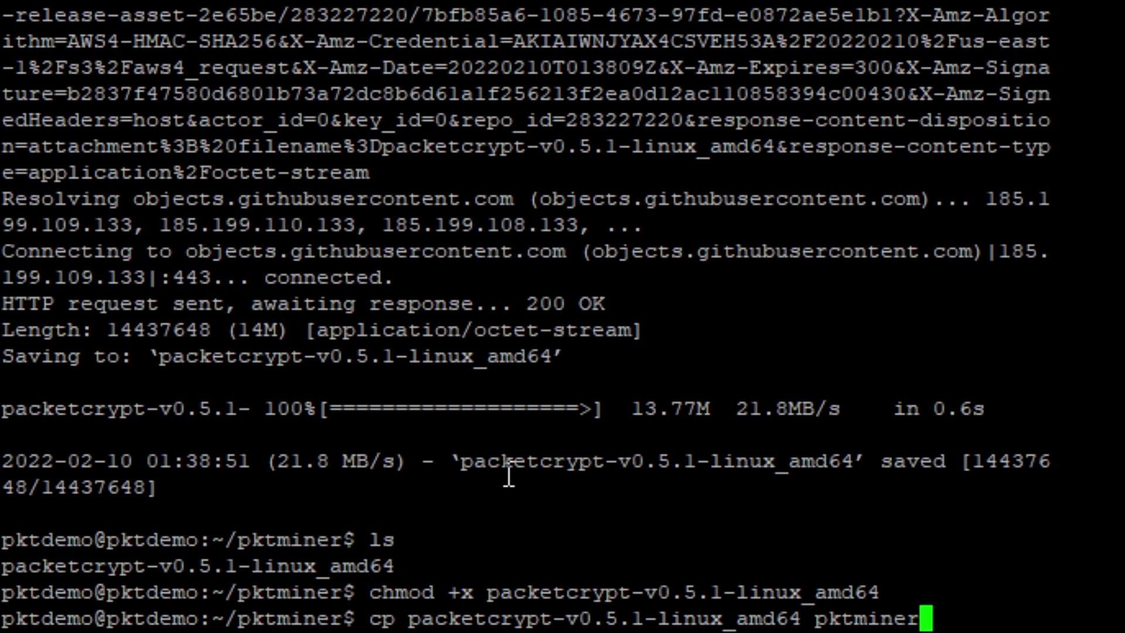
{"action": "key", "text": "BackSpace"}
{"action": "type", "text": "acke"}
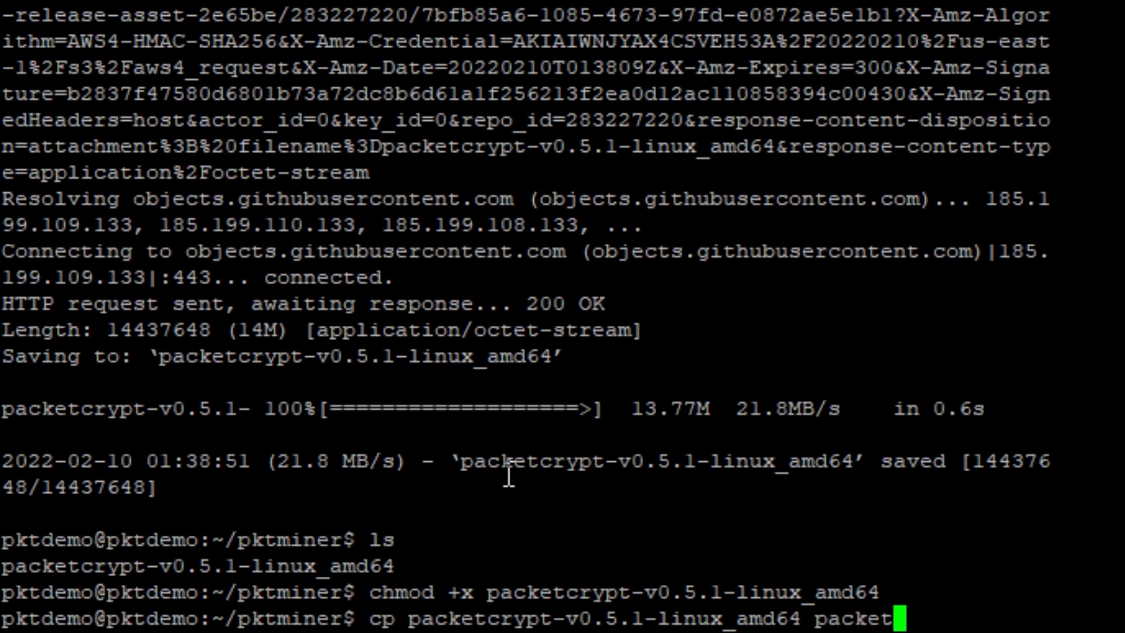
{"action": "key", "text": "Return"}
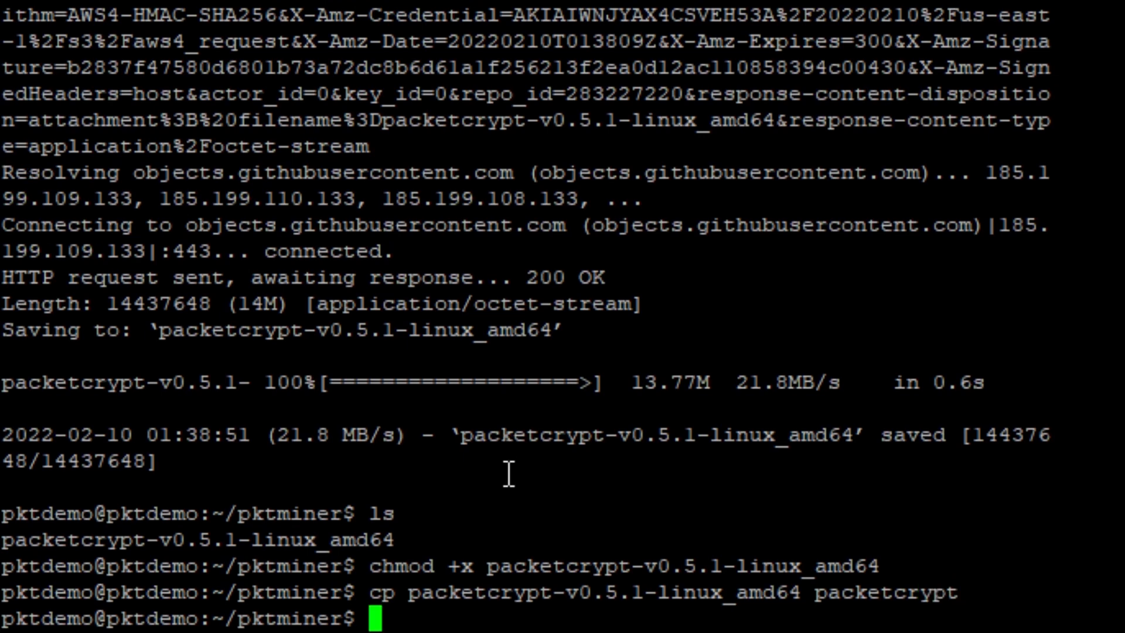
{"action": "type", "text": "./packetcrypt"}
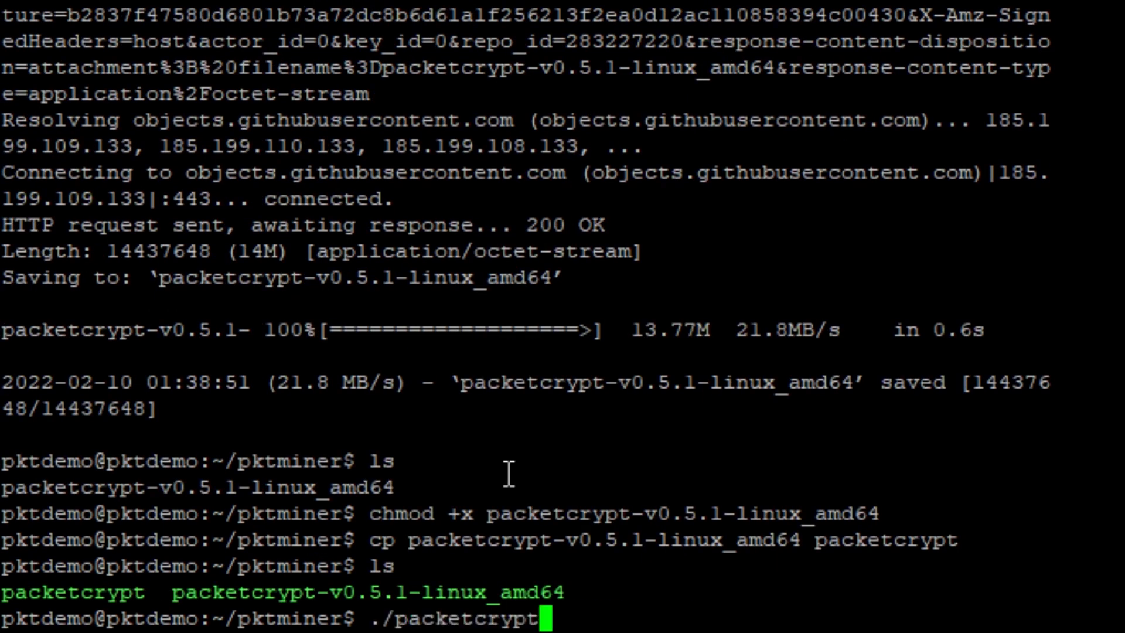
Run ./packetcrypt to display the miner's 0.5.1 usage help.
{"action": "key", "text": "Return"}
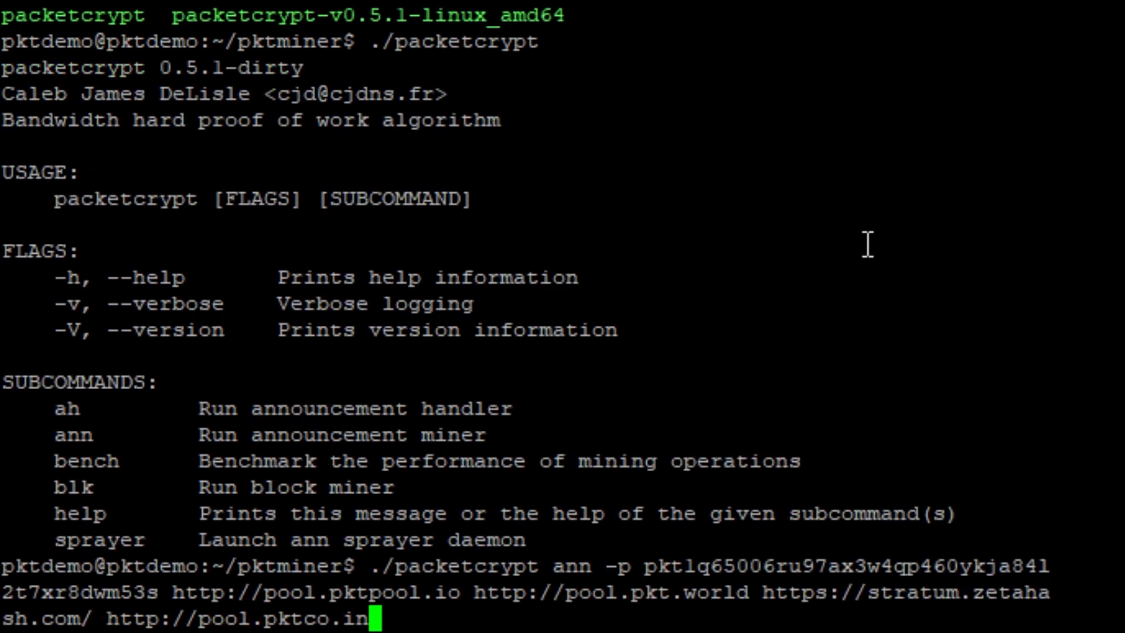
{"action": "mouse_move", "coordinate": [527, 556]}
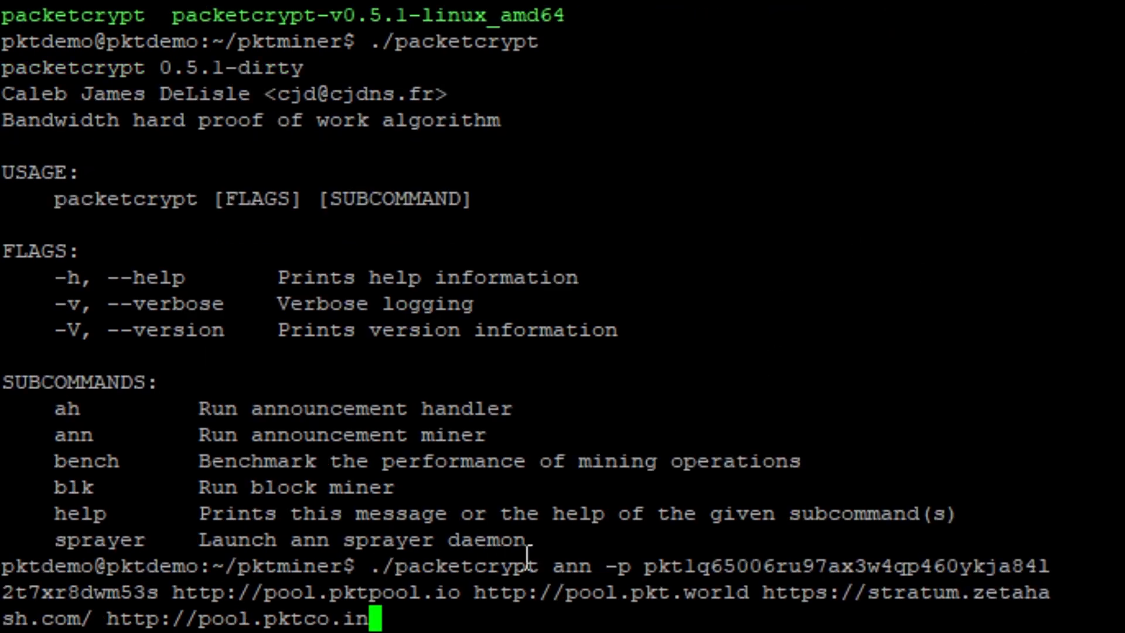
{"action": "mouse_move", "coordinate": [1019, 553]}
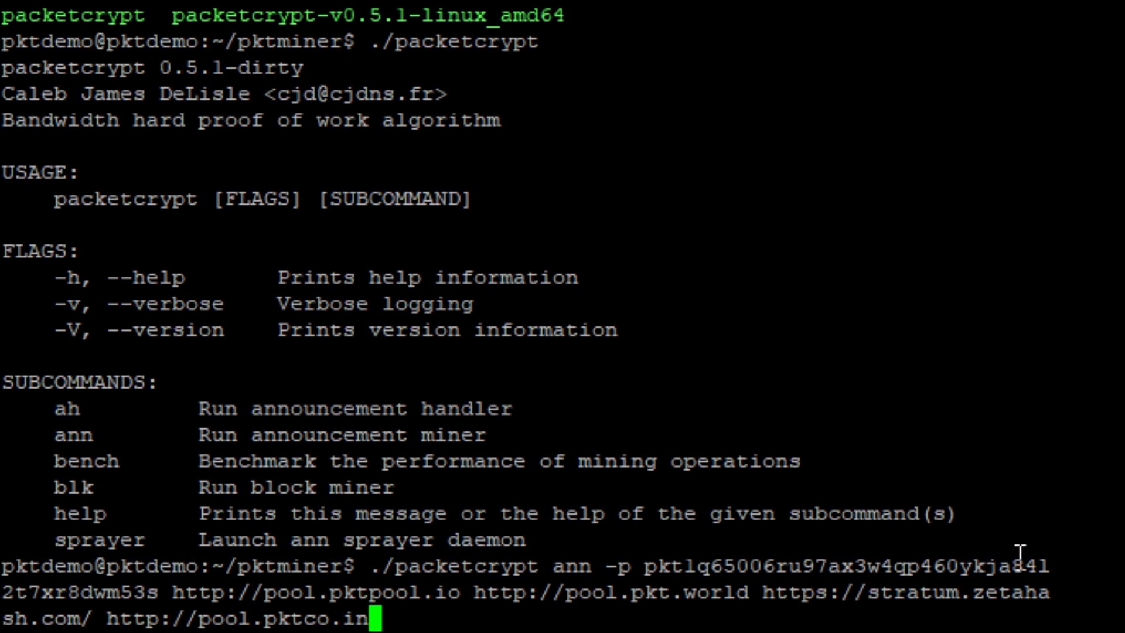
{"action": "mouse_move", "coordinate": [179, 581]}
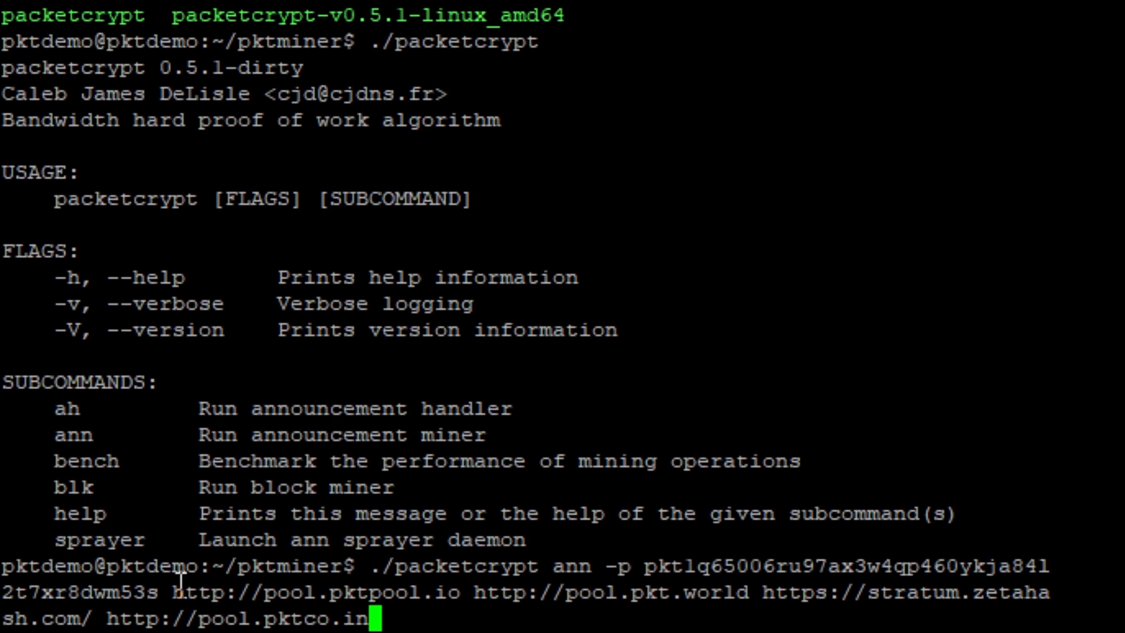
{"action": "mouse_move", "coordinate": [767, 581]}
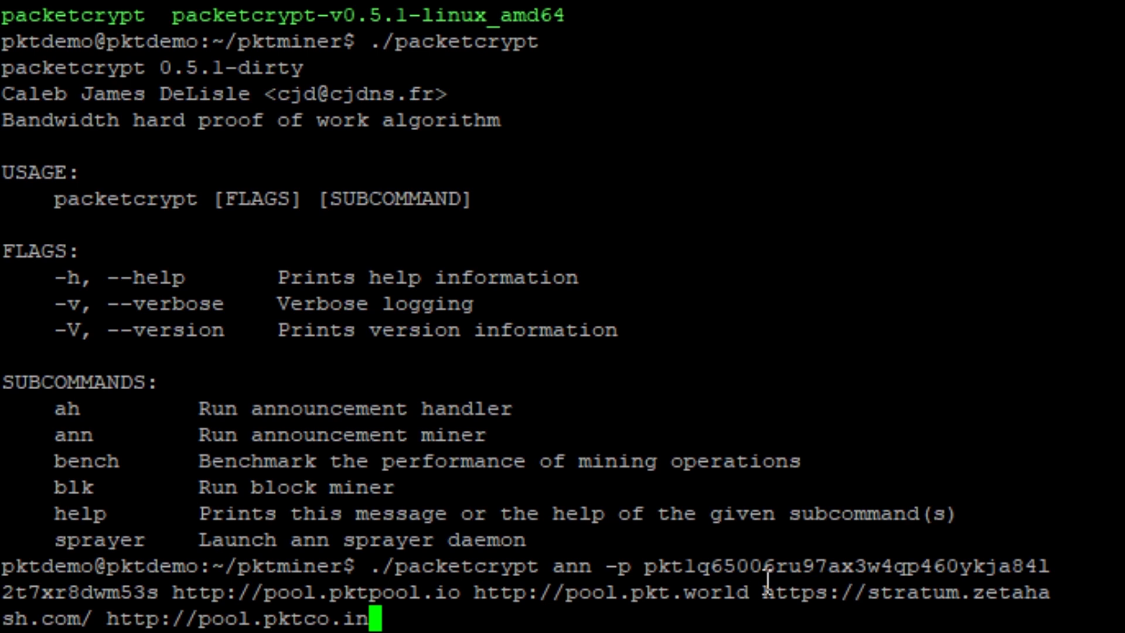
{"action": "mouse_move", "coordinate": [128, 610]}
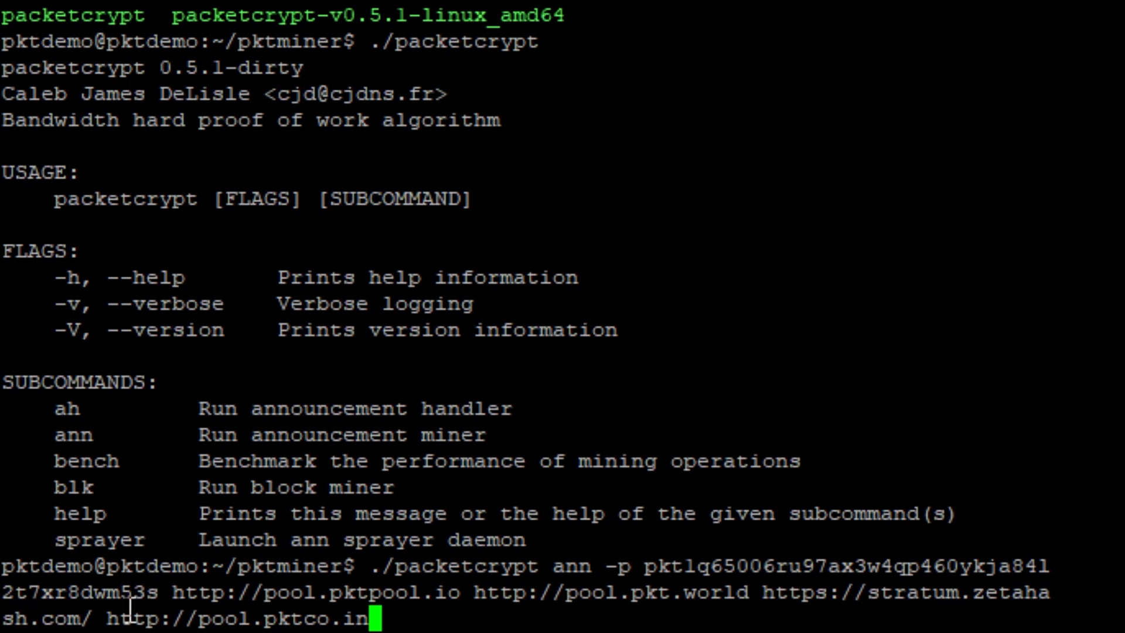
{"action": "mouse_move", "coordinate": [623, 343]}
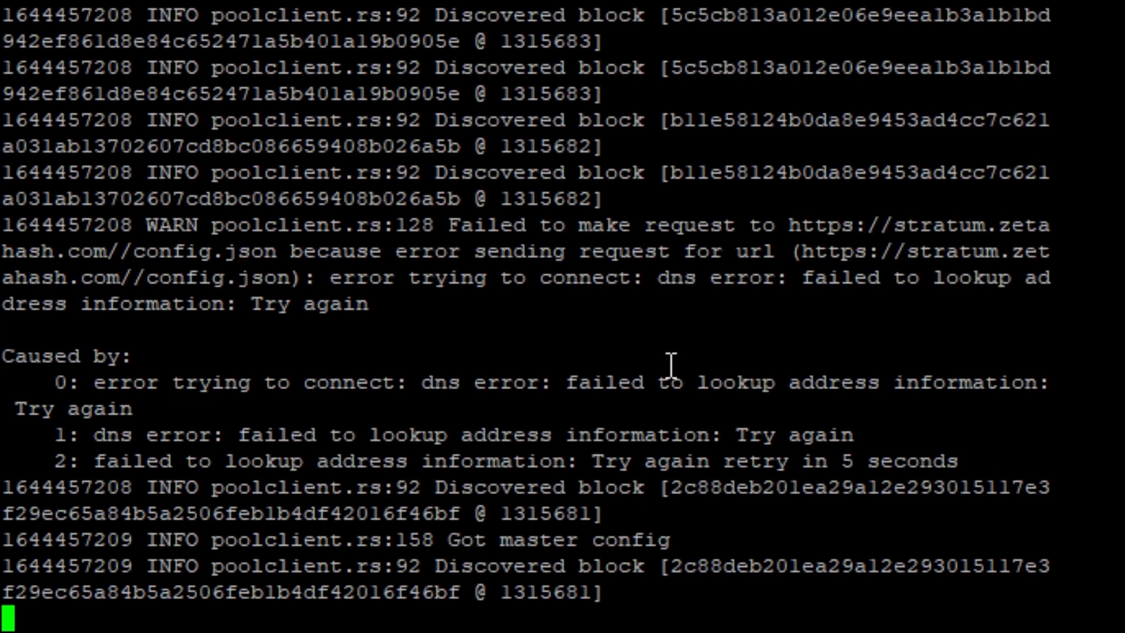
{"action": "scroll", "scroll_direction": "down", "scroll_amount": 3}
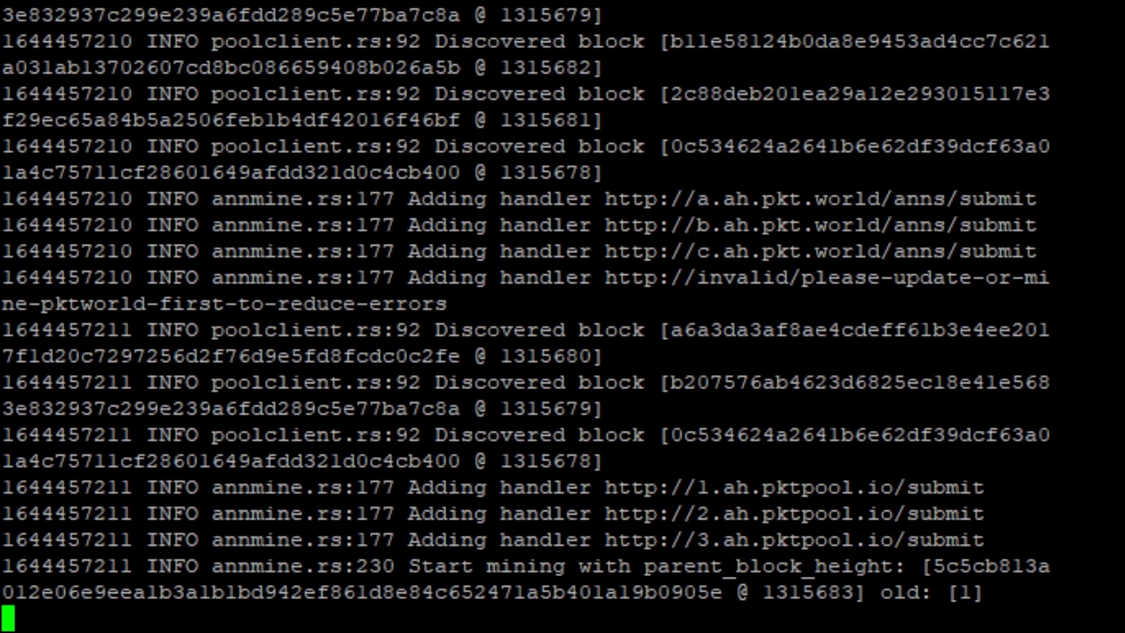
{"action": "scroll", "scroll_direction": "down", "scroll_amount": 3}
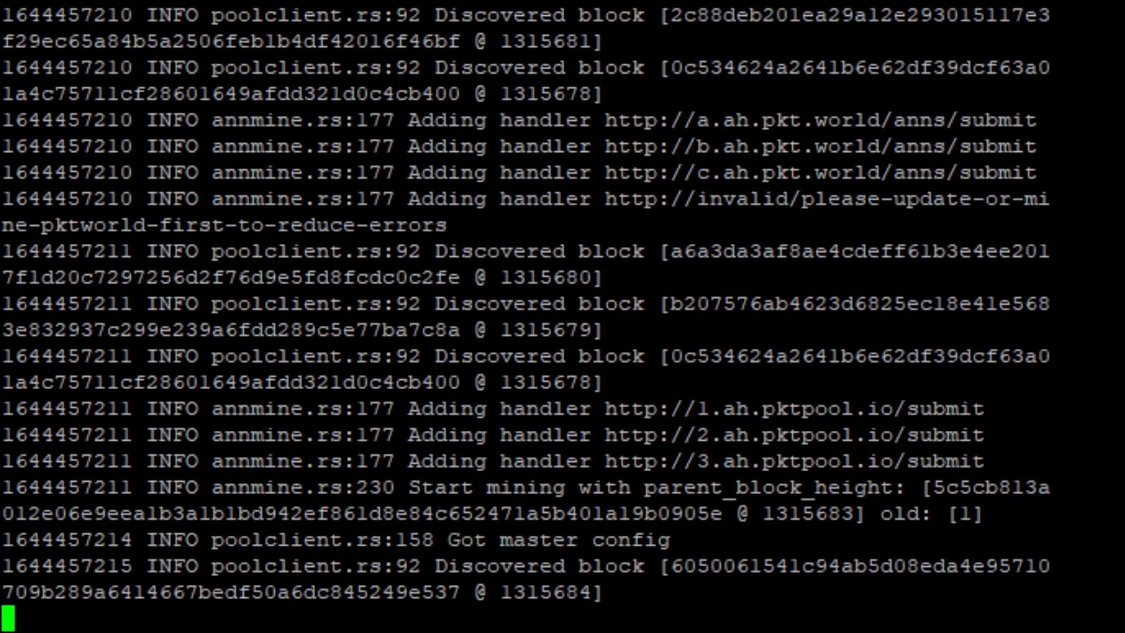
{"action": "scroll", "scroll_direction": "down", "scroll_amount": 3}
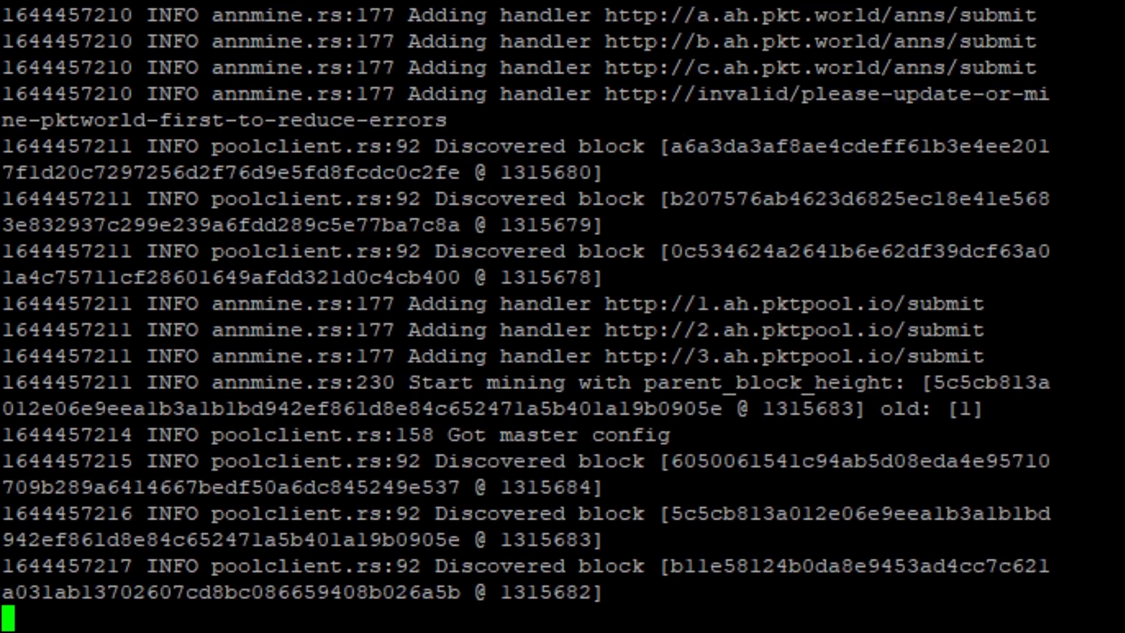
{"action": "scroll", "scroll_direction": "down", "scroll_amount": 3}
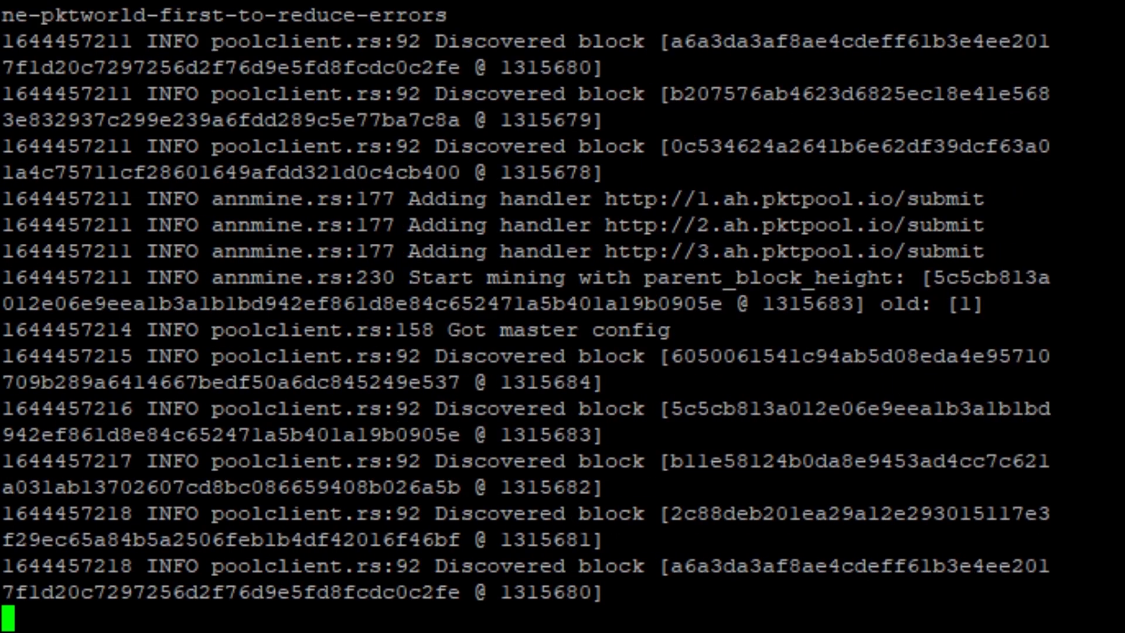
{"action": "scroll", "scroll_direction": "down", "scroll_amount": 3}
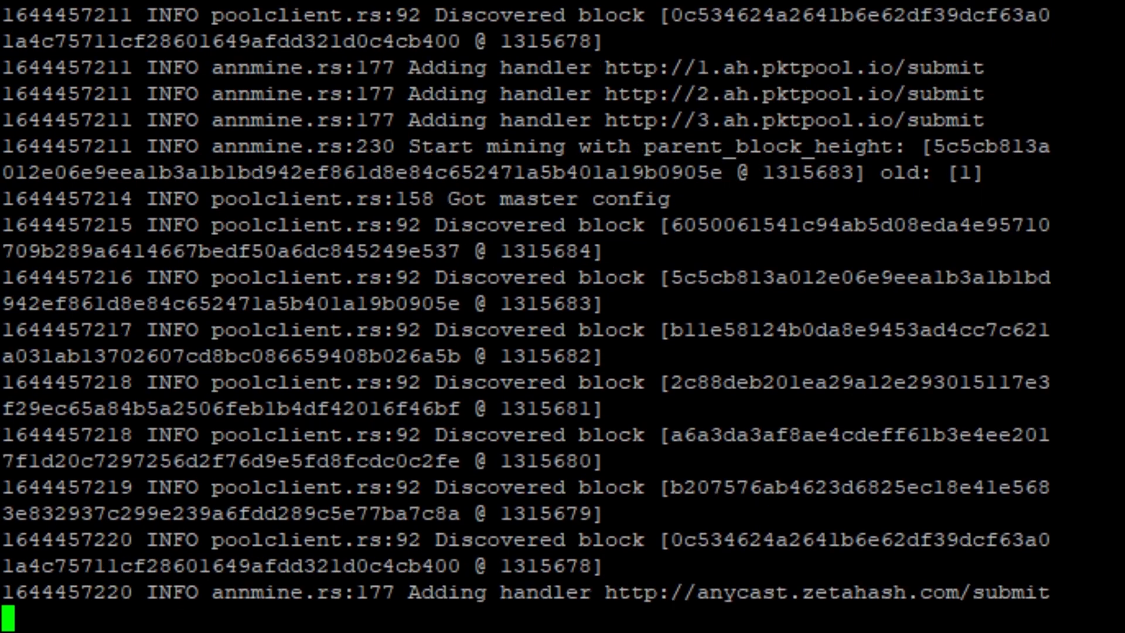
{"action": "scroll", "scroll_direction": "down", "scroll_amount": 3}
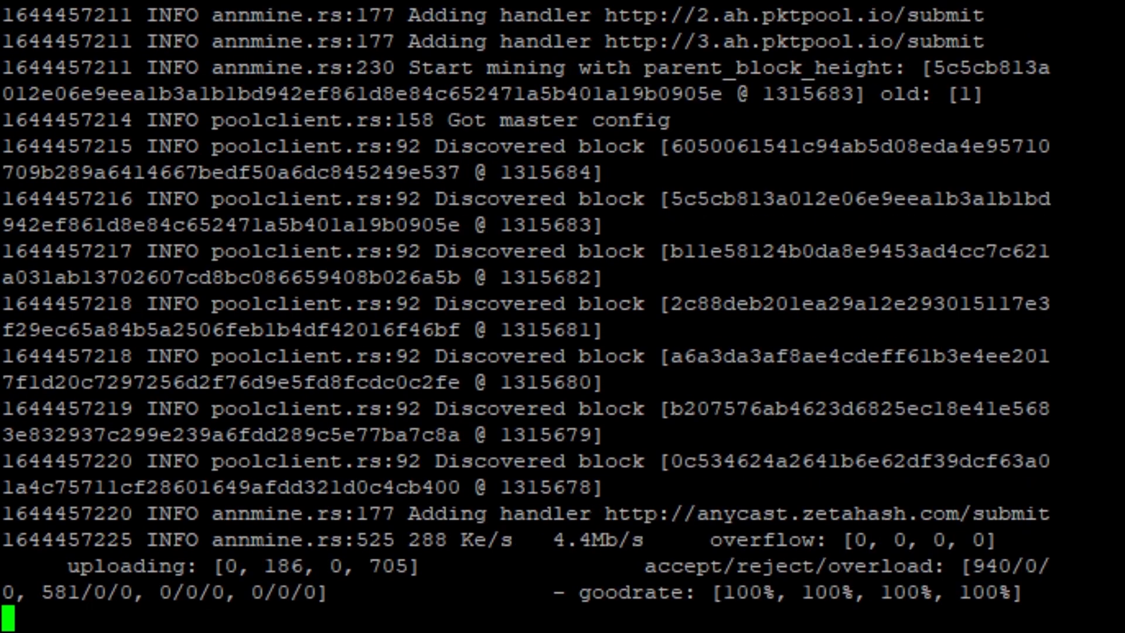
{"action": "scroll", "scroll_direction": "down", "scroll_amount": 3}
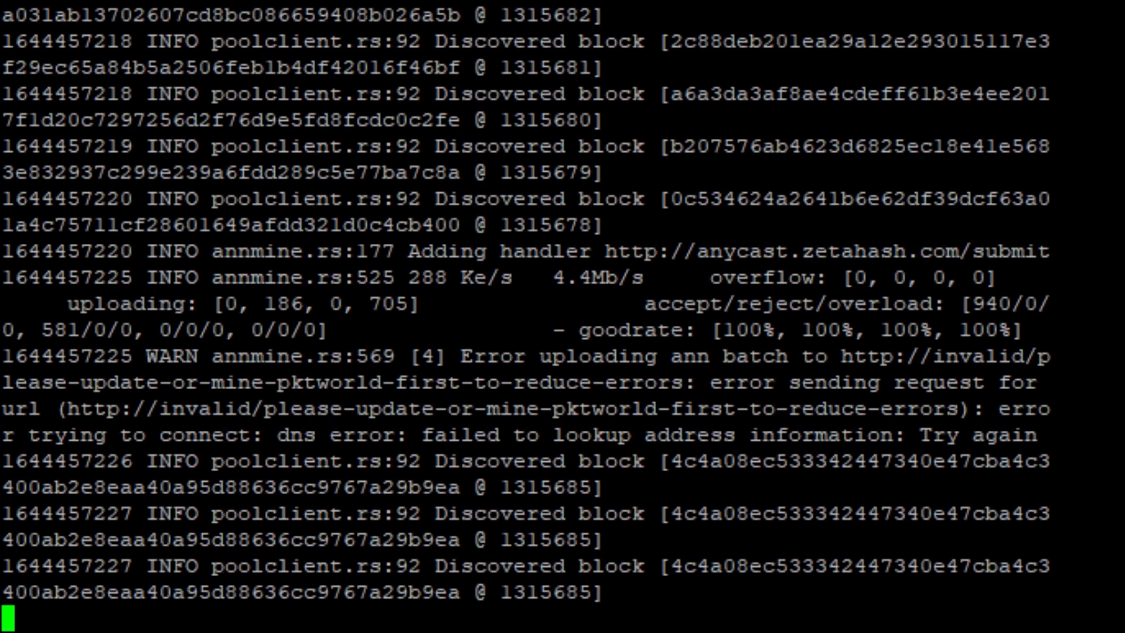
{"action": "scroll", "scroll_direction": "down", "scroll_amount": 3}
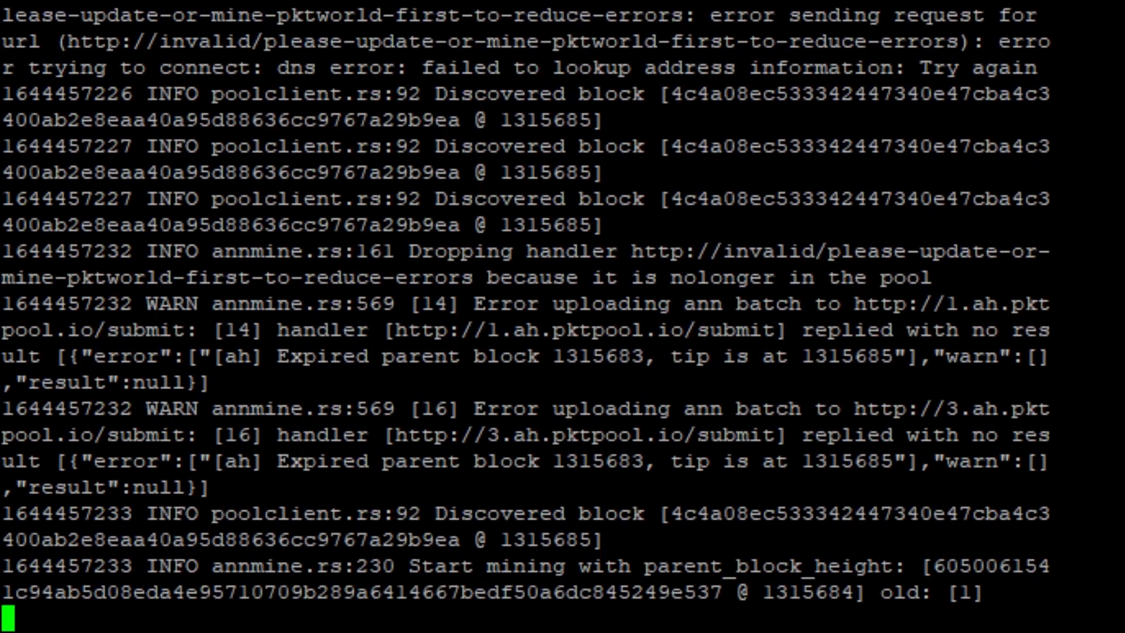
{"action": "scroll", "scroll_direction": "down", "scroll_amount": 3}
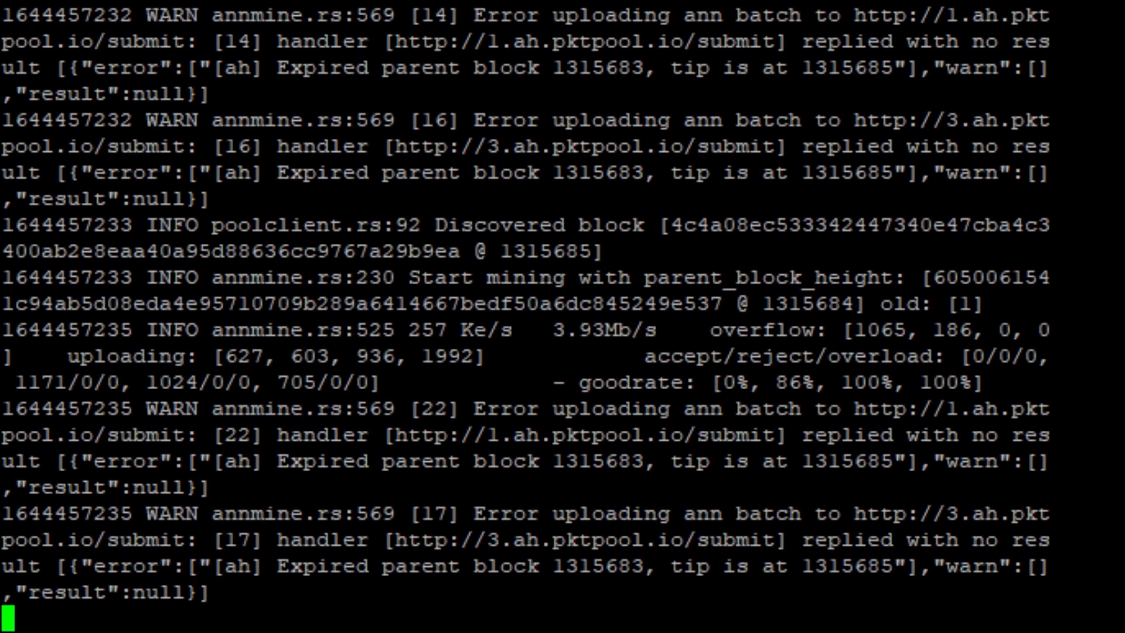
{"action": "scroll", "scroll_direction": "down", "scroll_amount": 3}
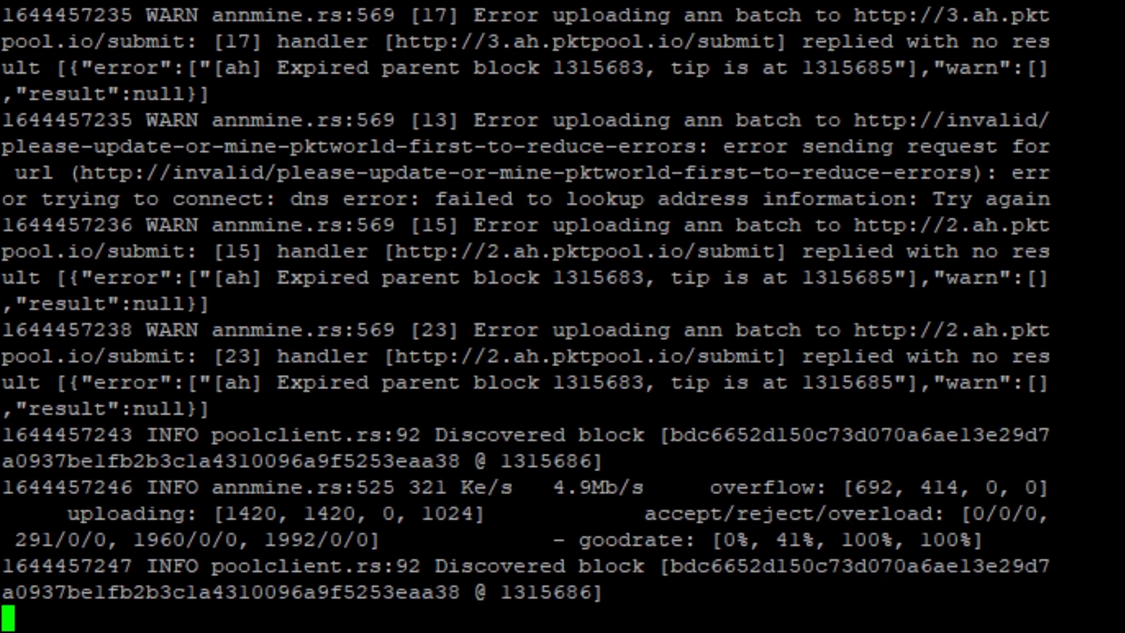
{"action": "scroll", "scroll_direction": "down", "scroll_amount": 3}
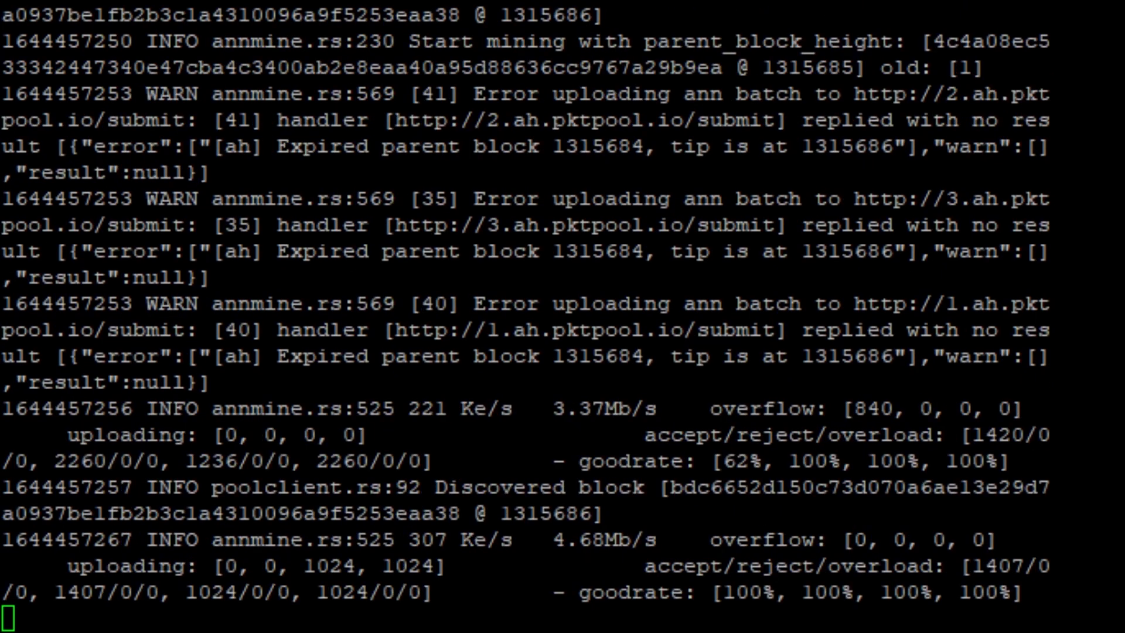
{"action": "scroll", "scroll_direction": "down", "scroll_amount": 3}
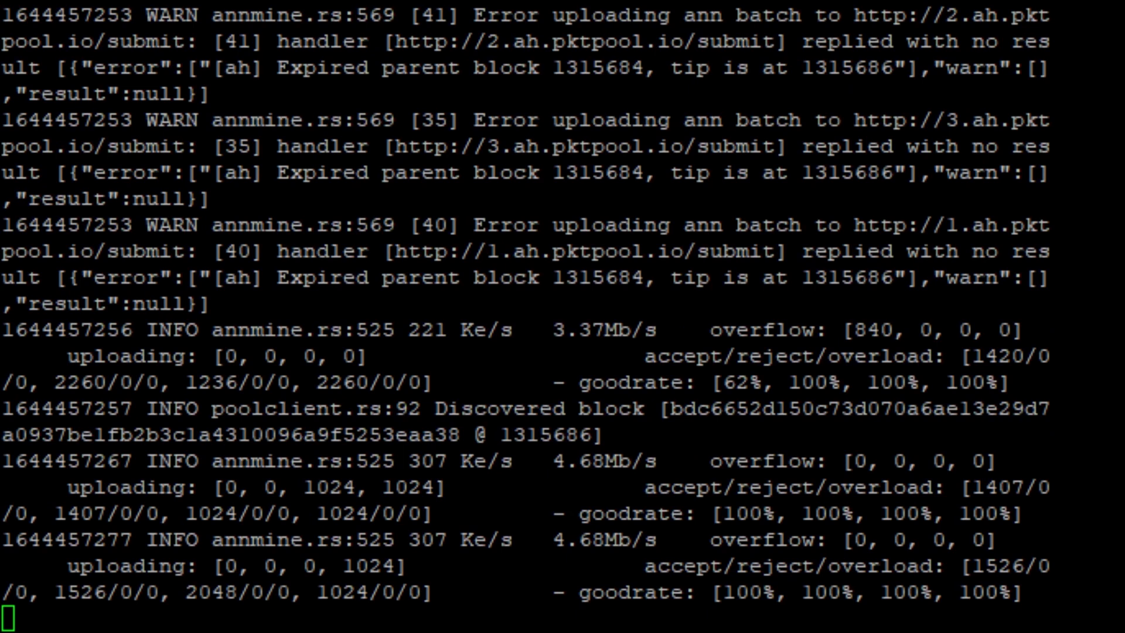
{"action": "scroll", "scroll_direction": "down", "scroll_amount": 3}
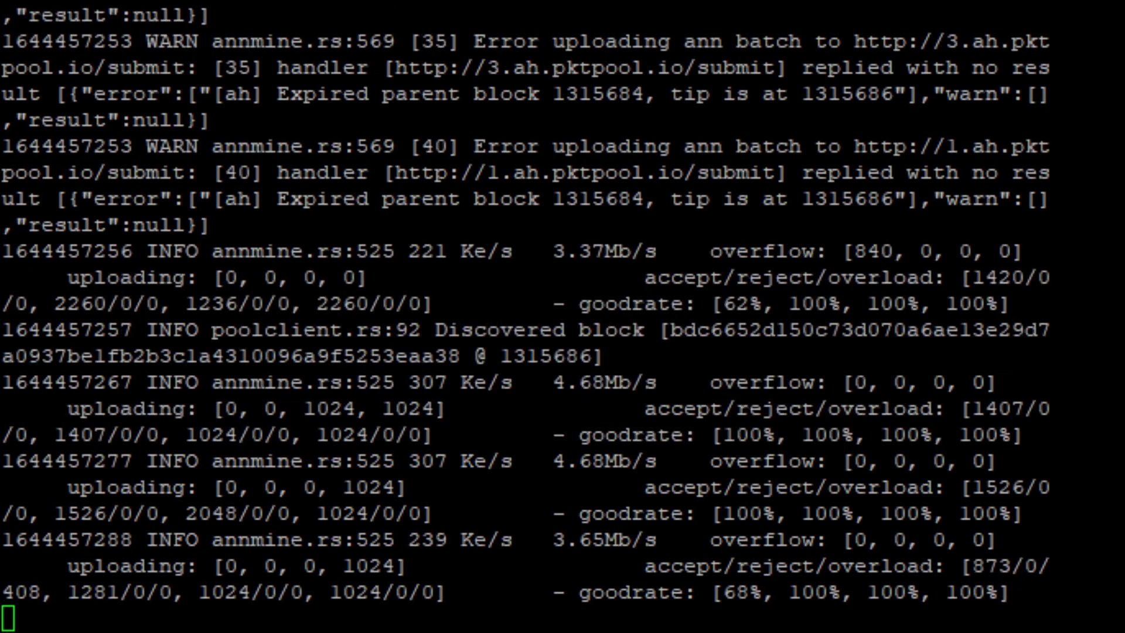
{"action": "scroll", "scroll_direction": "down", "scroll_amount": 3}
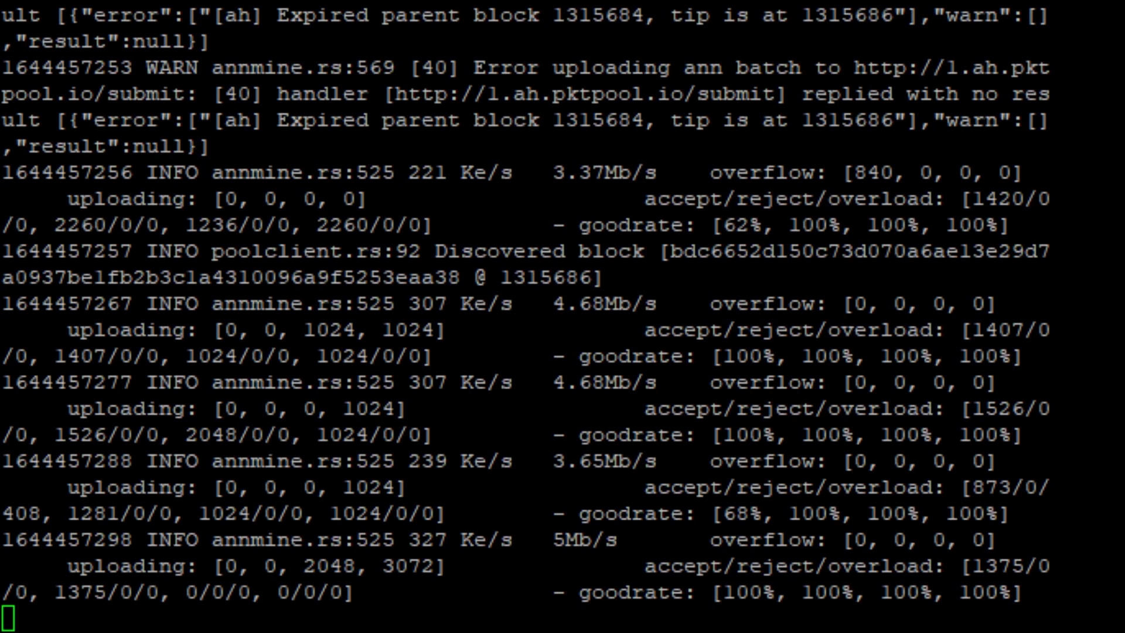
{"action": "scroll", "scroll_direction": "down", "scroll_amount": 3}
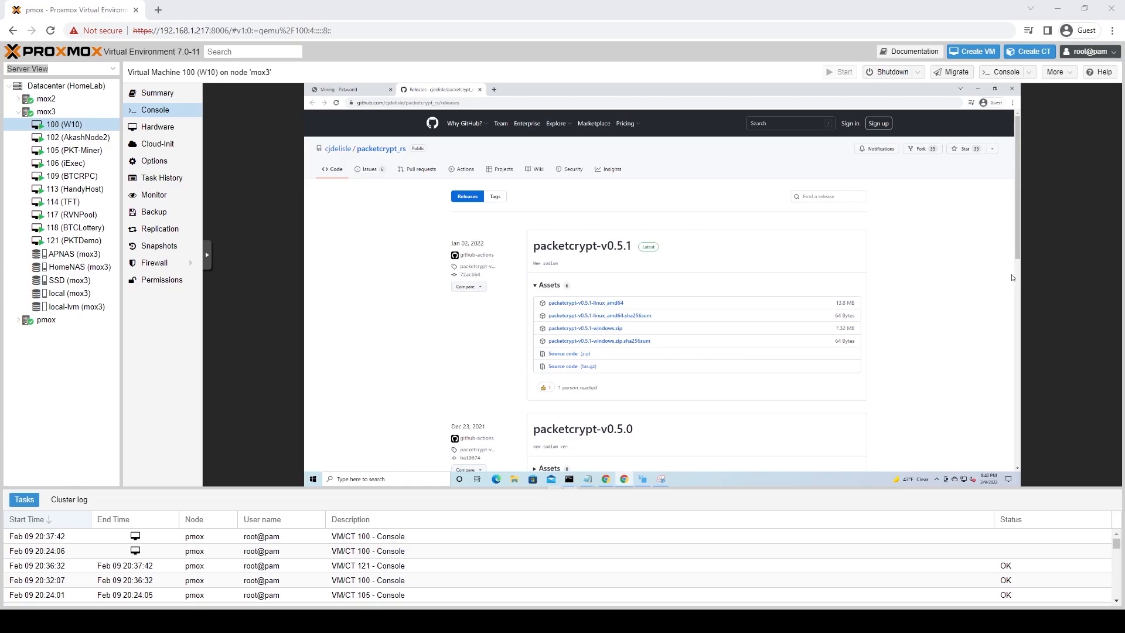
{"action": "mouse_move", "coordinate": [616, 90]}
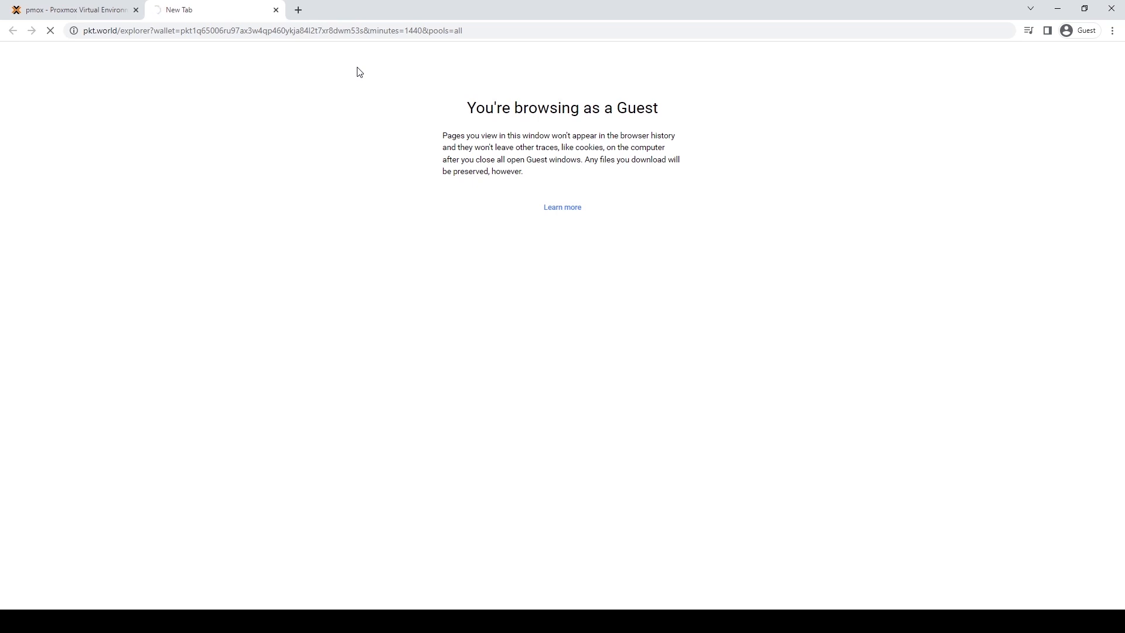
{"action": "mouse_move", "coordinate": [422, 92]}
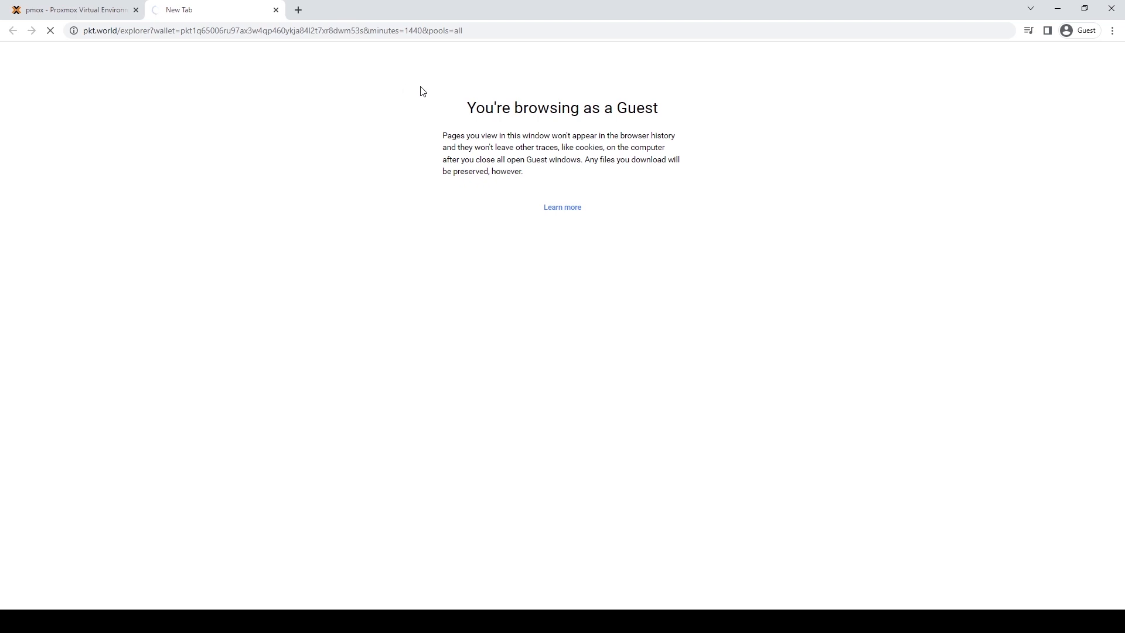
{"action": "mouse_move", "coordinate": [725, 73]}
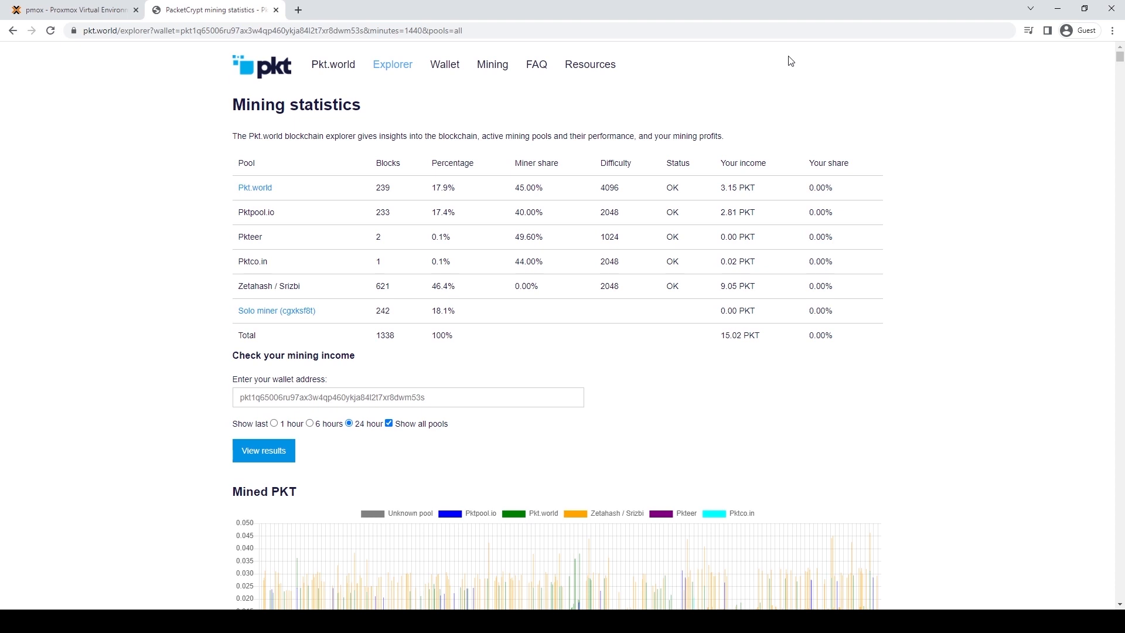
{"action": "mouse_move", "coordinate": [672, 282]}
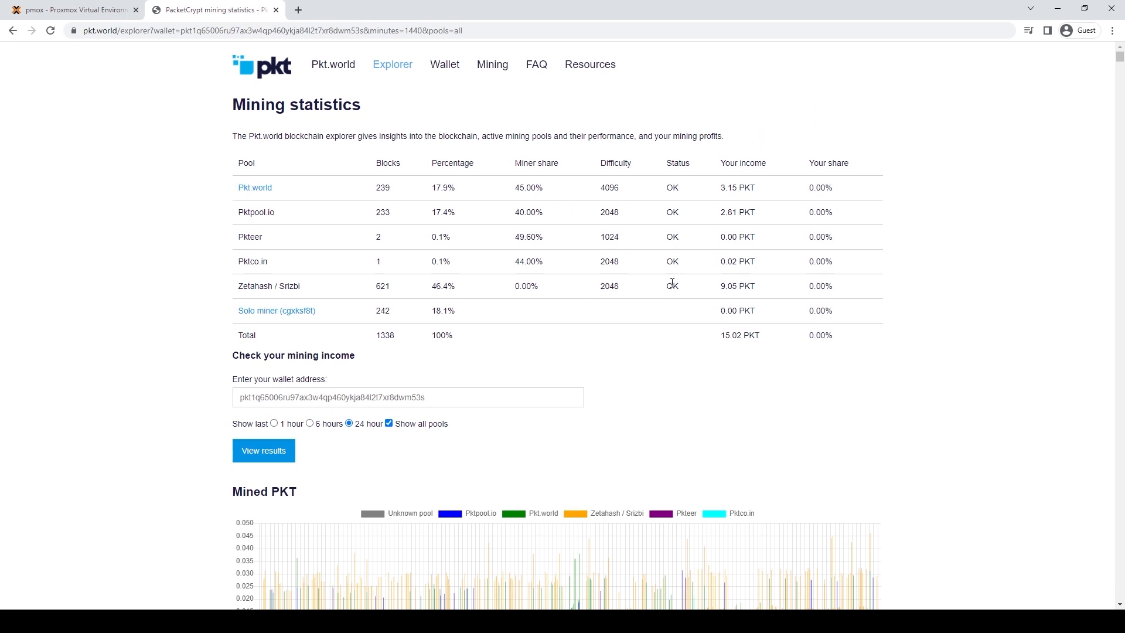
{"action": "mouse_move", "coordinate": [670, 275]}
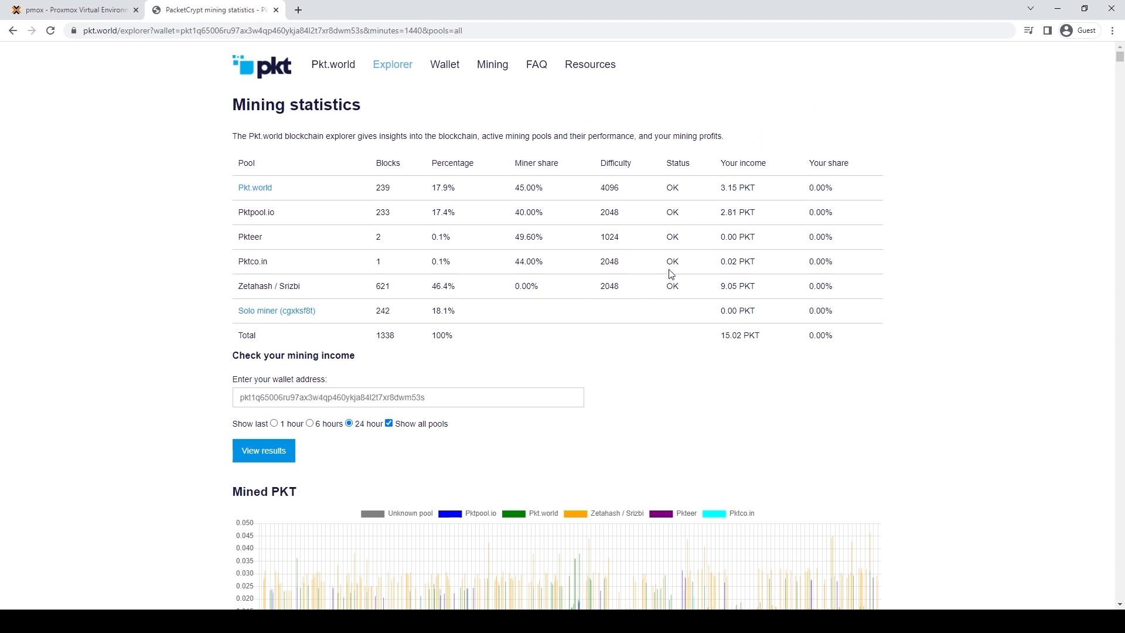
Scroll down through the wallet's mining charts and Recent blocks table, then back up.
{"action": "scroll", "scroll_direction": "down", "scroll_amount": 3}
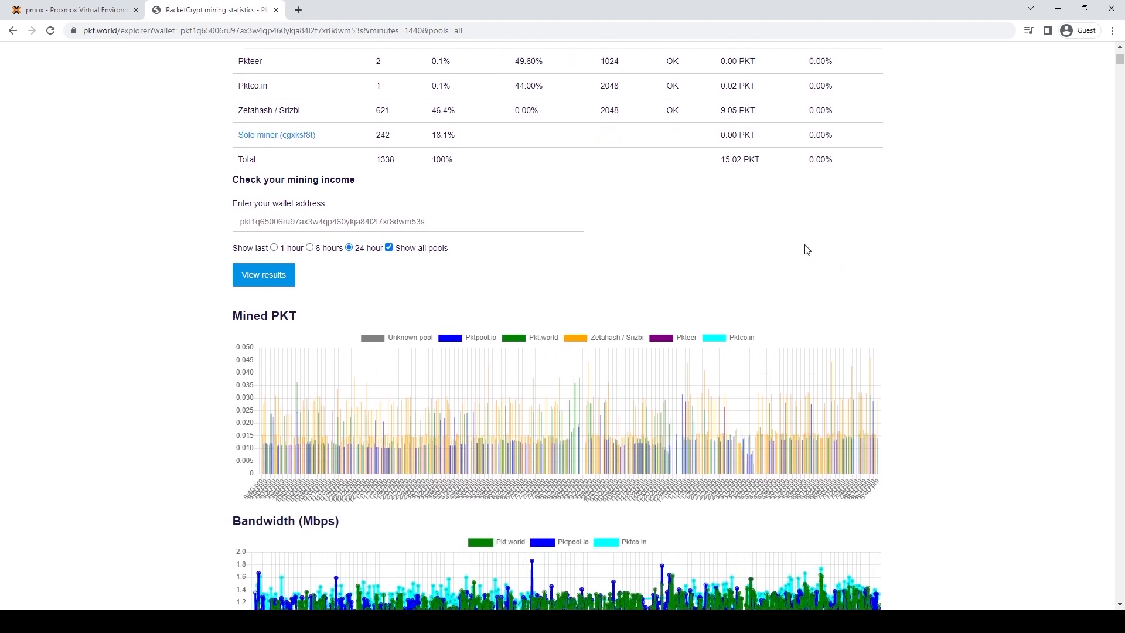
{"action": "scroll", "scroll_direction": "down", "scroll_amount": 3}
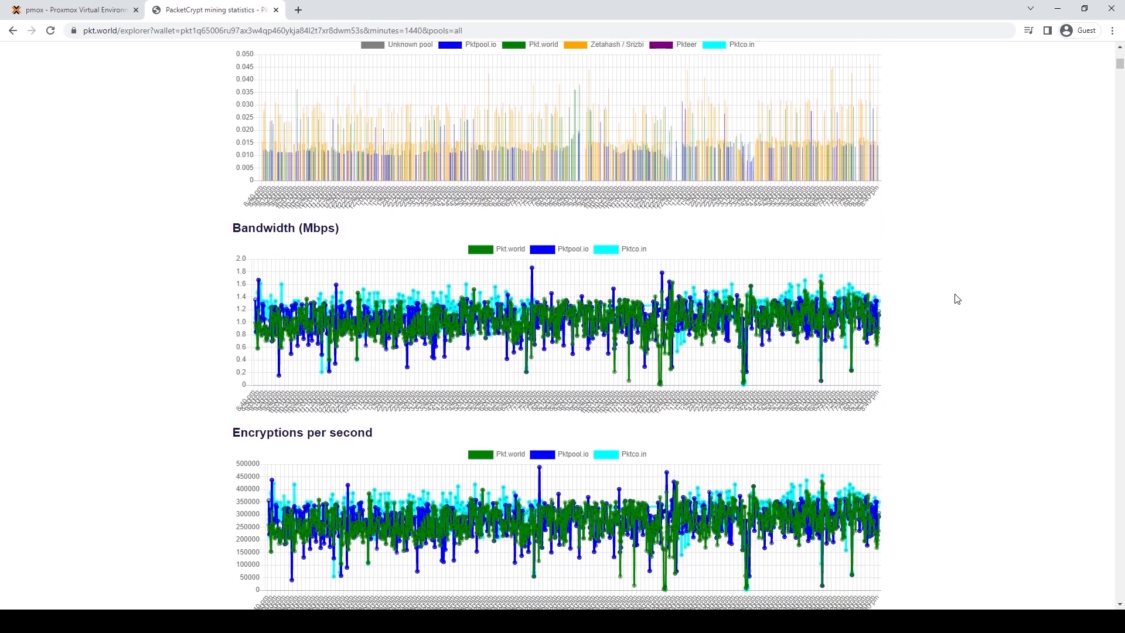
{"action": "scroll", "scroll_direction": "down", "scroll_amount": 3}
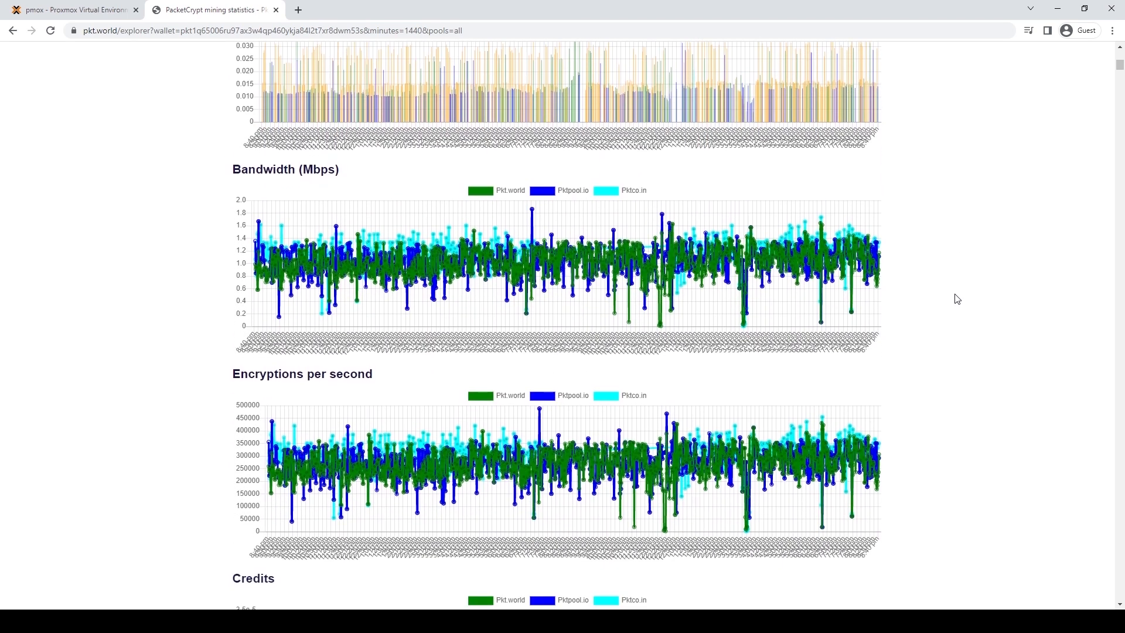
{"action": "scroll", "scroll_direction": "down", "scroll_amount": 3}
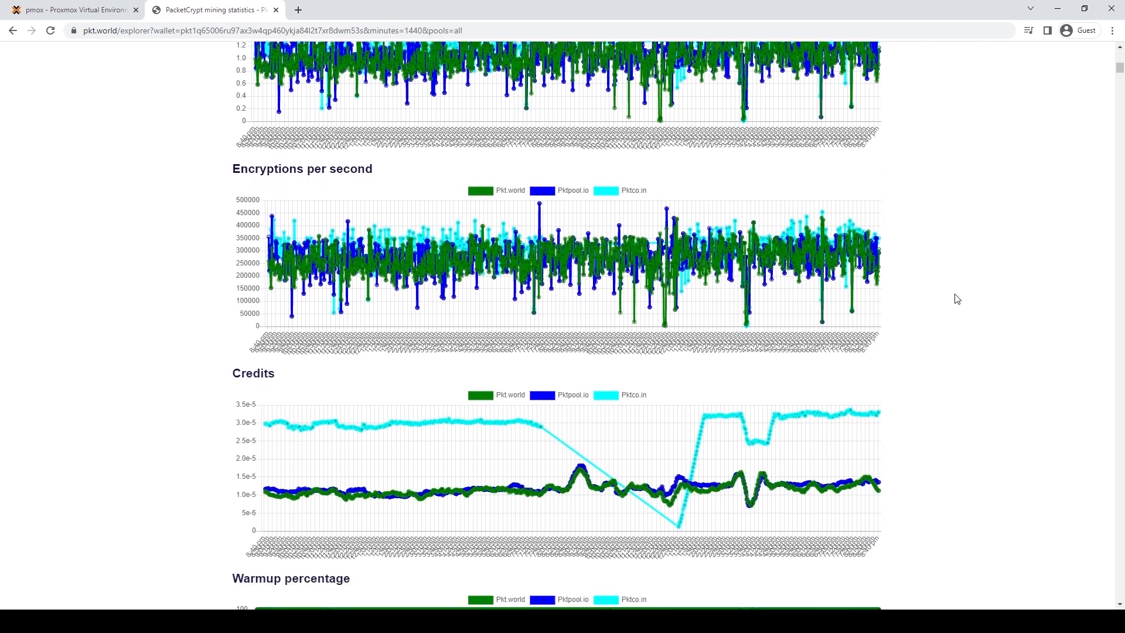
{"action": "scroll", "scroll_direction": "down", "scroll_amount": 3}
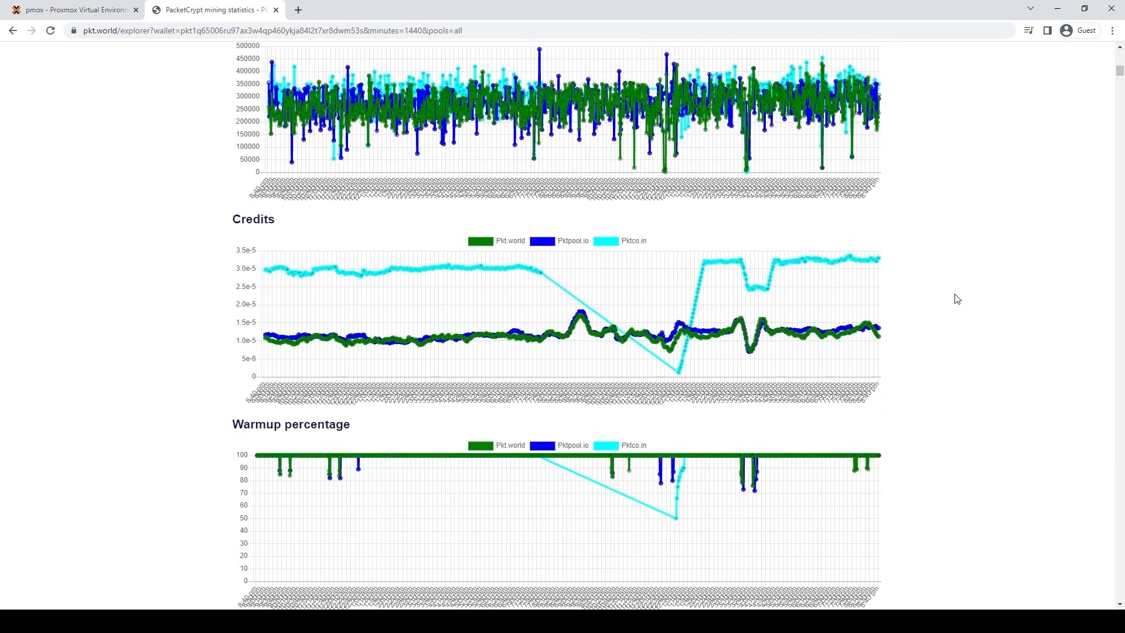
{"action": "scroll", "scroll_direction": "down", "scroll_amount": 3}
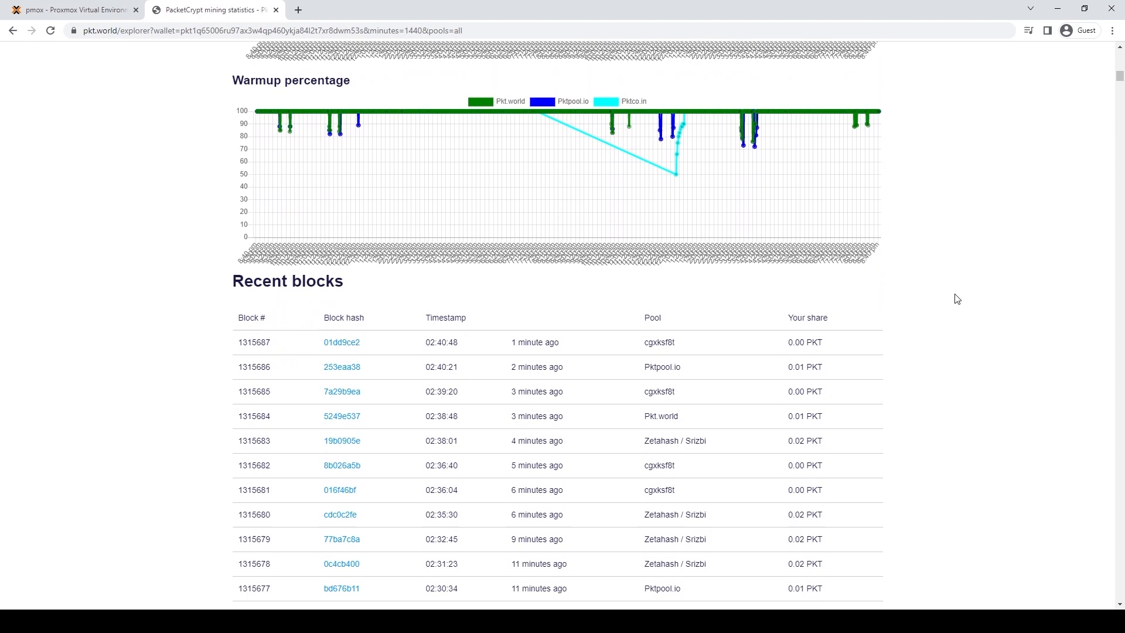
{"action": "scroll", "scroll_direction": "down", "scroll_amount": 3}
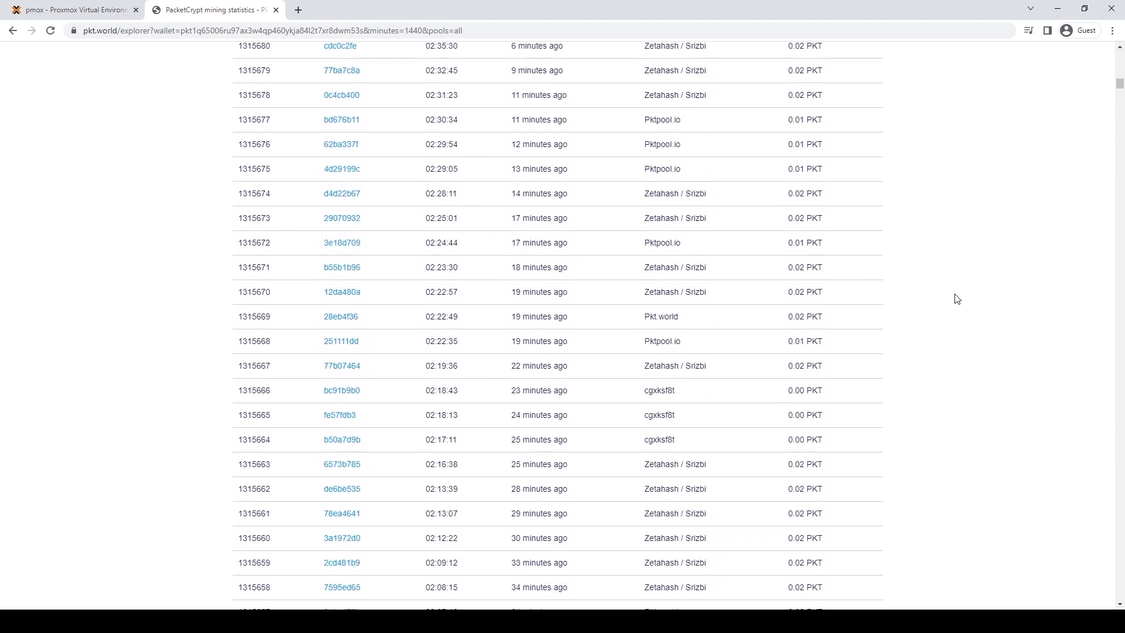
{"action": "scroll", "scroll_direction": "up", "scroll_amount": 3}
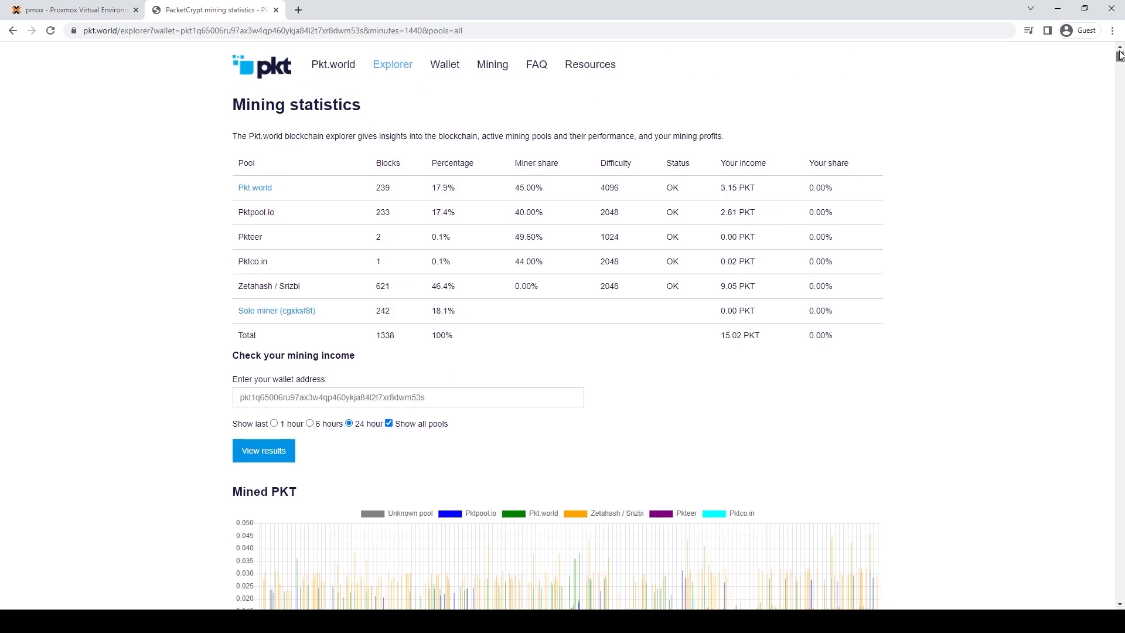
{"action": "mouse_move", "coordinate": [777, 90]}
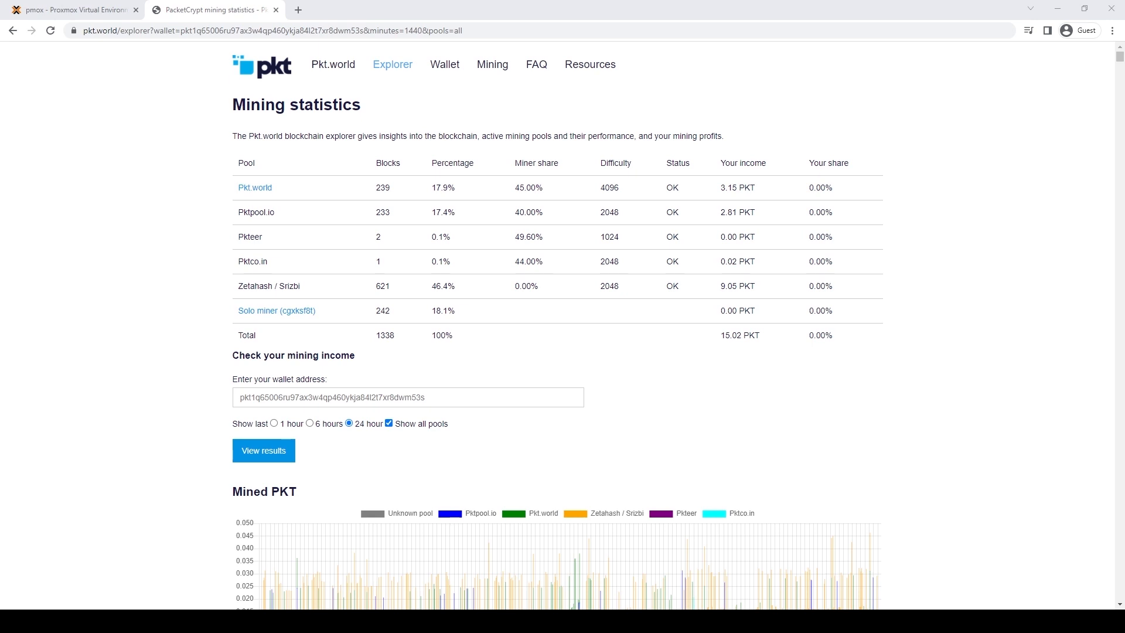
{"action": "mouse_move", "coordinate": [949, 362]}
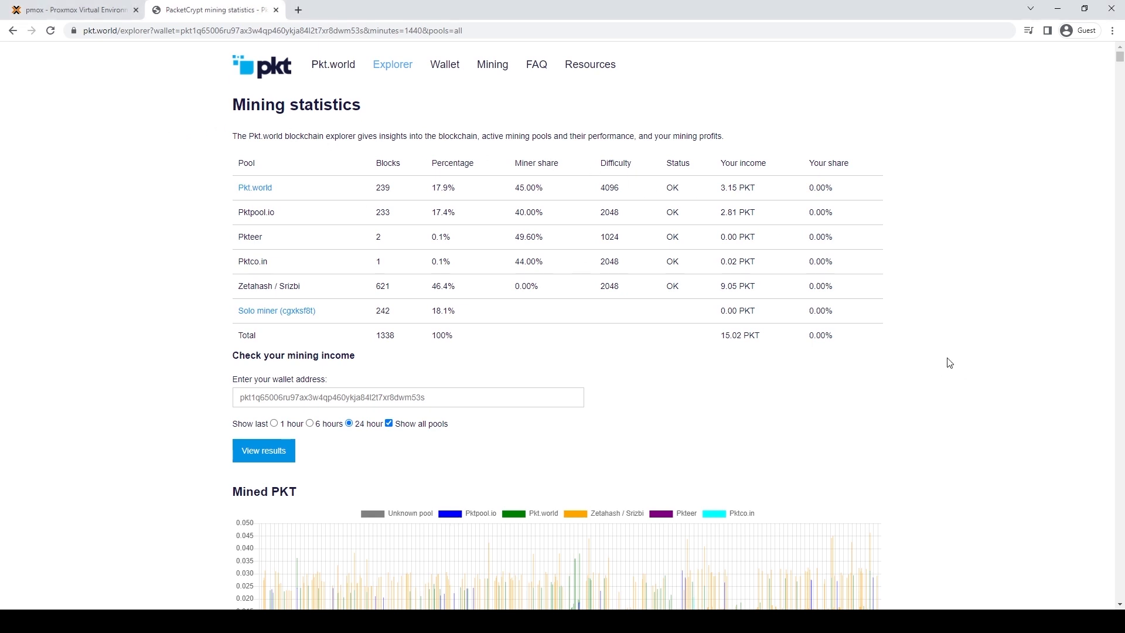